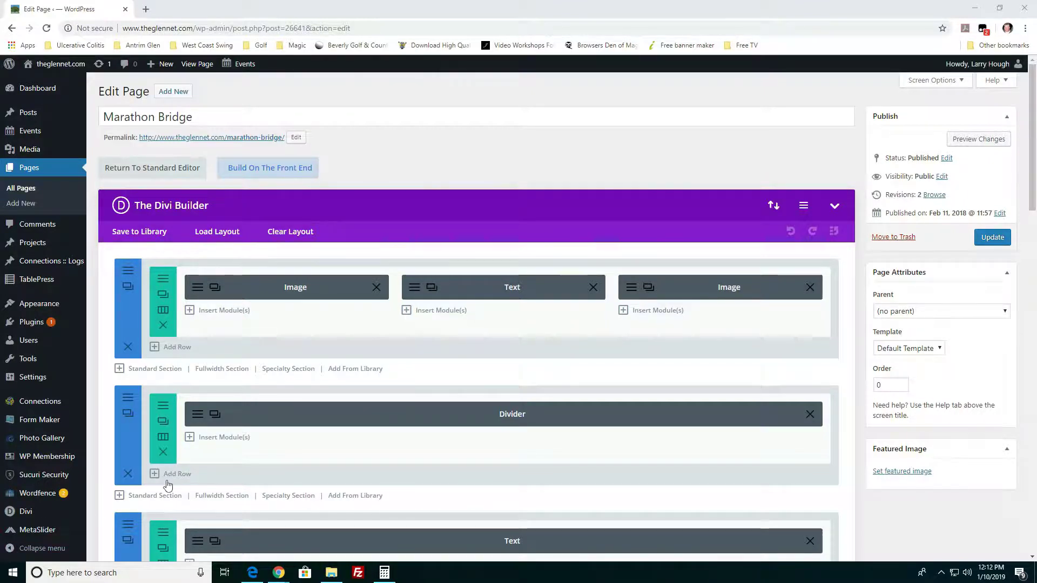
{"action": "mouse_move", "coordinate": [330, 572]}
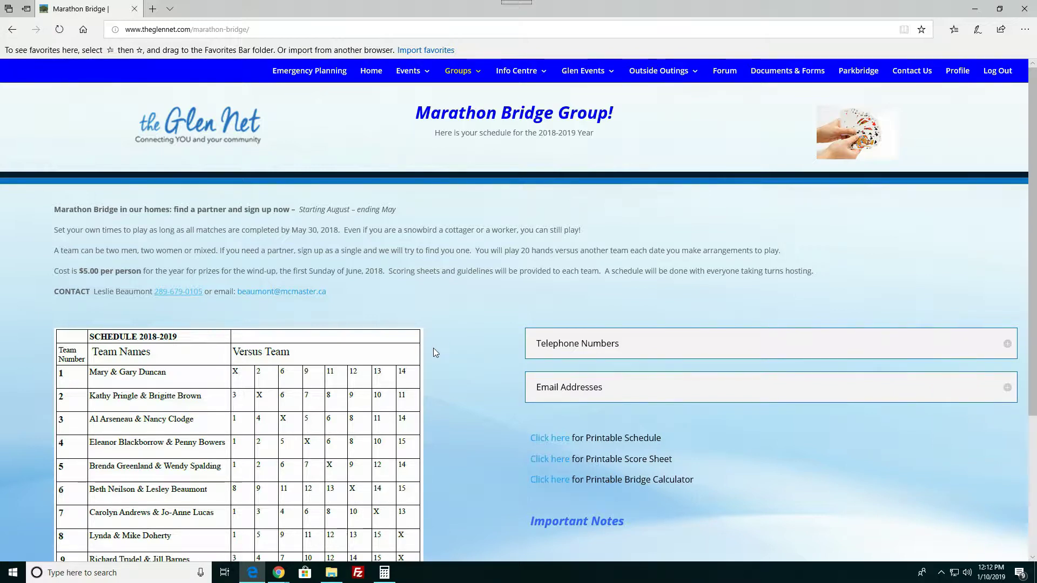
{"action": "mouse_move", "coordinate": [441, 345]}
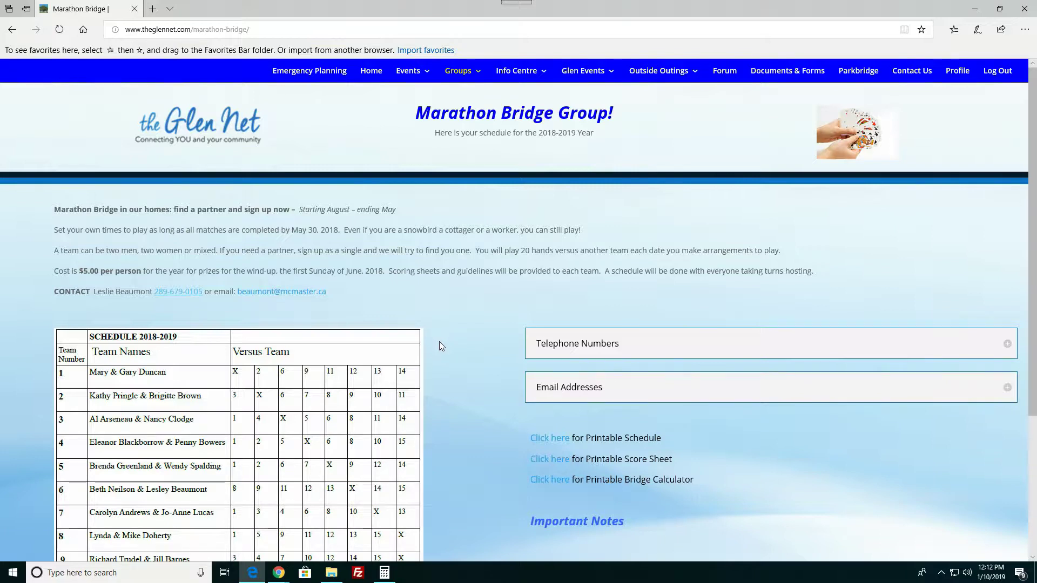
{"action": "mouse_move", "coordinate": [114, 135]}
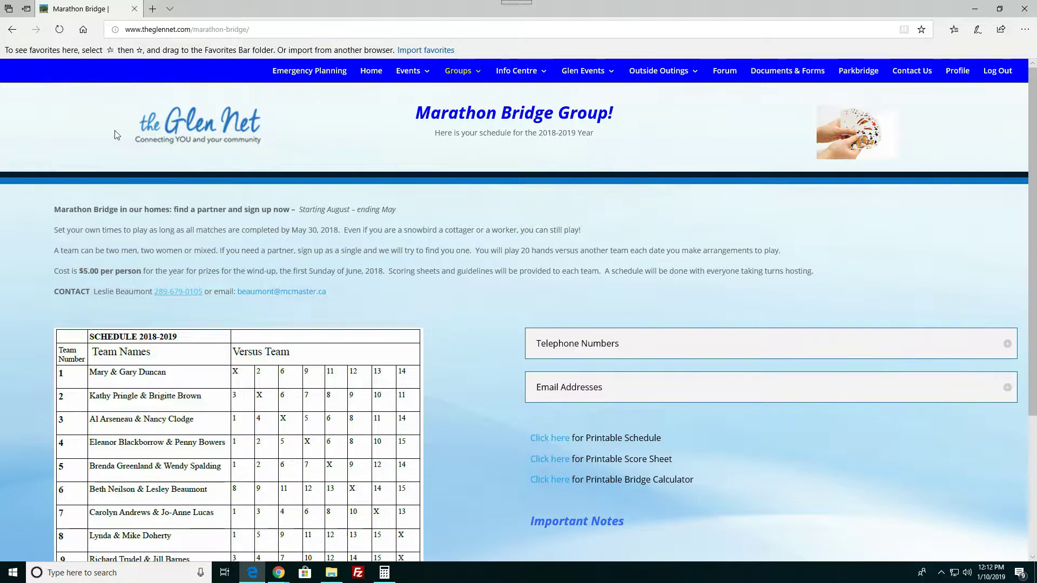
{"action": "mouse_move", "coordinate": [165, 125]}
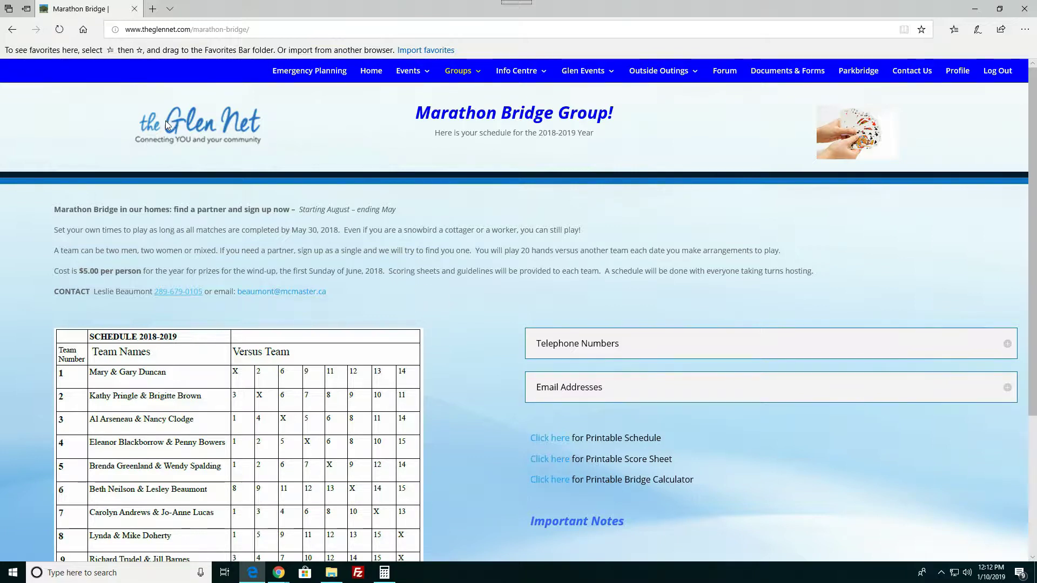
{"action": "mouse_move", "coordinate": [479, 123]}
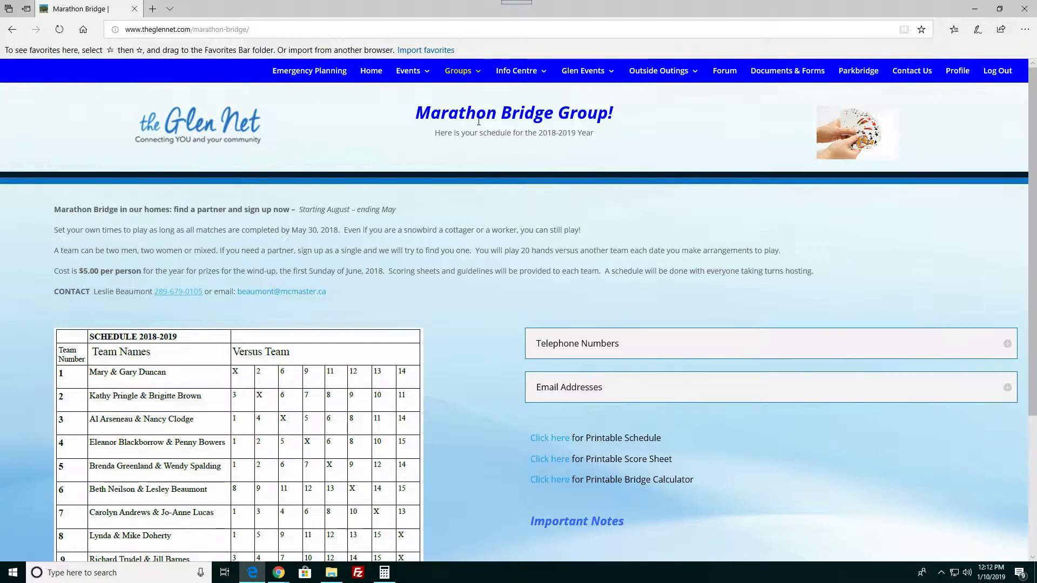
{"action": "mouse_move", "coordinate": [216, 183]}
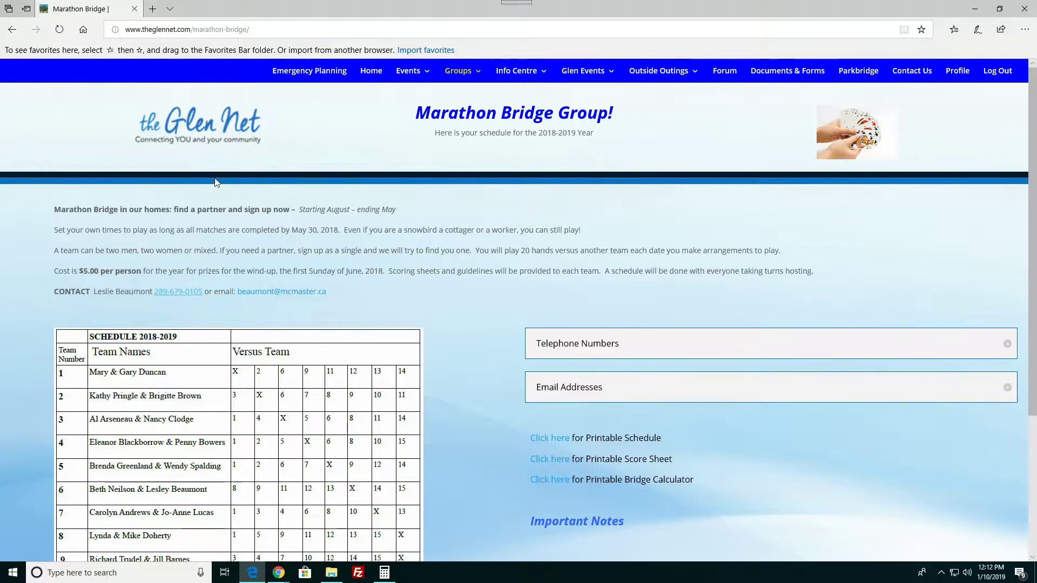
{"action": "mouse_move", "coordinate": [193, 210]}
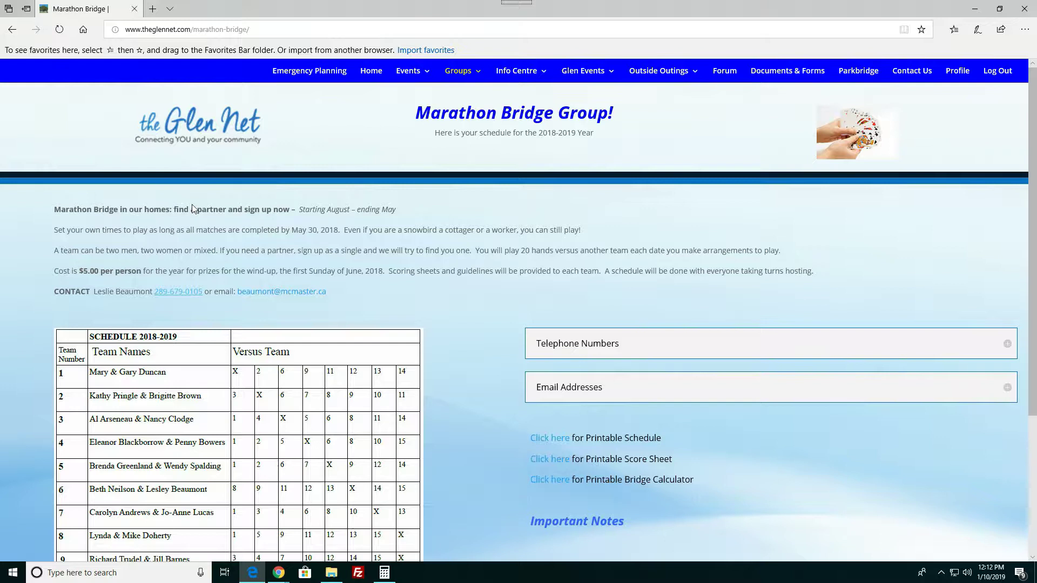
{"action": "mouse_move", "coordinate": [115, 216]}
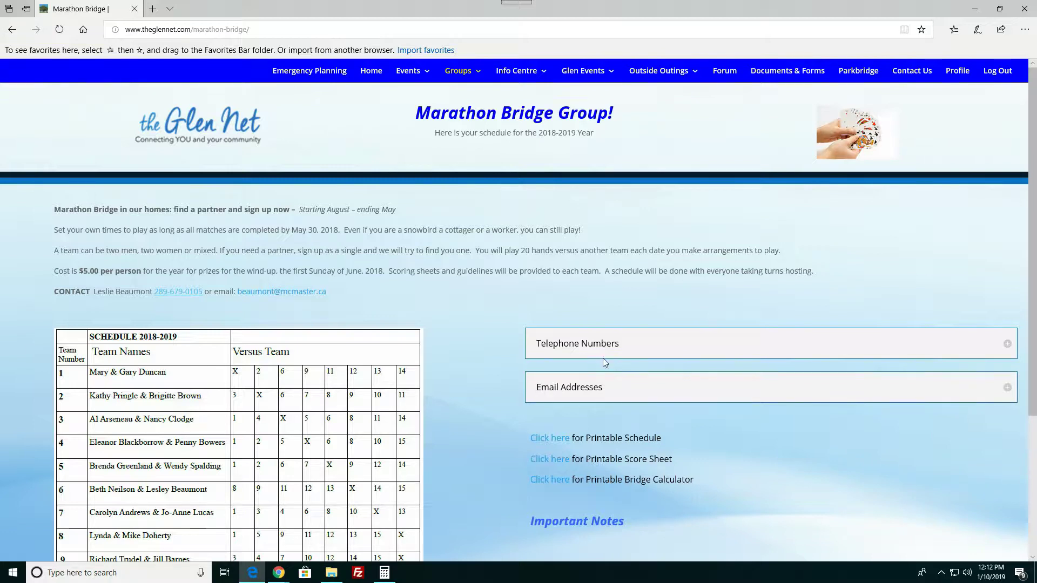
{"action": "mouse_move", "coordinate": [570, 354]}
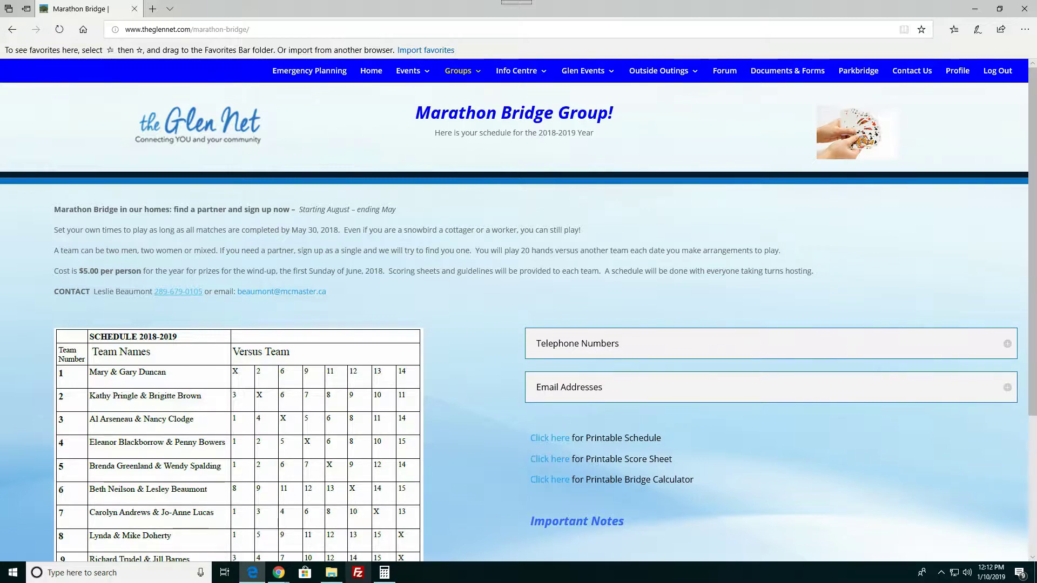
{"action": "mouse_move", "coordinate": [277, 573]}
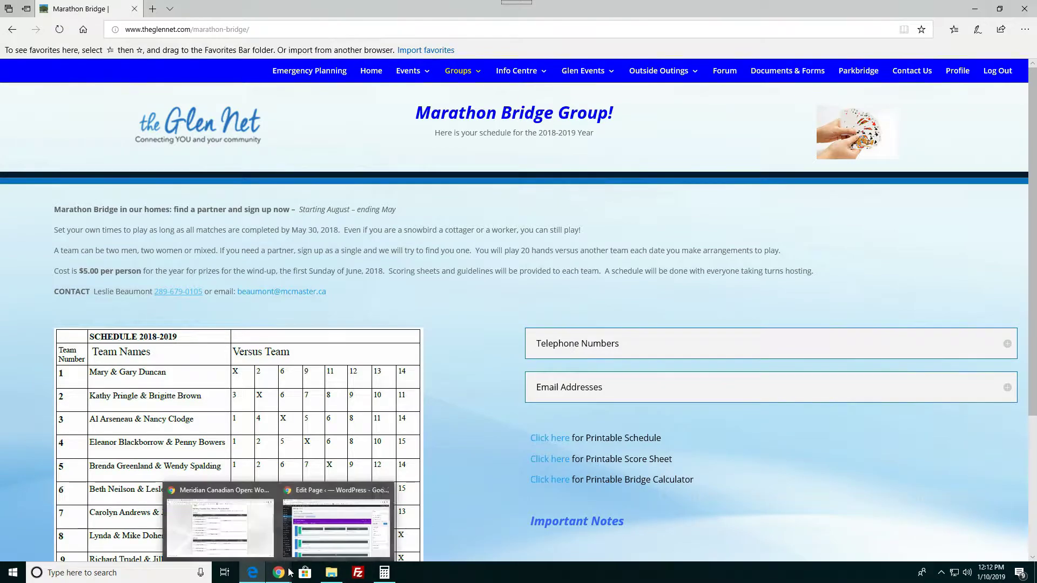
Step: Return from the page preview to the Marathon Bridge page's Divi Builder editor
{"action": "left_click", "coordinate": [334, 523]}
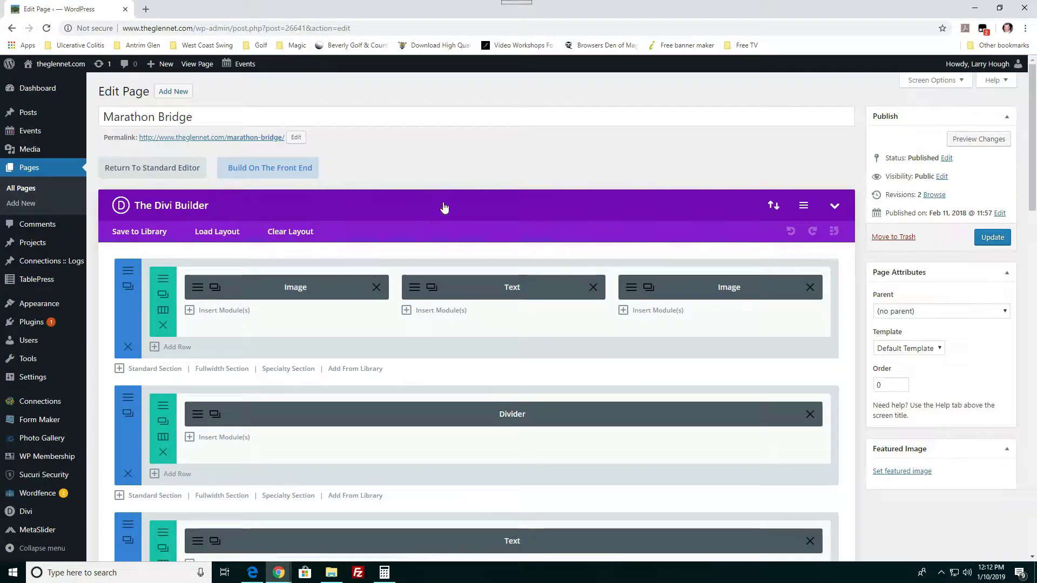
{"action": "mouse_move", "coordinate": [170, 212]}
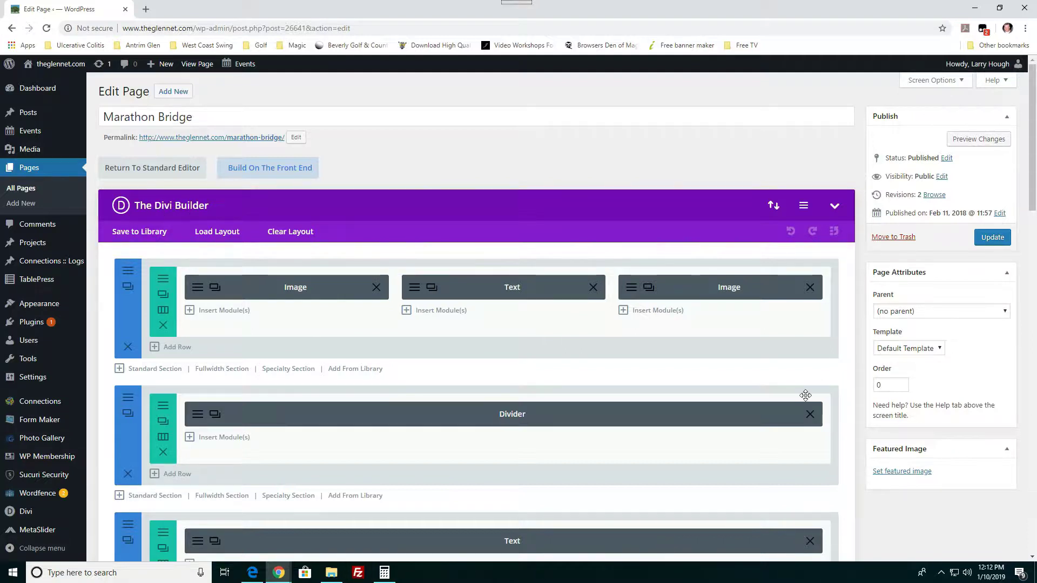
{"action": "mouse_move", "coordinate": [319, 440]}
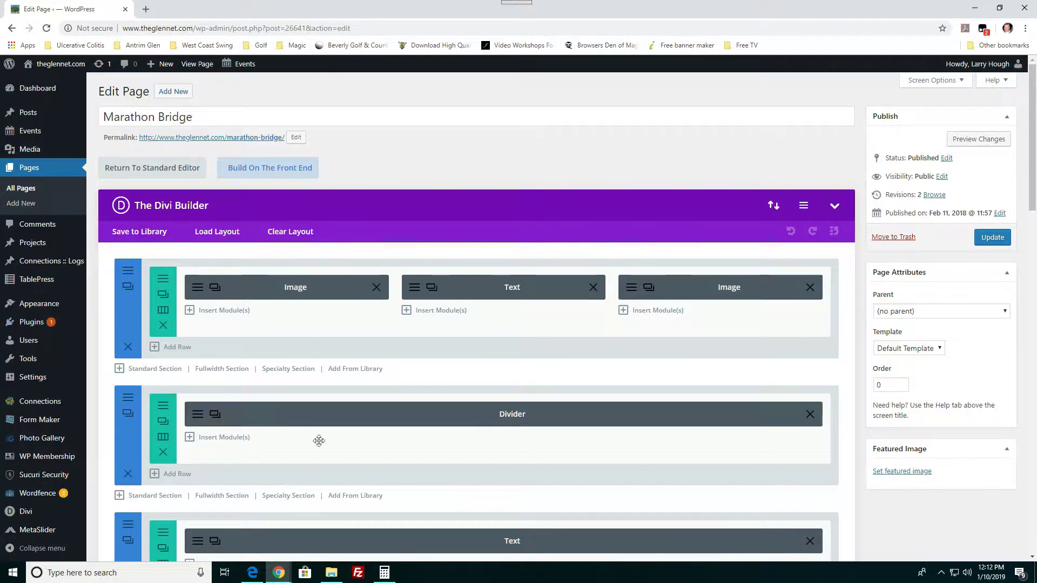
{"action": "mouse_move", "coordinate": [220, 290]}
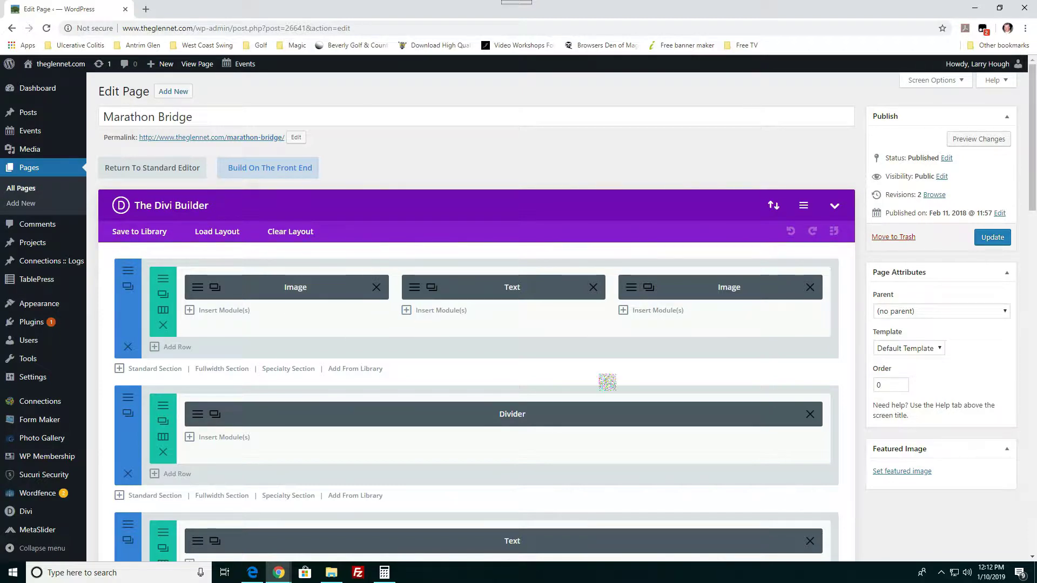
{"action": "mouse_move", "coordinate": [226, 369]}
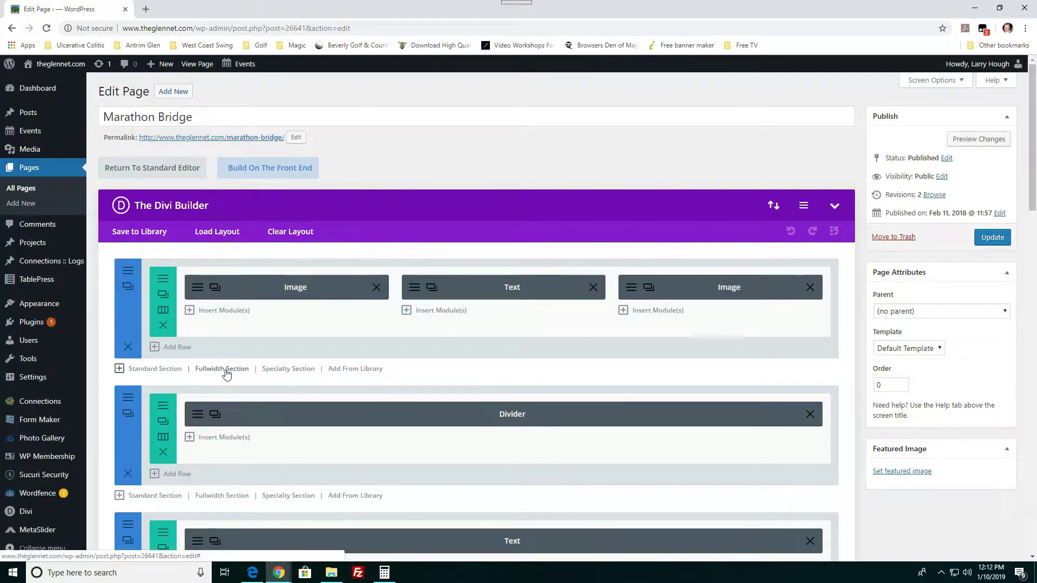
{"action": "scroll", "scroll_direction": "down", "scroll_amount": 3}
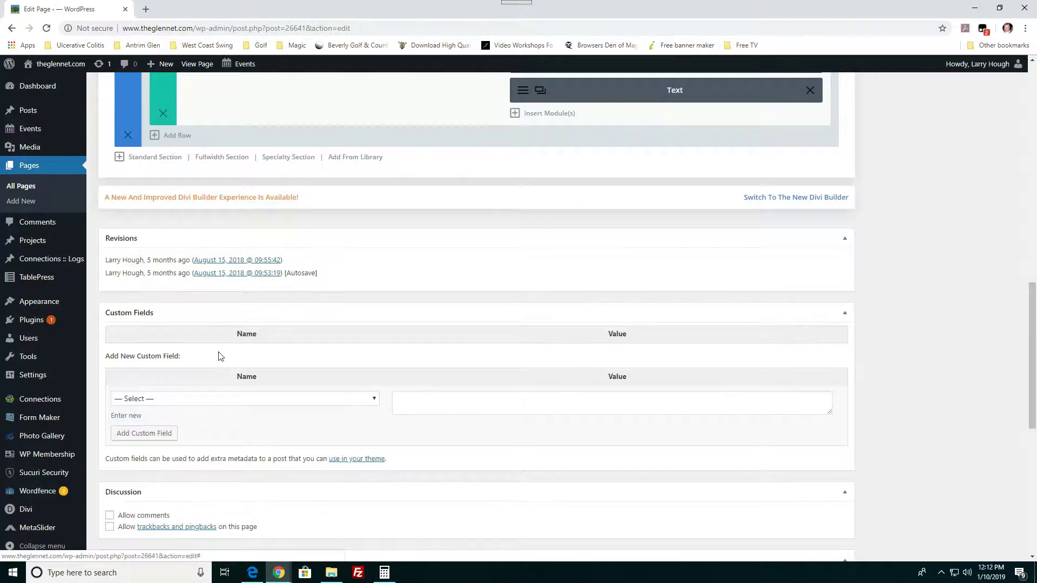
{"action": "left_click", "coordinate": [176, 135]}
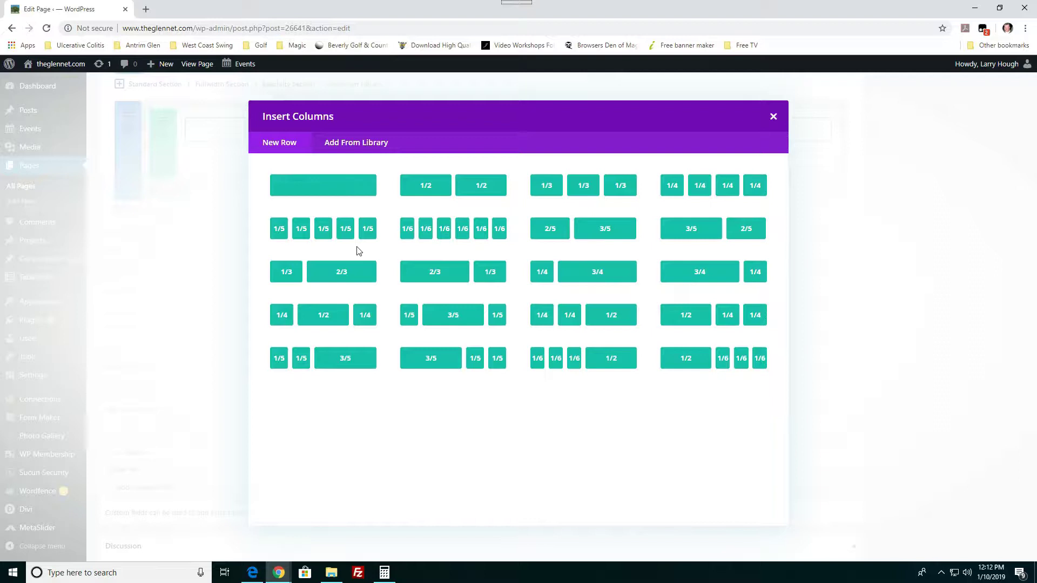
{"action": "mouse_move", "coordinate": [719, 250]}
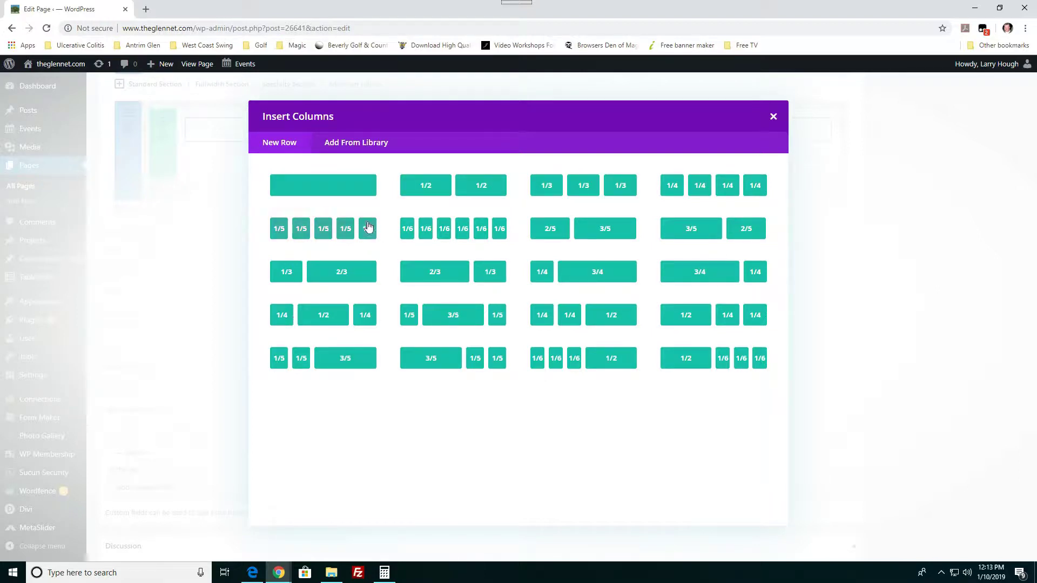
{"action": "mouse_move", "coordinate": [496, 190]}
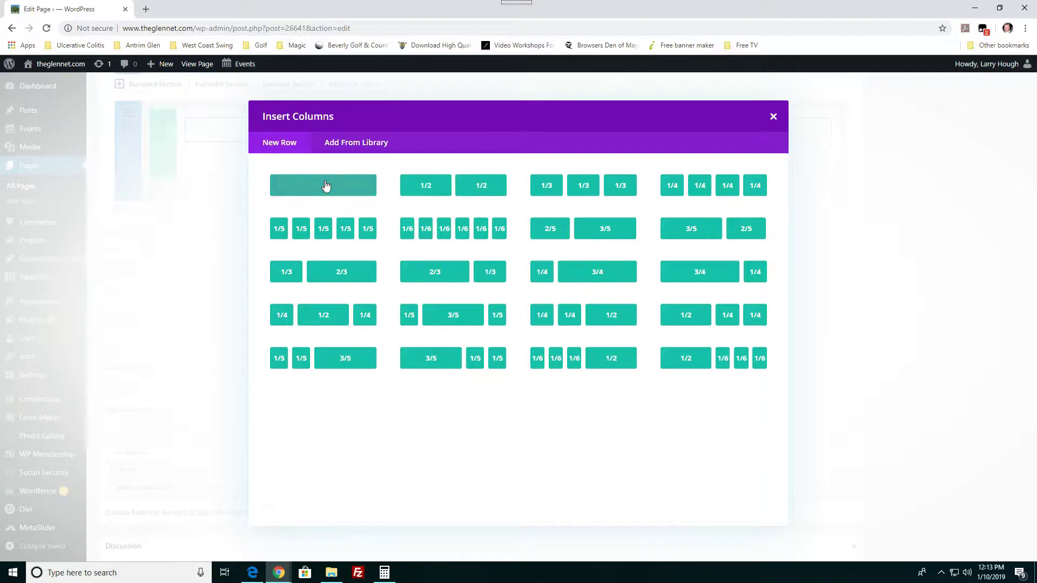
{"action": "left_click", "coordinate": [323, 184]}
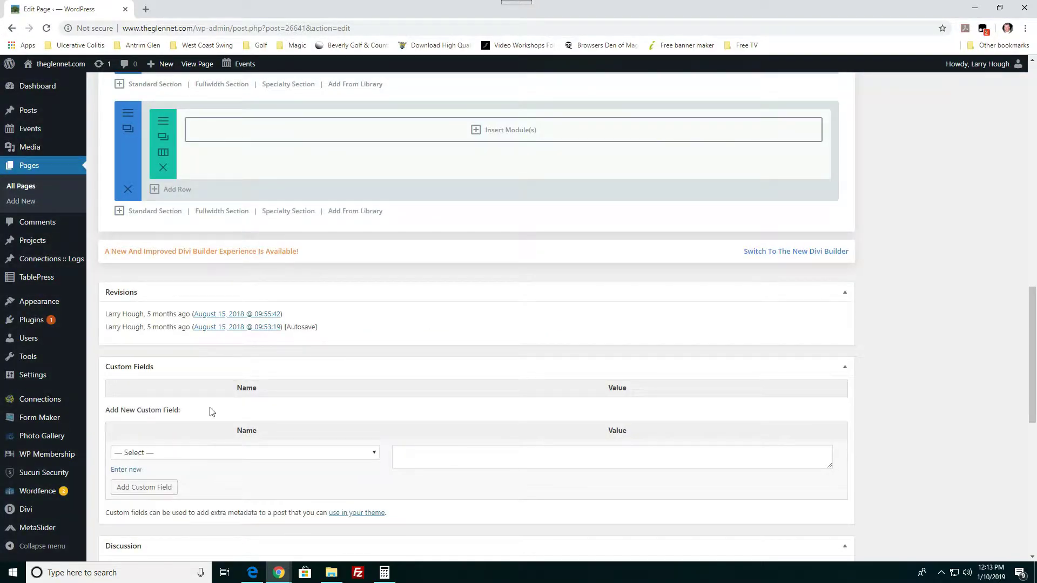
{"action": "mouse_move", "coordinate": [475, 130]}
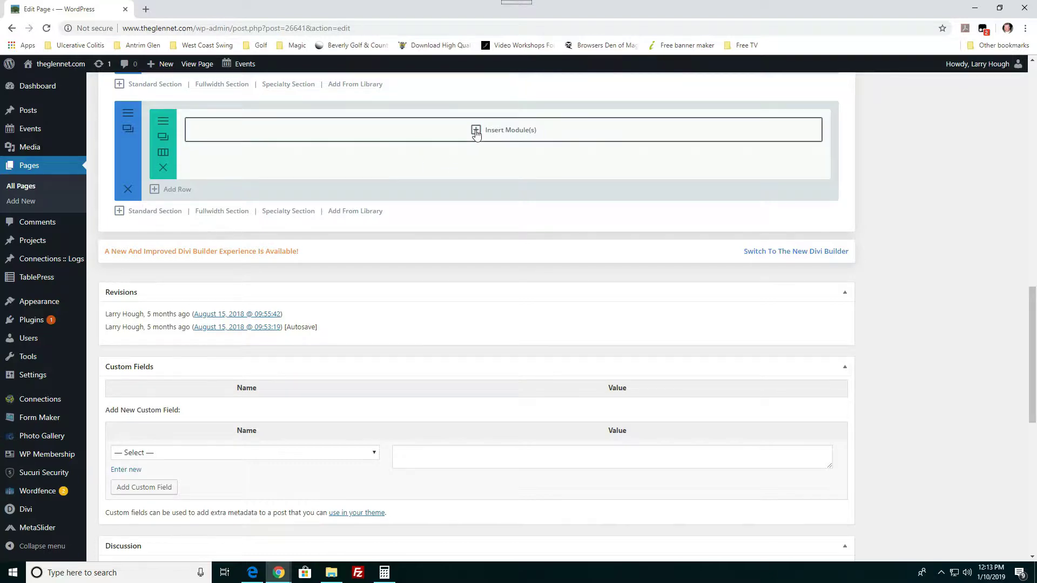
{"action": "left_click", "coordinate": [475, 129]}
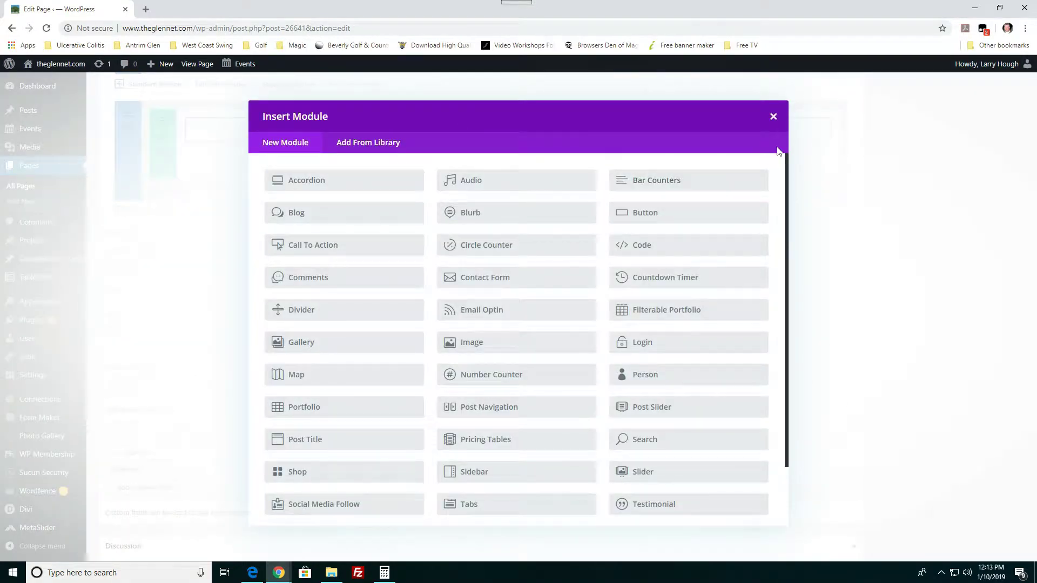
{"action": "left_click", "coordinate": [773, 117]}
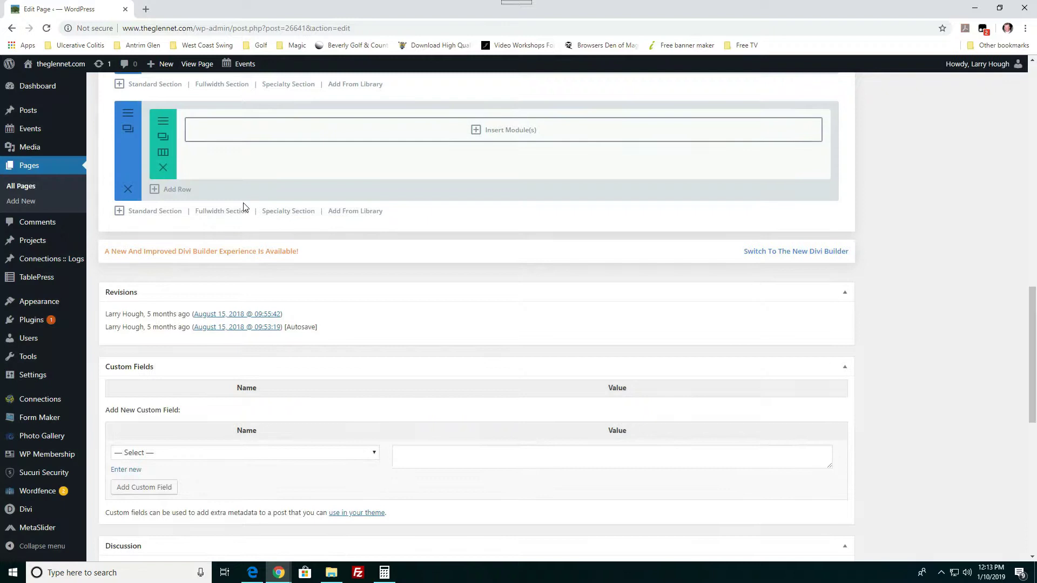
{"action": "mouse_move", "coordinate": [127, 193]}
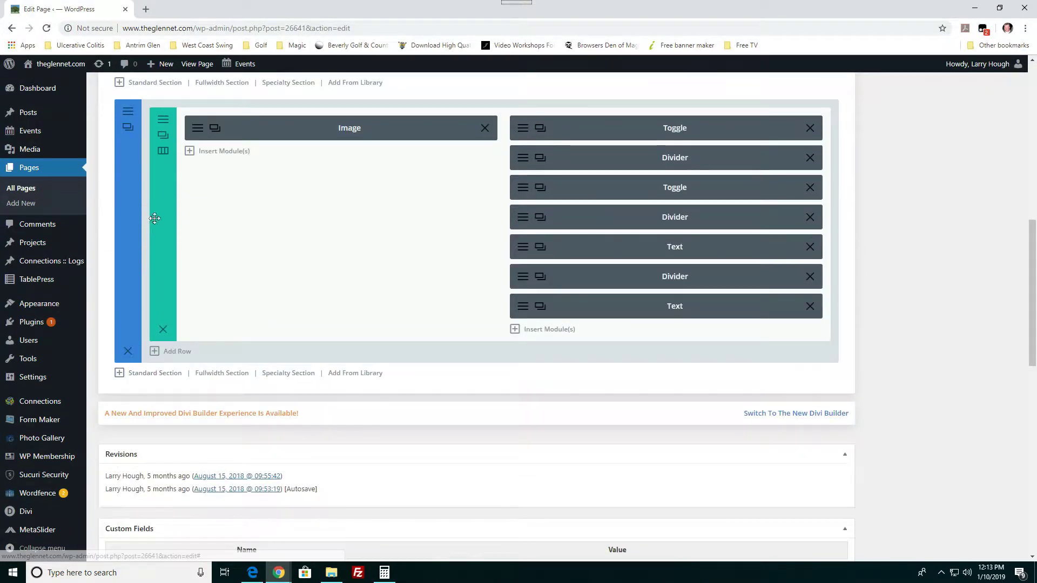
{"action": "scroll", "scroll_direction": "down", "scroll_amount": 3}
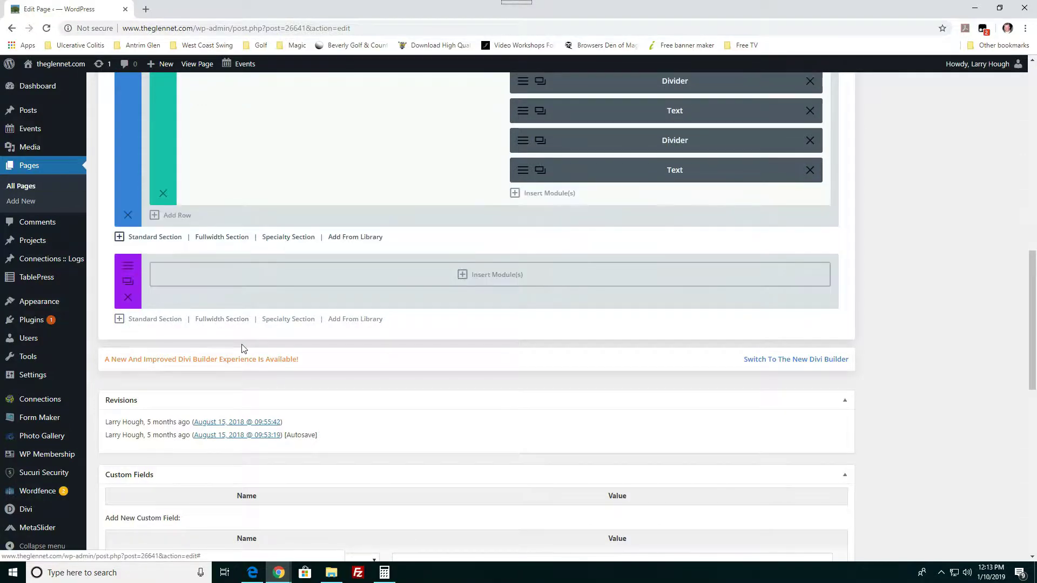
{"action": "mouse_move", "coordinate": [467, 278]}
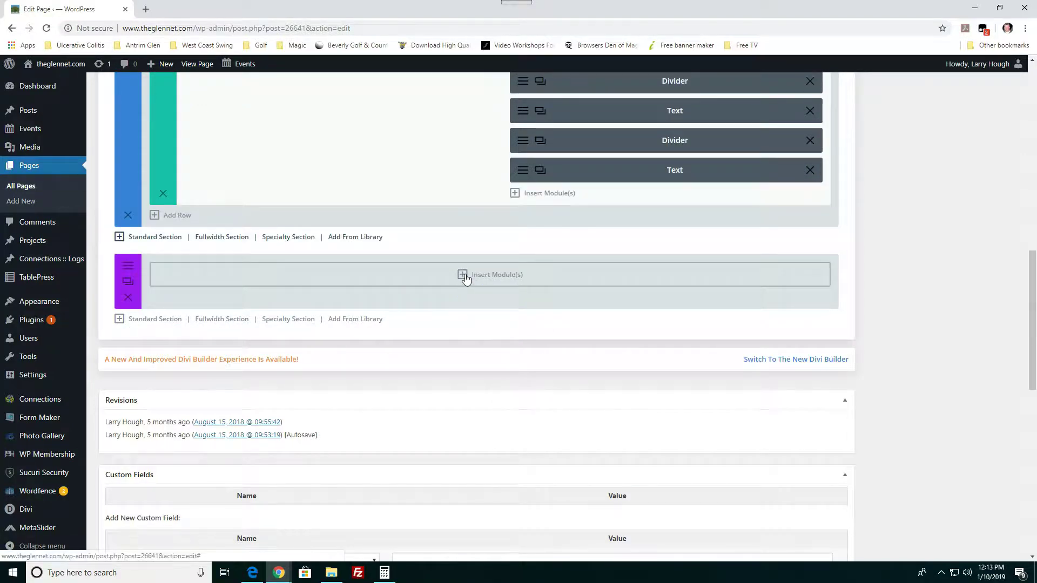
{"action": "left_click", "coordinate": [464, 279]}
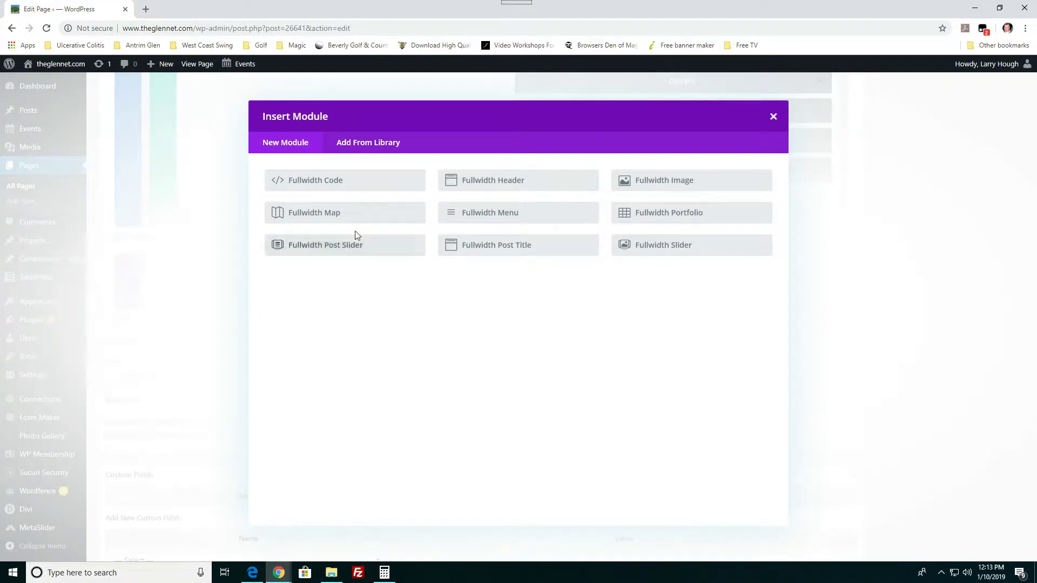
{"action": "mouse_move", "coordinate": [534, 192]}
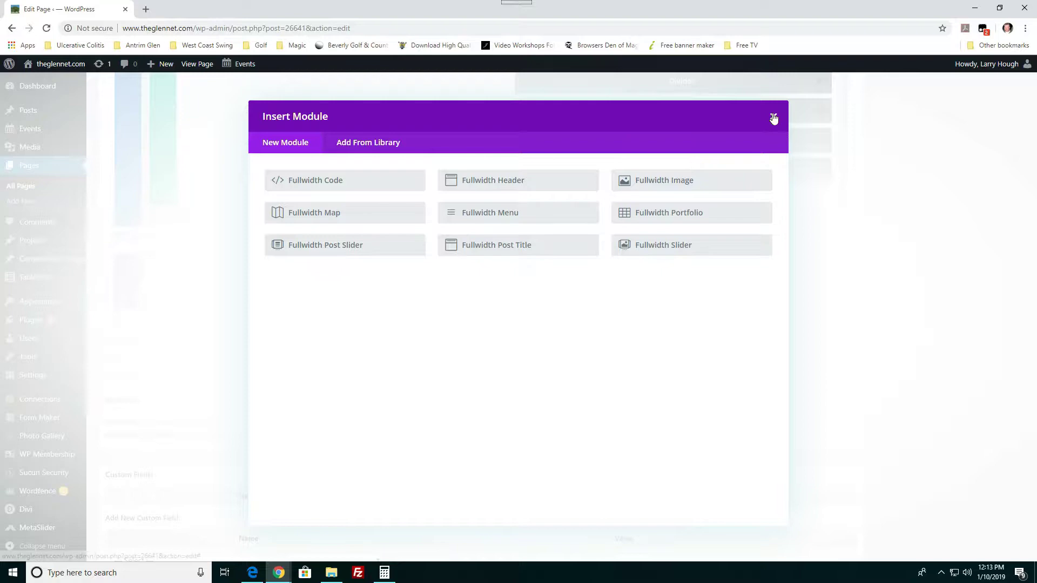
{"action": "left_click", "coordinate": [773, 119]}
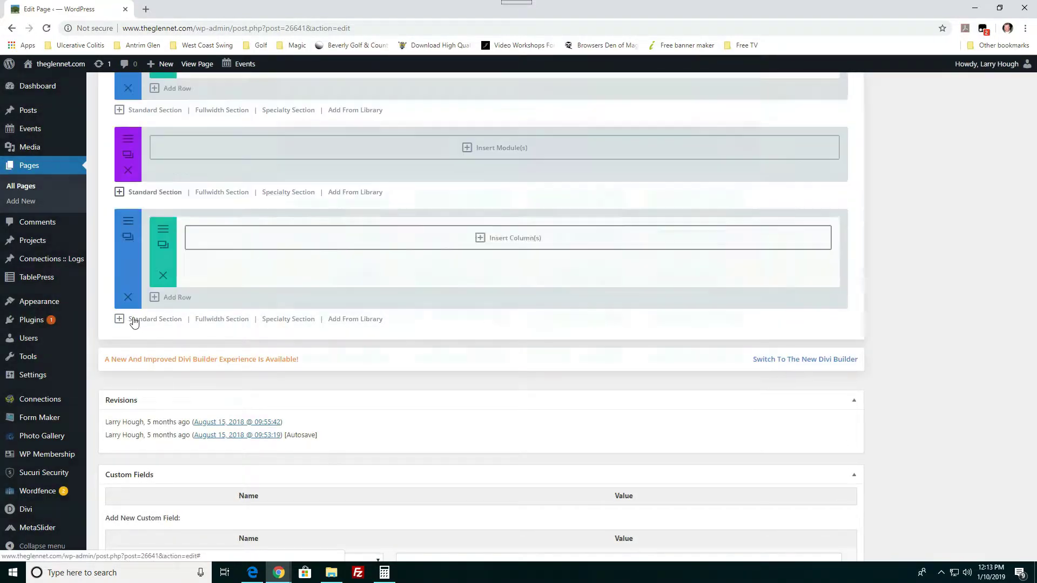
Step: Give the new standard section a row of three equal 1/3 columns
{"action": "left_click", "coordinate": [514, 237]}
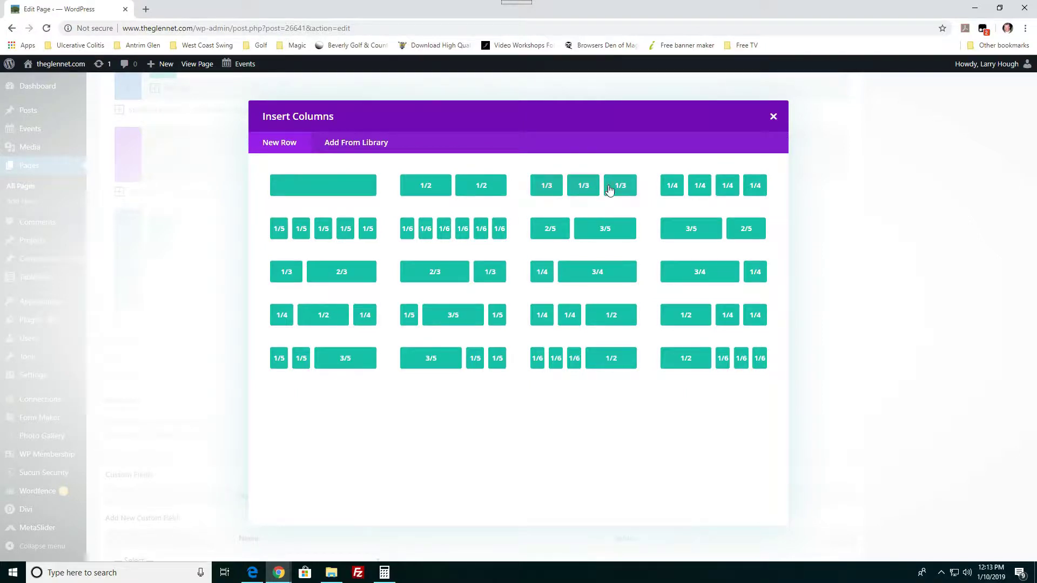
{"action": "mouse_move", "coordinate": [572, 318]}
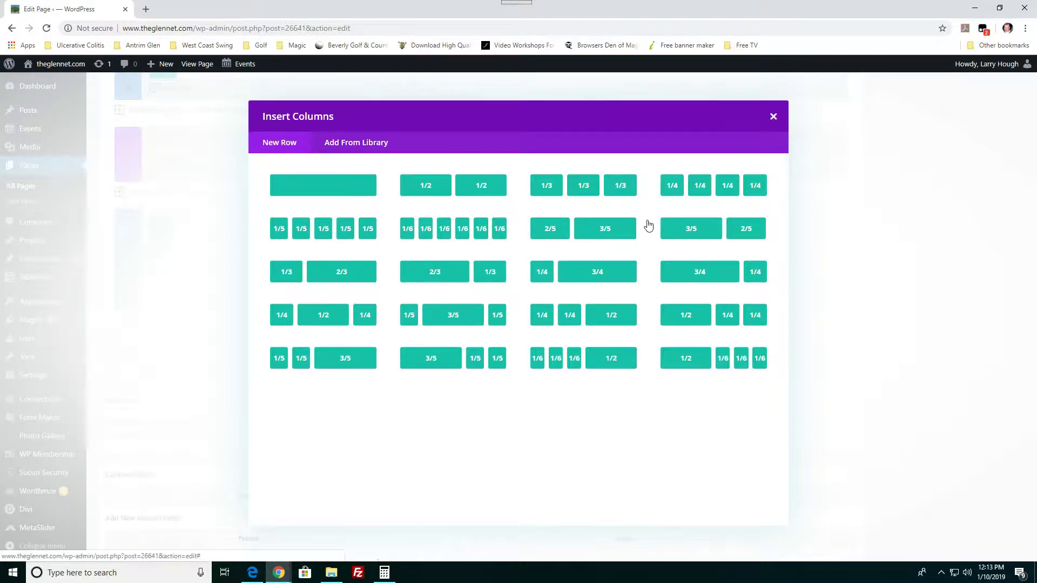
{"action": "left_click", "coordinate": [582, 184]}
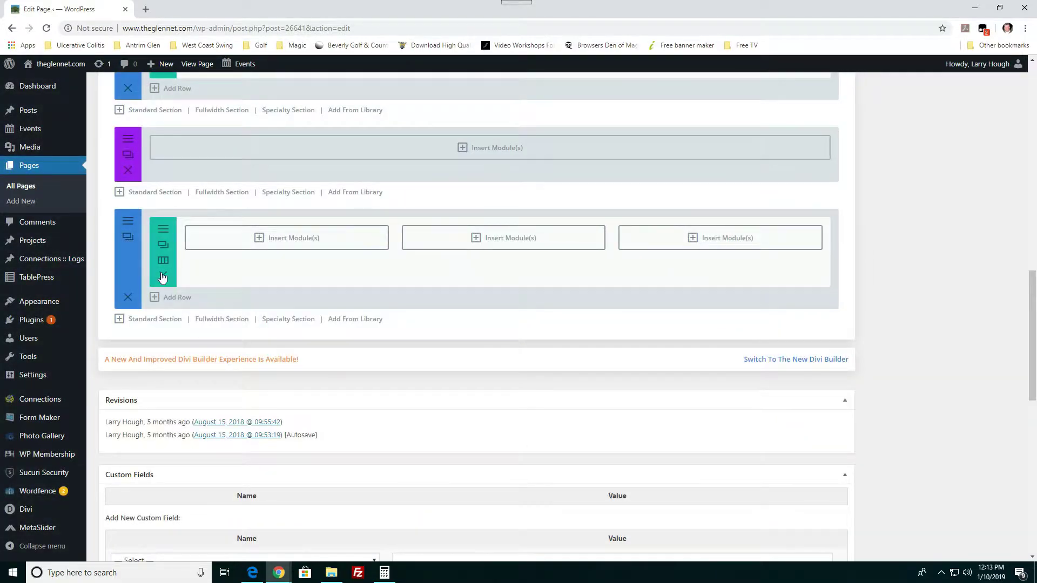
{"action": "mouse_move", "coordinate": [705, 252]}
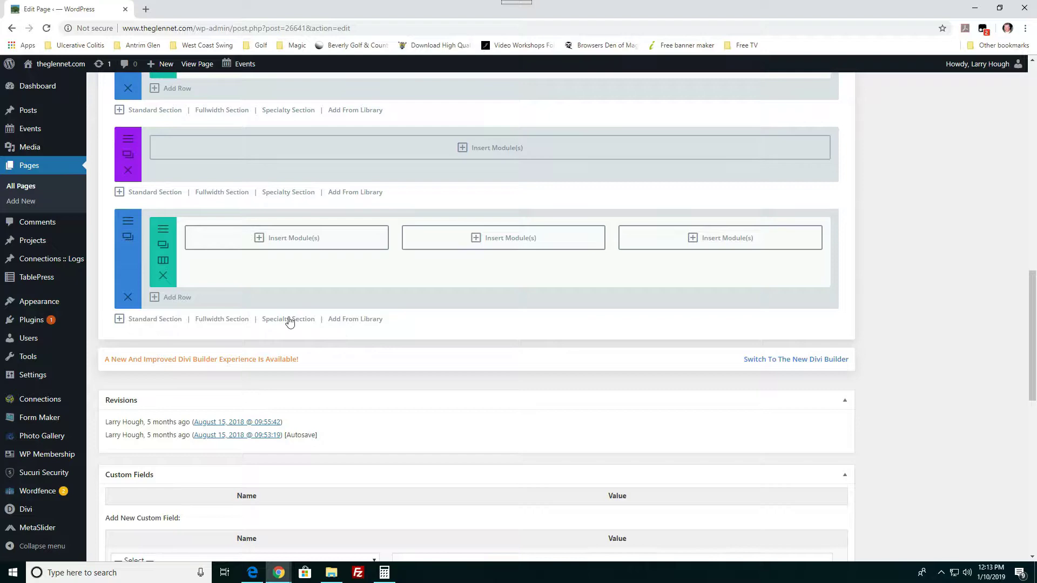
{"action": "mouse_move", "coordinate": [159, 257]}
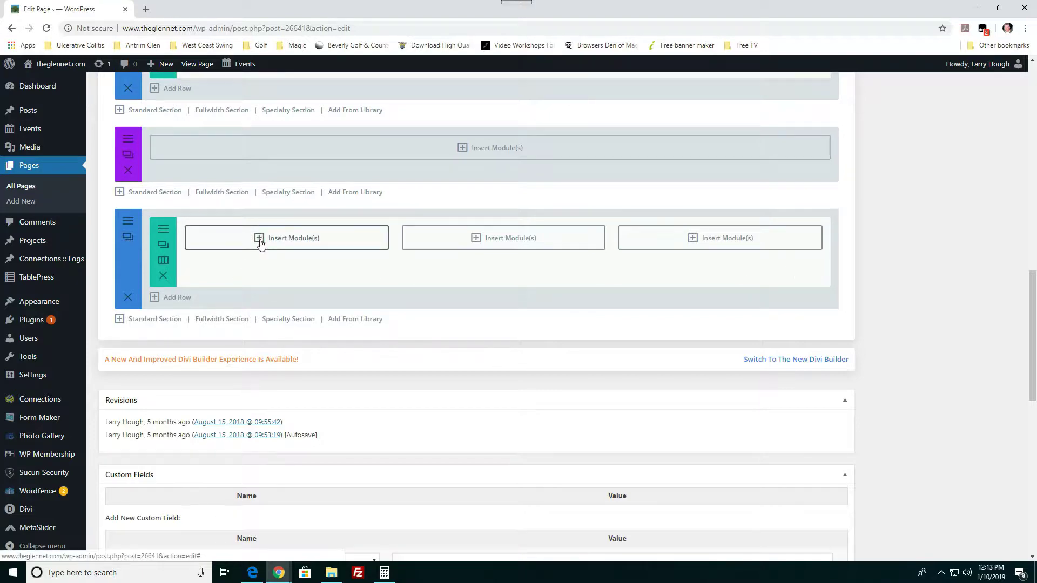
Step: Browse the Insert Module list for the first of the three new columns
{"action": "left_click", "coordinate": [258, 238]}
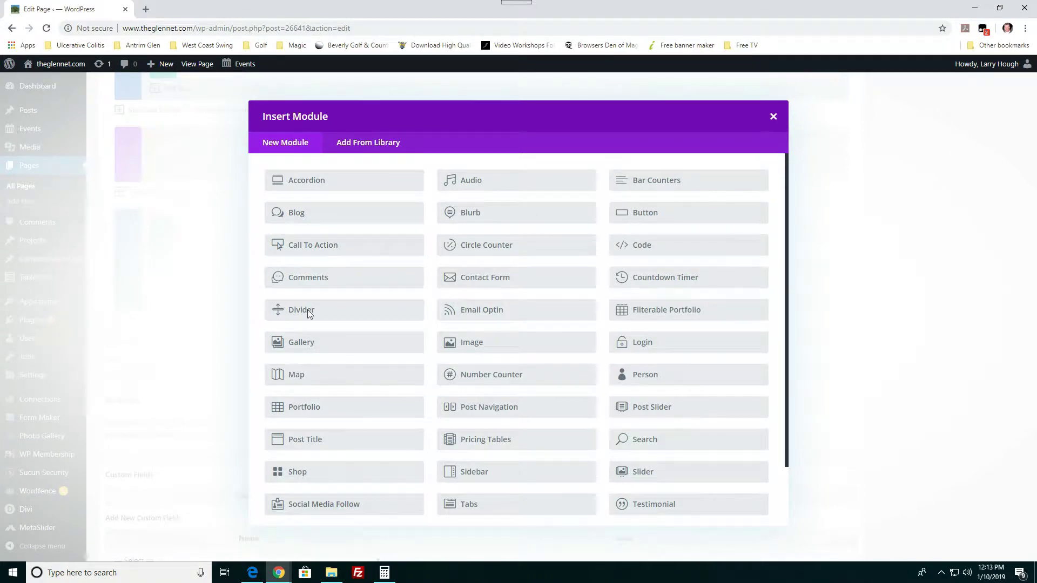
{"action": "mouse_move", "coordinate": [436, 408]}
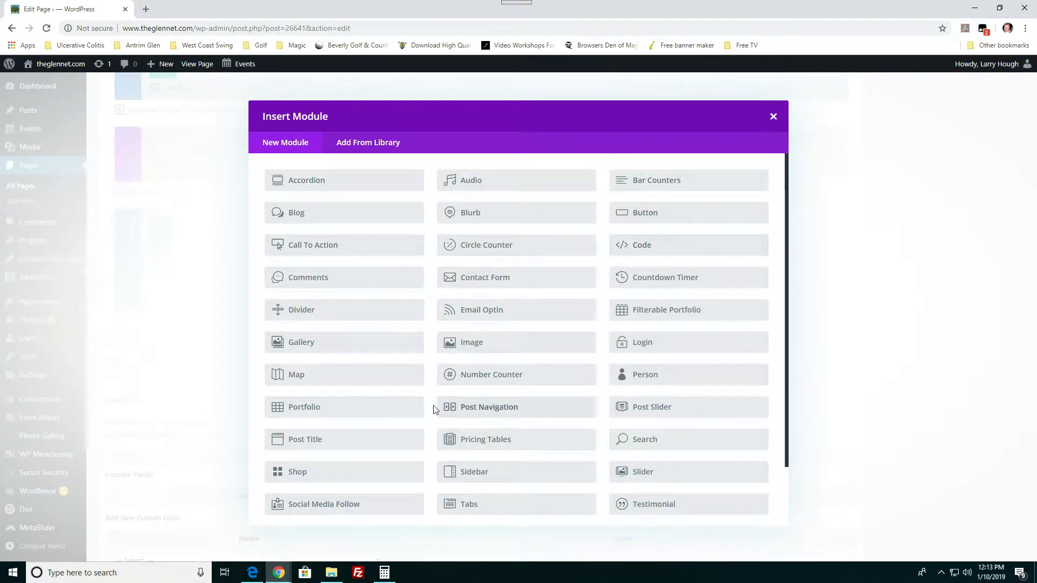
{"action": "scroll", "scroll_direction": "down", "scroll_amount": 3}
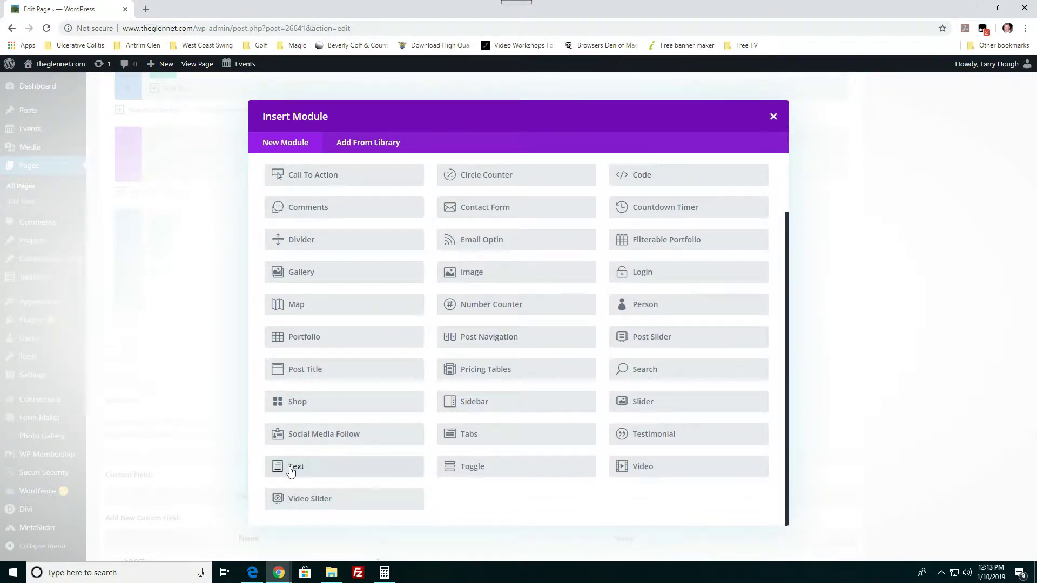
{"action": "mouse_move", "coordinate": [306, 538]}
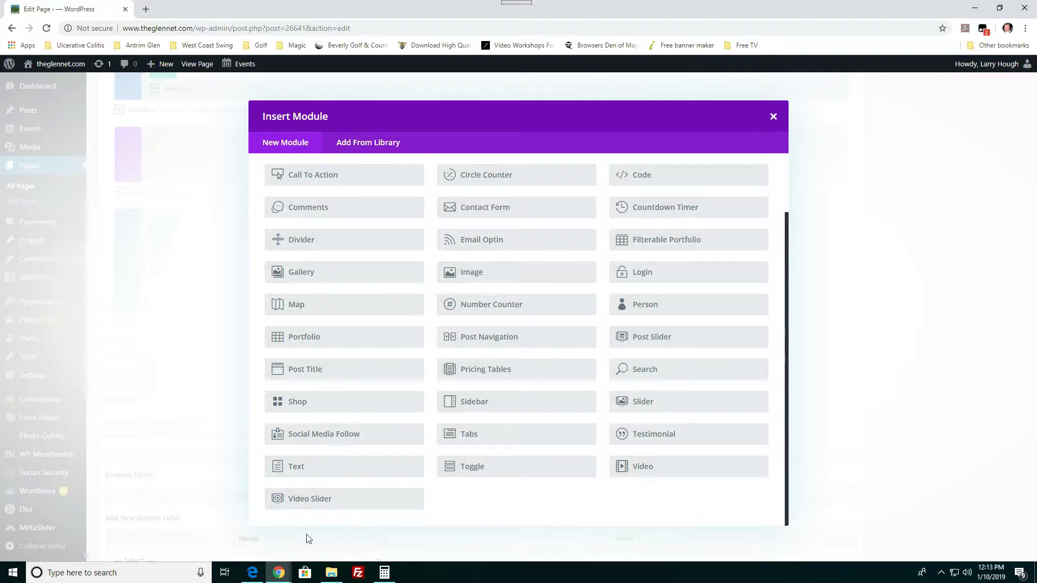
{"action": "mouse_move", "coordinate": [471, 272]}
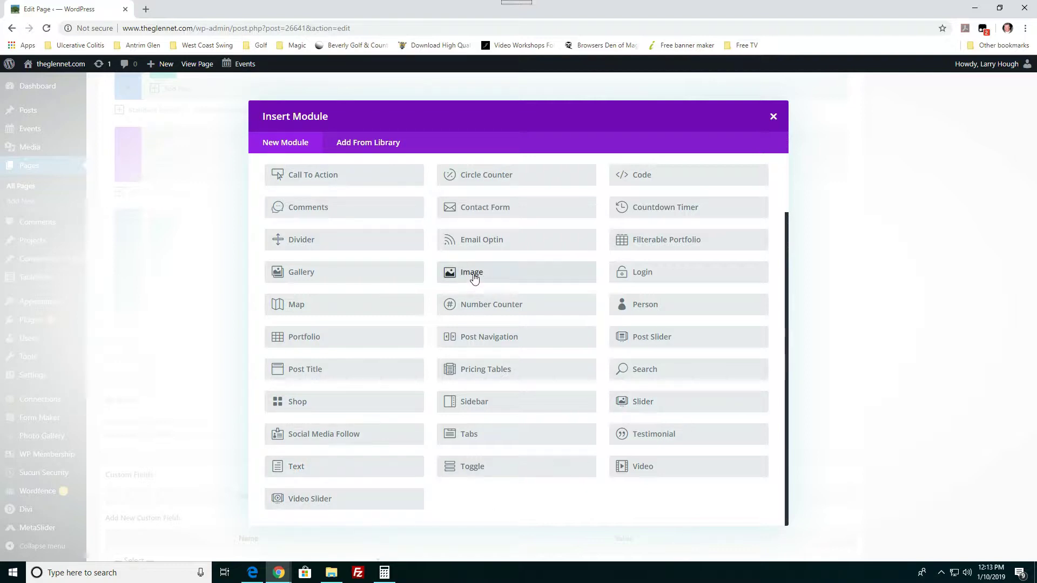
{"action": "mouse_move", "coordinate": [752, 500]}
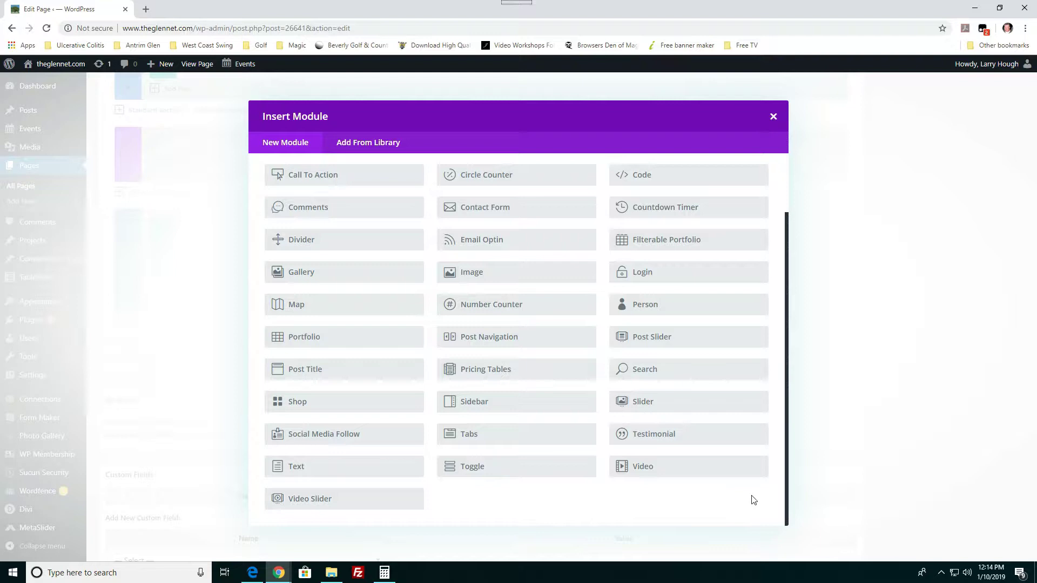
{"action": "mouse_move", "coordinate": [664, 469]}
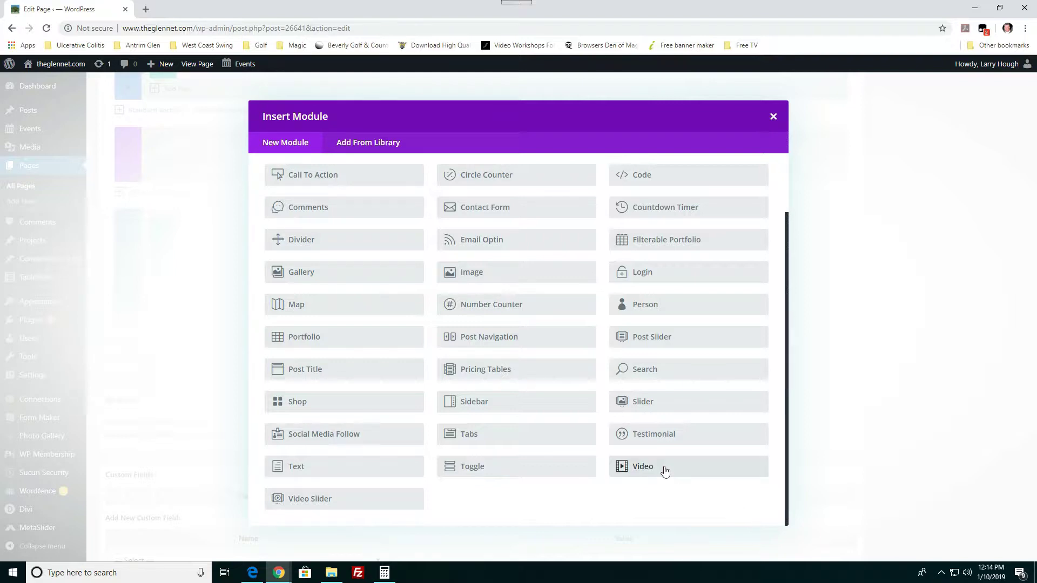
{"action": "mouse_move", "coordinate": [674, 212]}
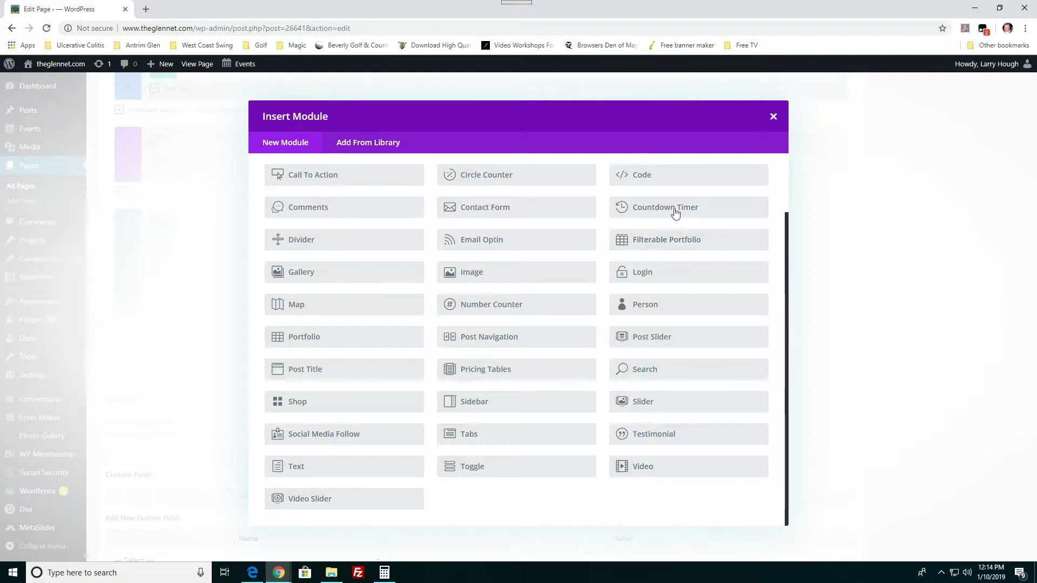
Step: Dismiss the module list without adding anything and return to the top of the layout
{"action": "left_click", "coordinate": [772, 116]}
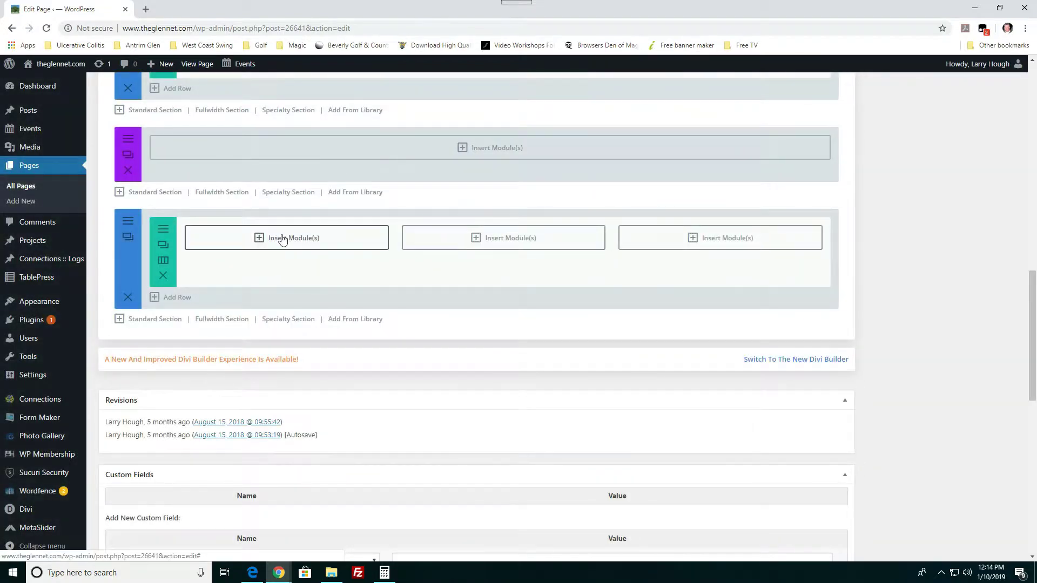
{"action": "mouse_move", "coordinate": [463, 238]}
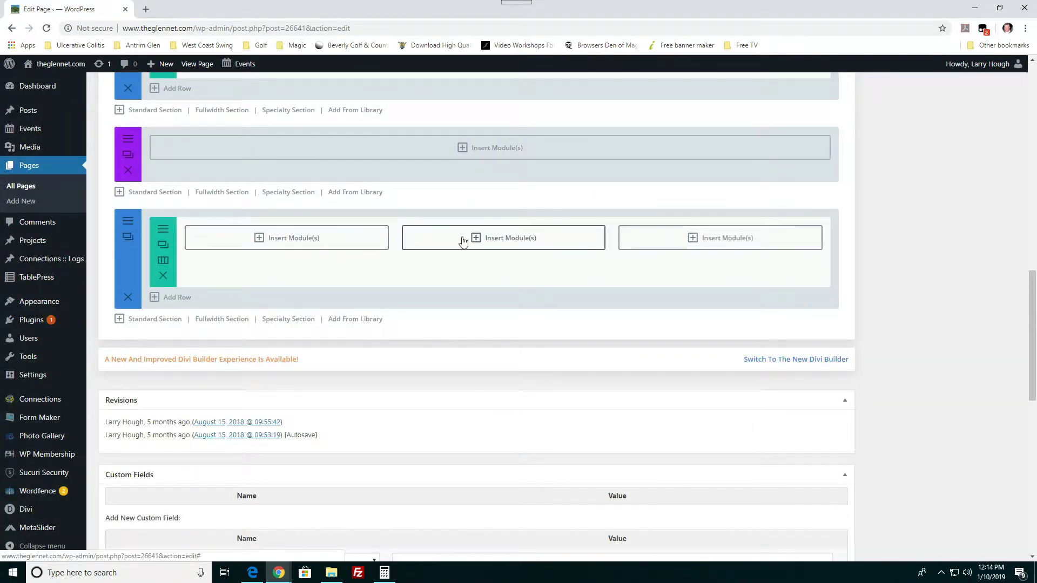
{"action": "mouse_move", "coordinate": [122, 330]}
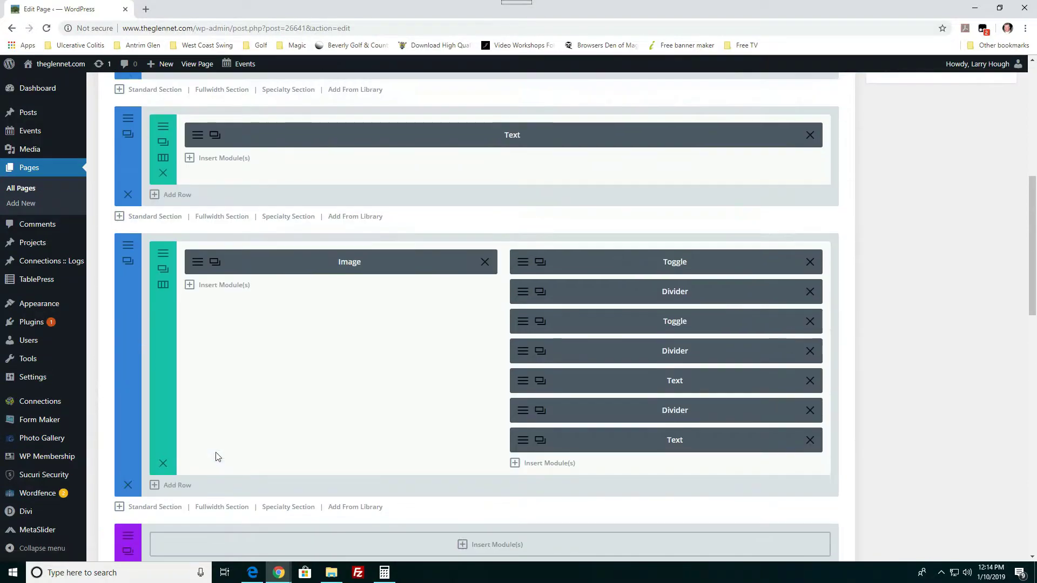
{"action": "scroll", "scroll_direction": "up", "scroll_amount": 3}
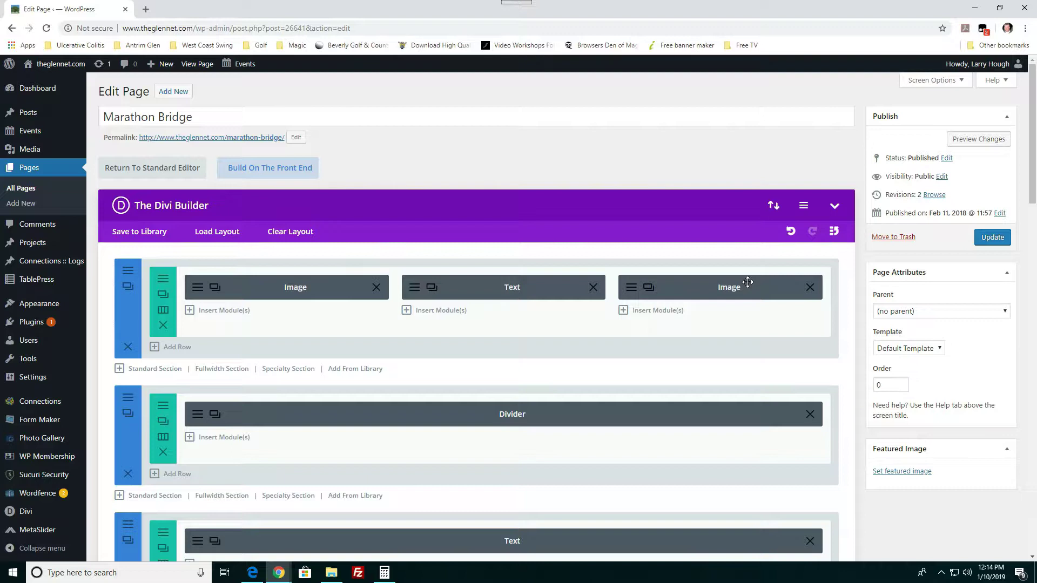
{"action": "mouse_move", "coordinate": [270, 302]}
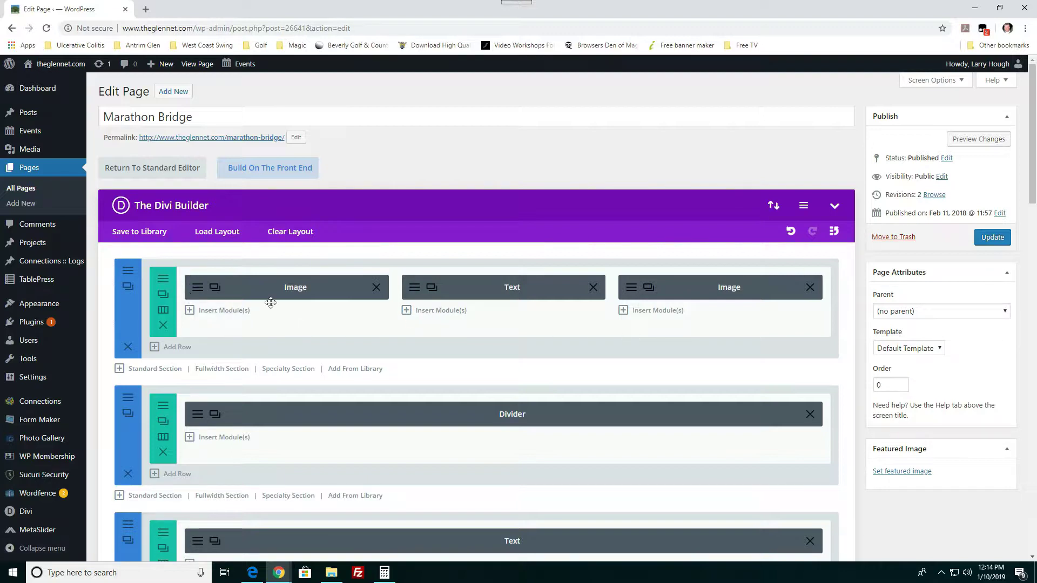
{"action": "mouse_move", "coordinate": [758, 295]}
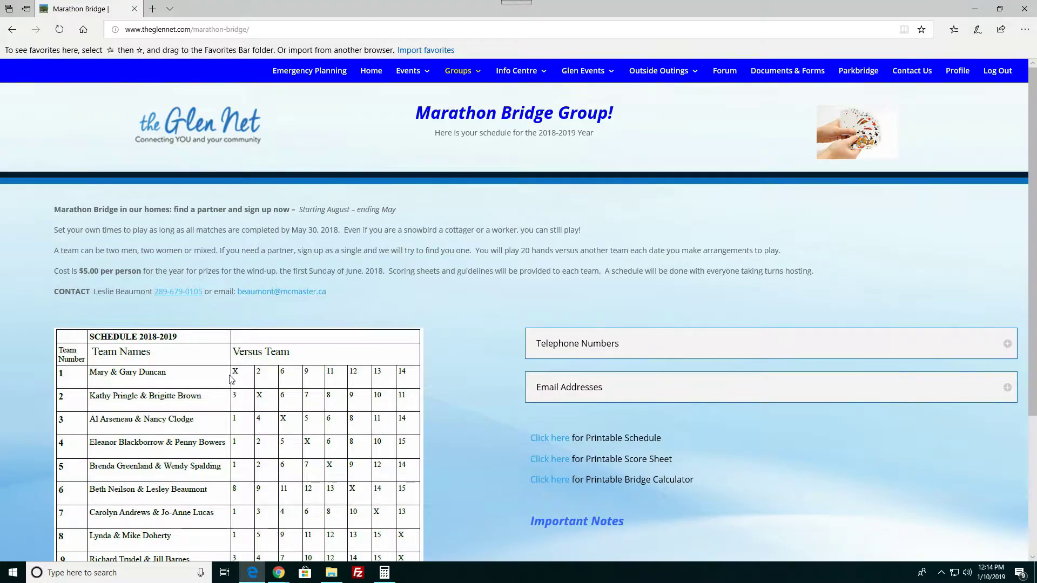
{"action": "mouse_move", "coordinate": [887, 209]}
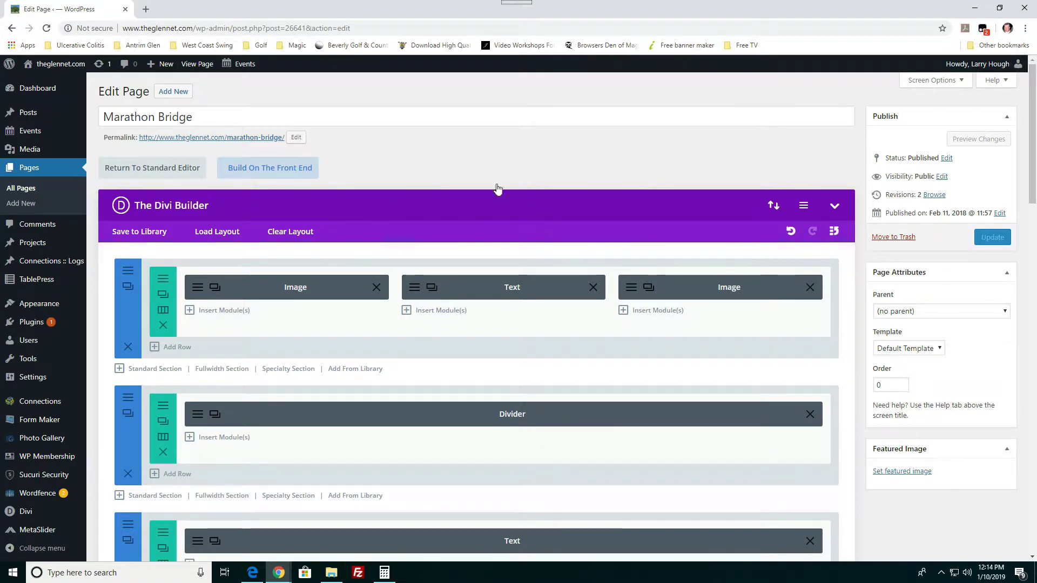
Step: Bring up the settings of the top-row Text module between the two Image modules
{"action": "scroll", "scroll_direction": "down", "scroll_amount": 3}
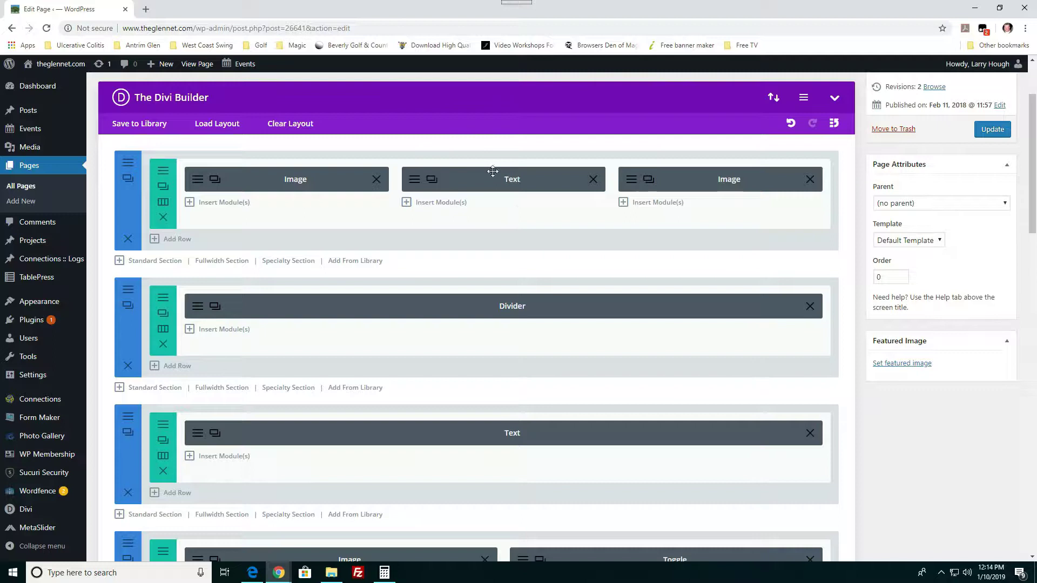
{"action": "mouse_move", "coordinate": [455, 175]}
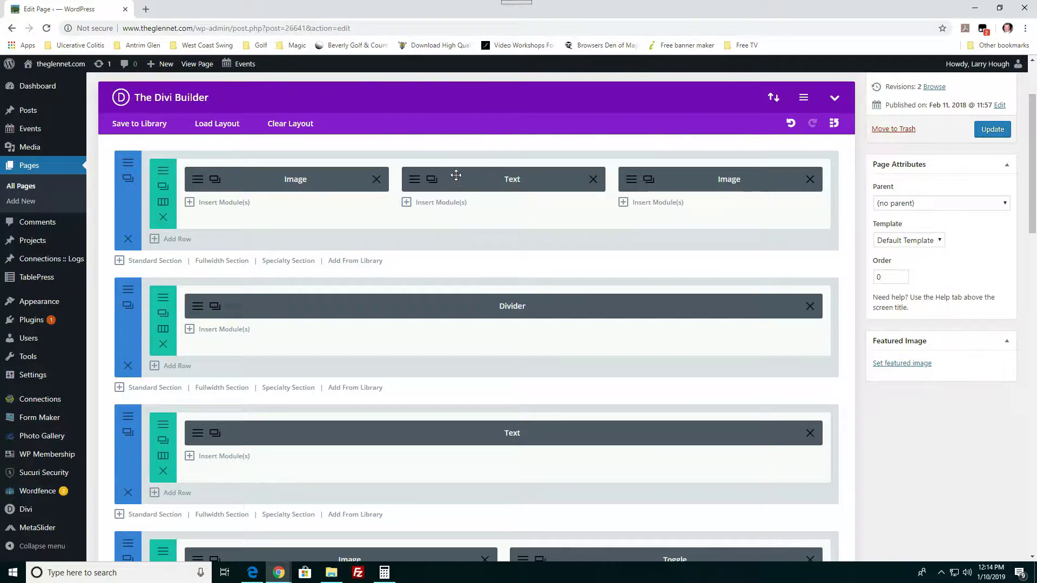
{"action": "mouse_move", "coordinate": [415, 180]}
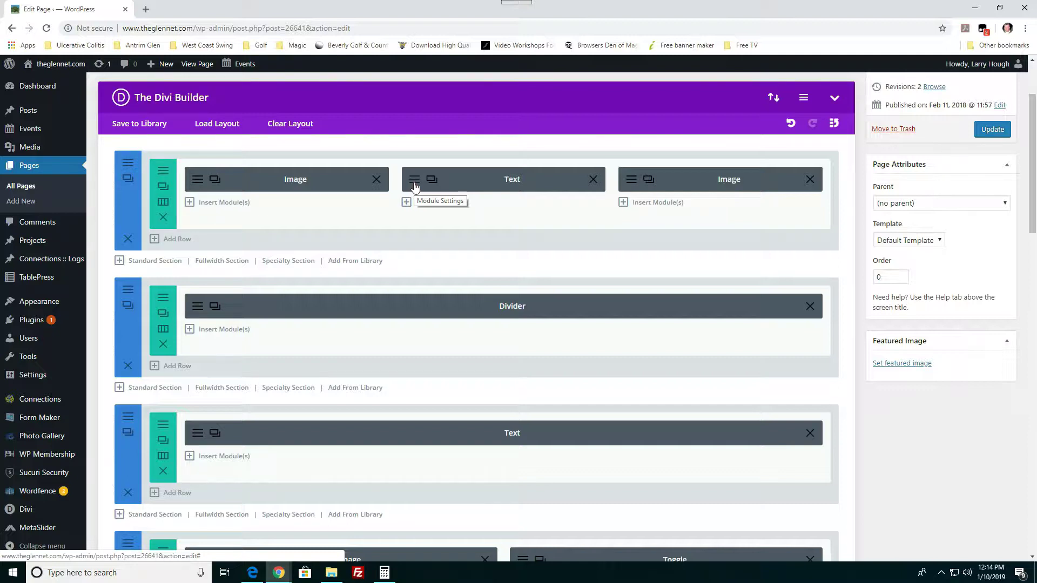
{"action": "mouse_move", "coordinate": [432, 180]}
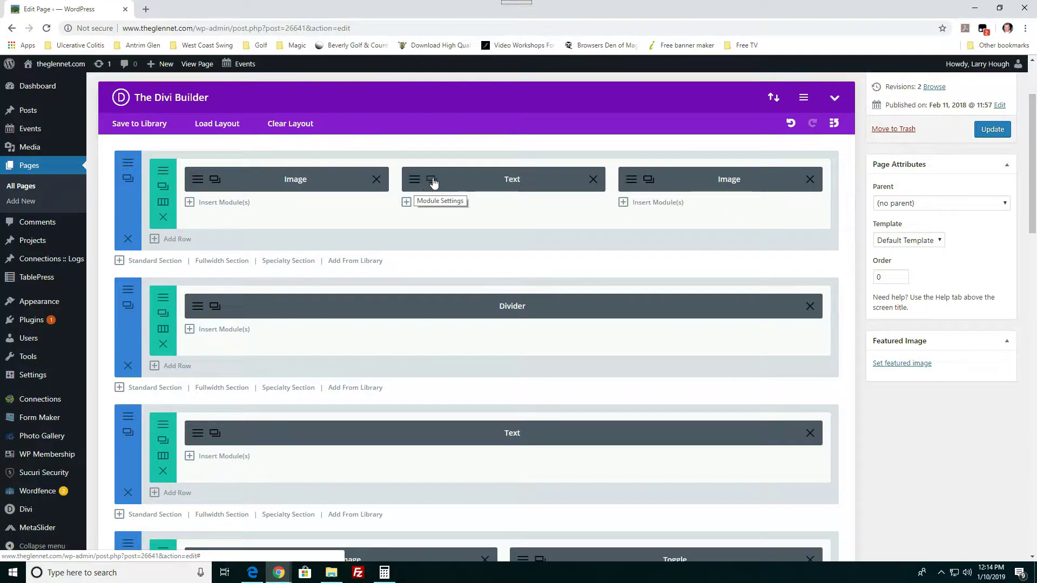
{"action": "mouse_move", "coordinate": [431, 179]}
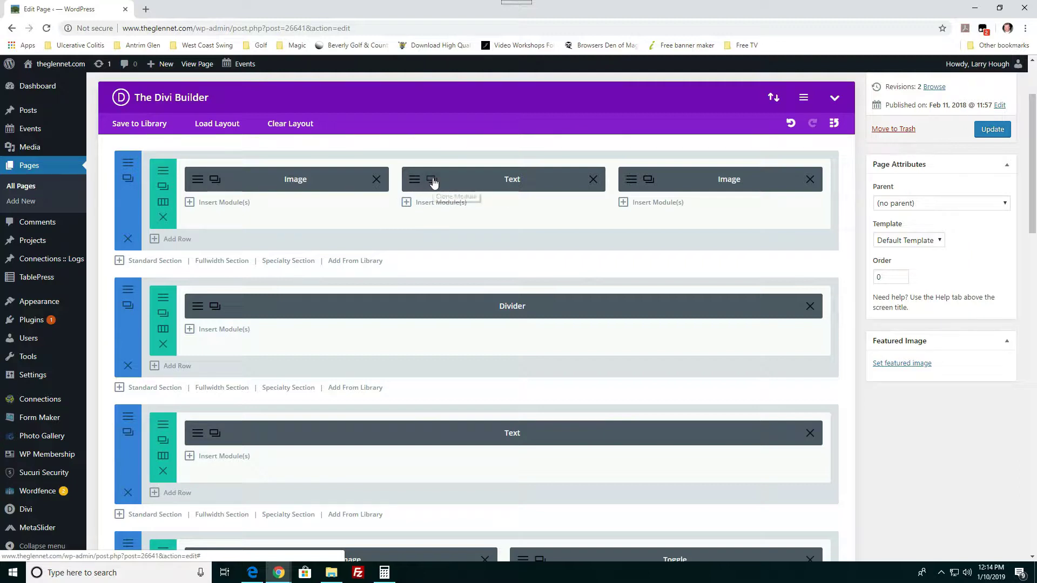
{"action": "mouse_move", "coordinate": [593, 179]}
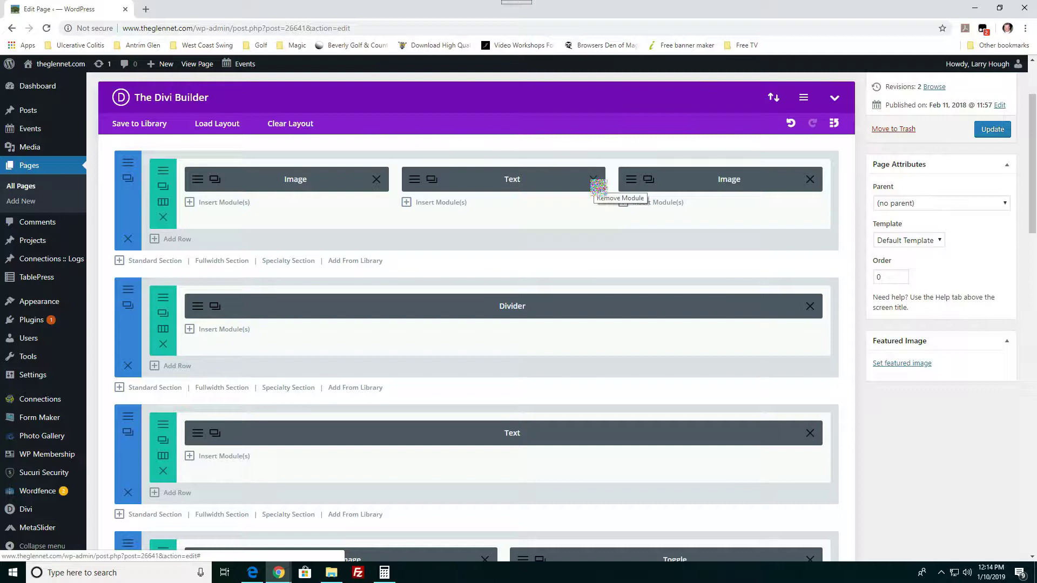
{"action": "mouse_move", "coordinate": [420, 191]}
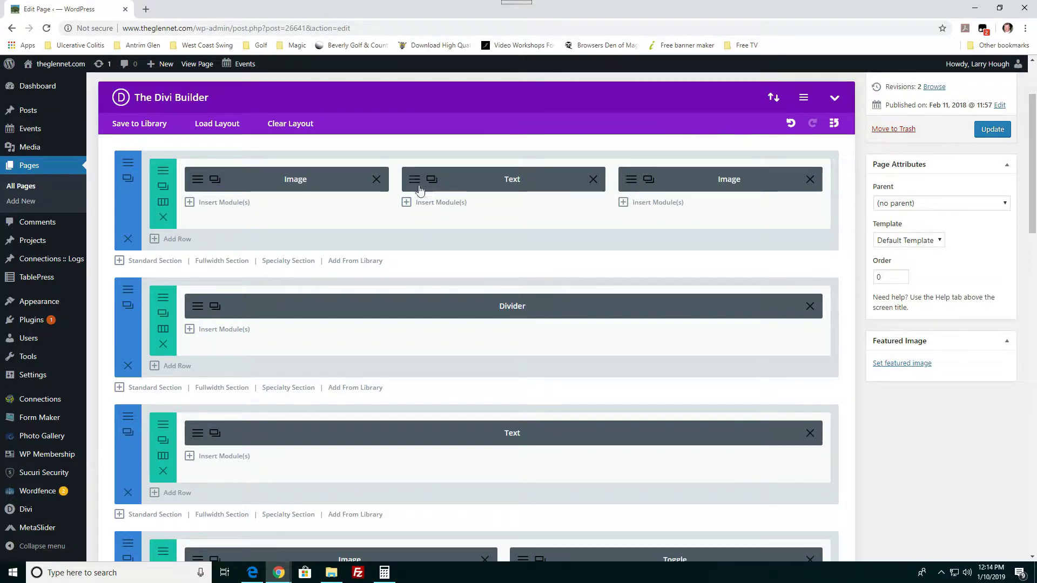
{"action": "mouse_move", "coordinate": [415, 180]}
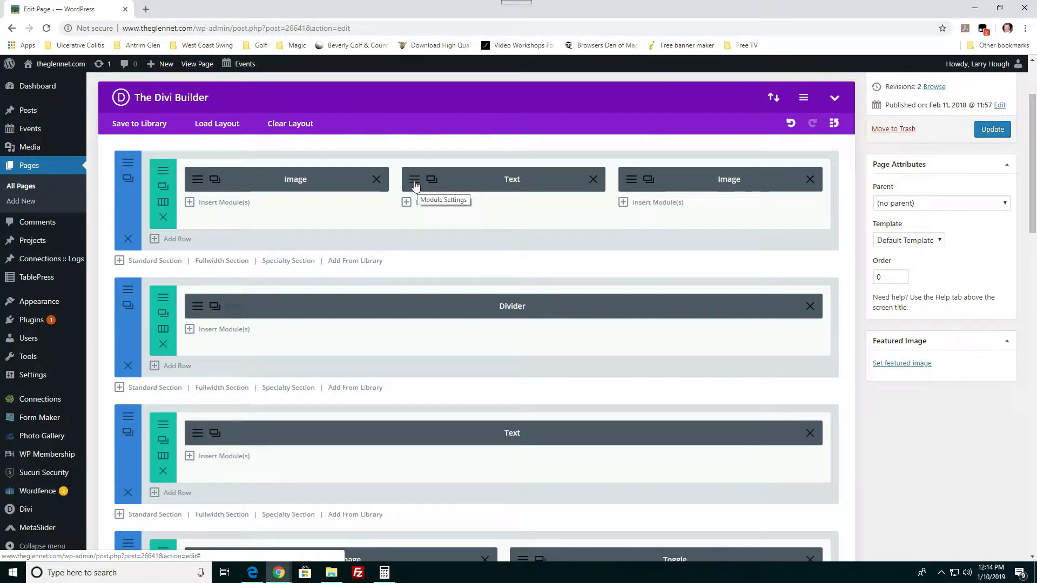
{"action": "left_click", "coordinate": [414, 184]}
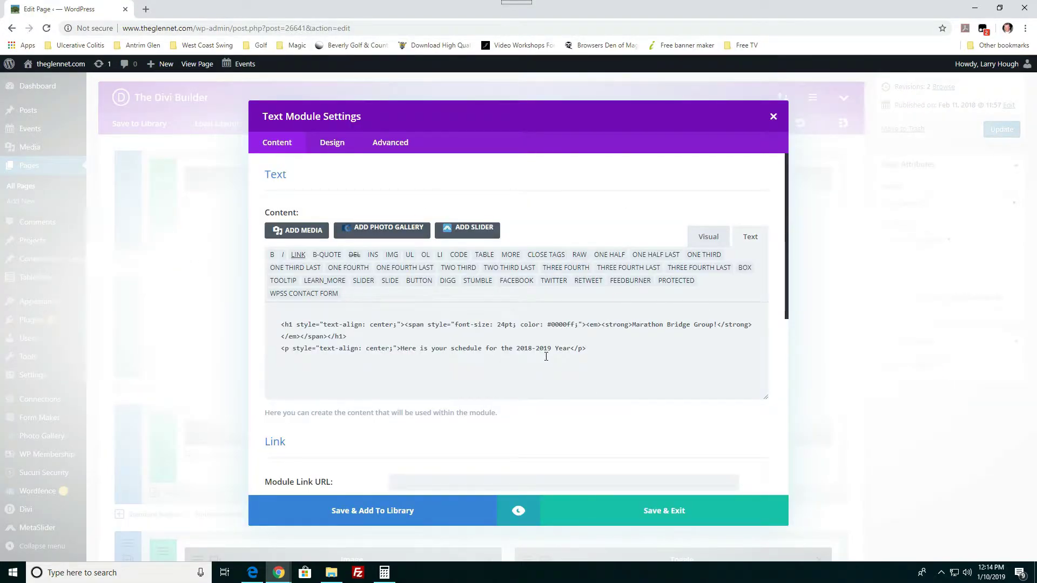
{"action": "mouse_move", "coordinate": [473, 378]}
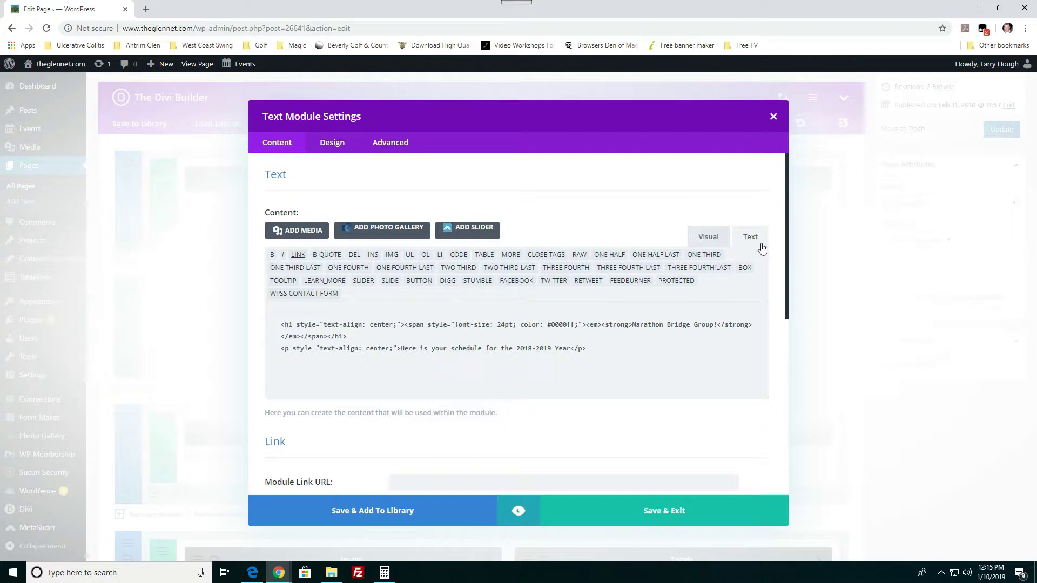
Step: Compare the Marathon Bridge Group! heading as formatted text and raw HTML, ending on the Visual editor
{"action": "left_click", "coordinate": [706, 236]}
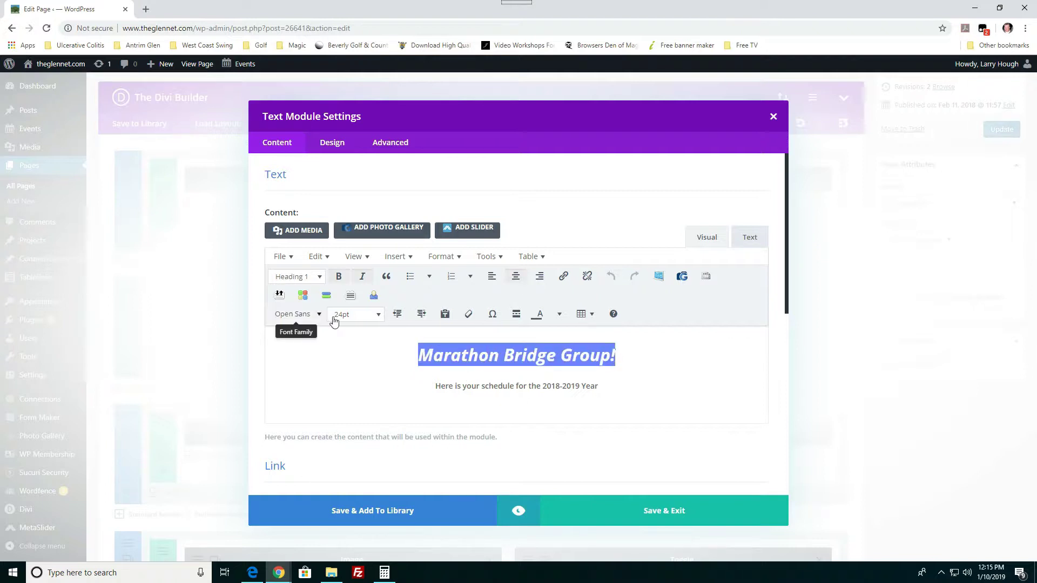
{"action": "mouse_move", "coordinate": [417, 326]}
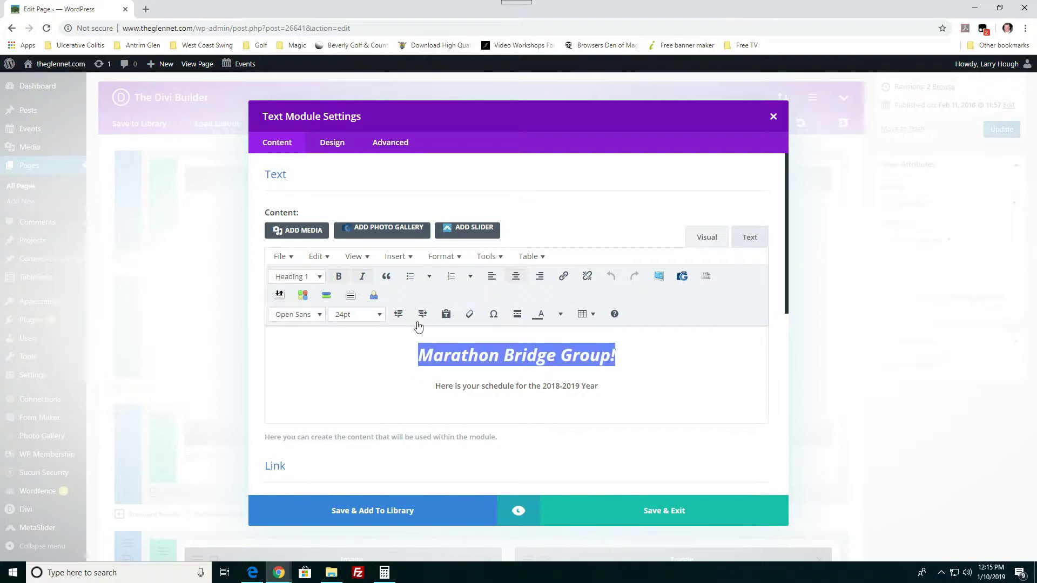
{"action": "mouse_move", "coordinate": [422, 314]}
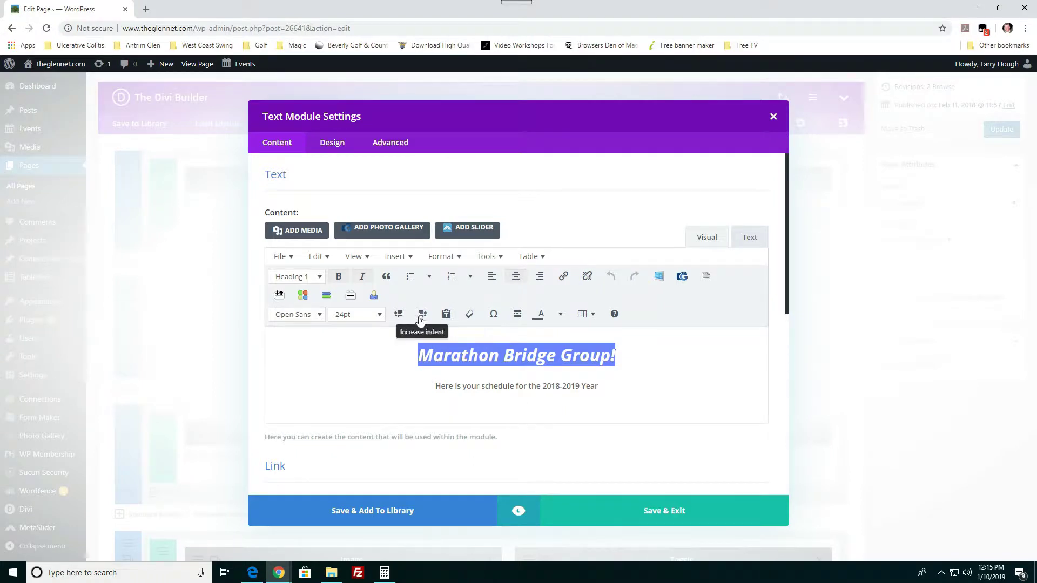
{"action": "left_click", "coordinate": [522, 381]}
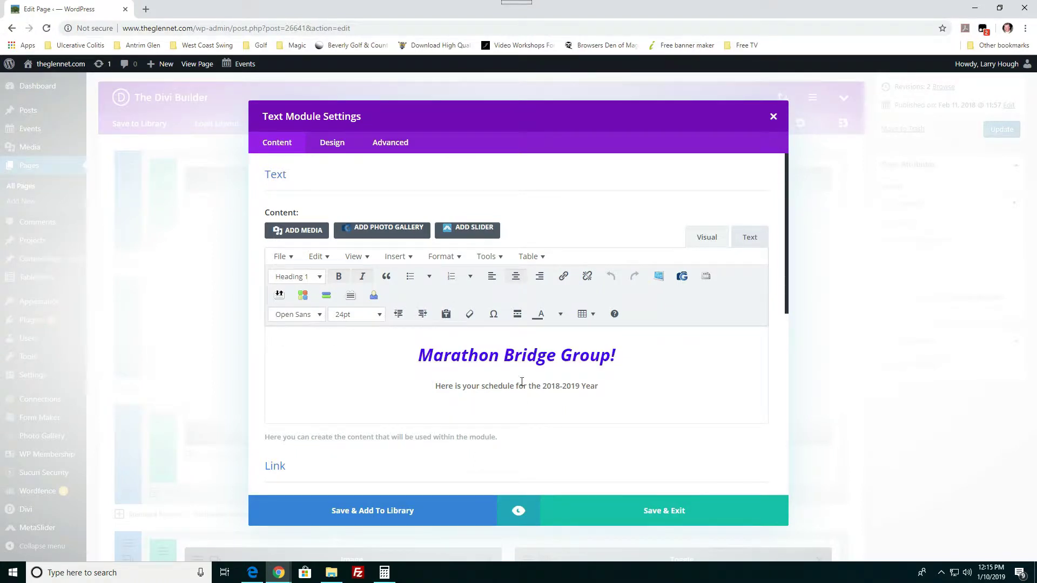
{"action": "mouse_move", "coordinate": [657, 275]}
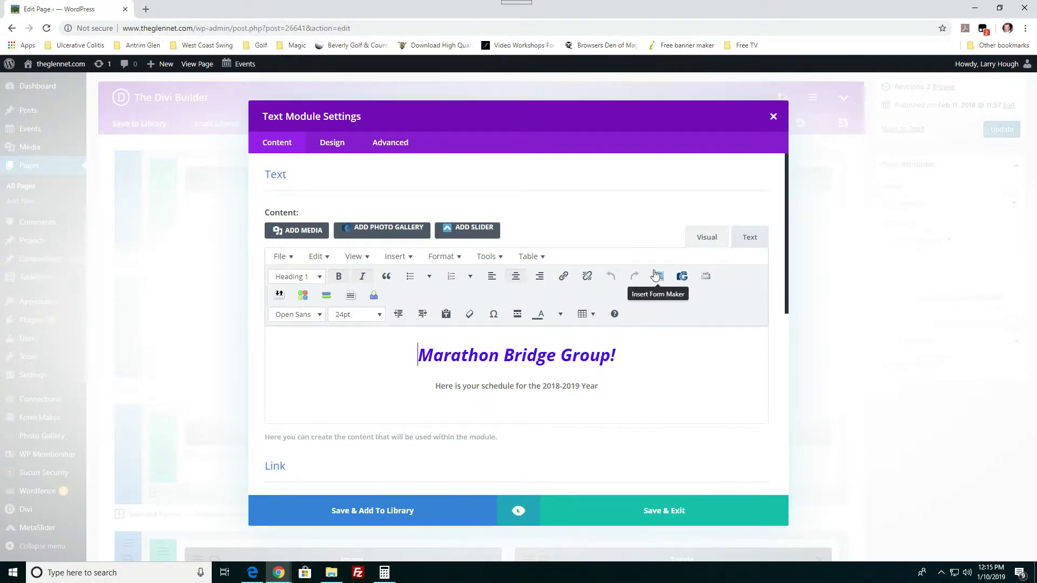
{"action": "left_click", "coordinate": [749, 236]}
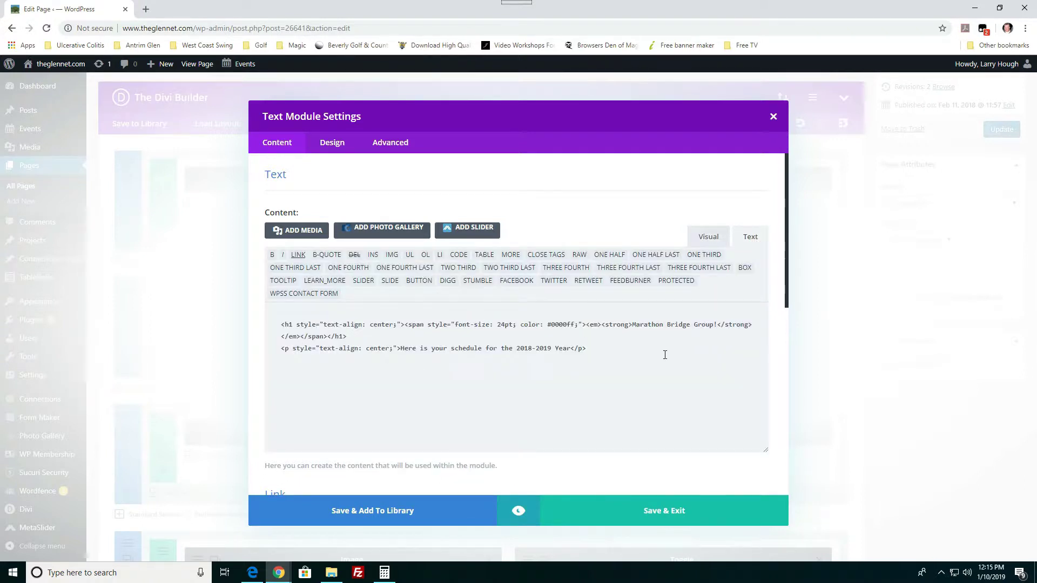
{"action": "mouse_move", "coordinate": [707, 236]}
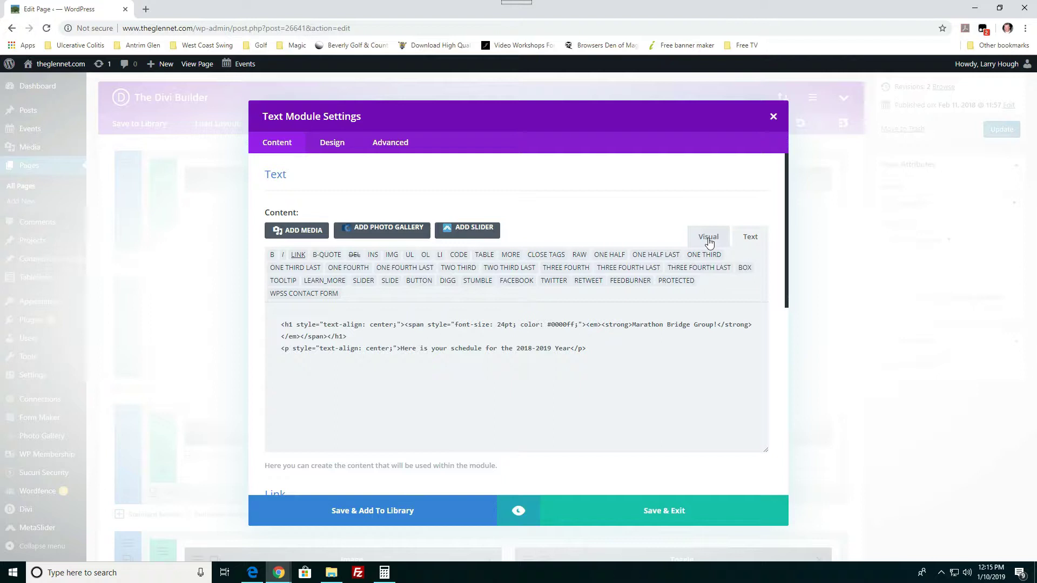
{"action": "left_click", "coordinate": [707, 236]}
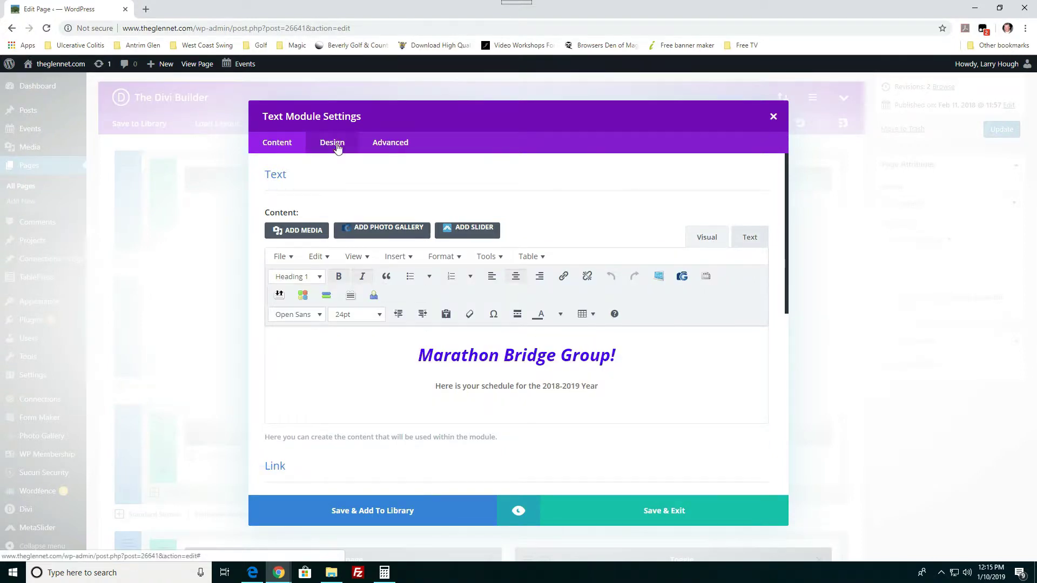
Step: Review the header Text module's Design options (default font, 14px, 1.7em) and its Advanced CSS options without changes
{"action": "left_click", "coordinate": [332, 142]}
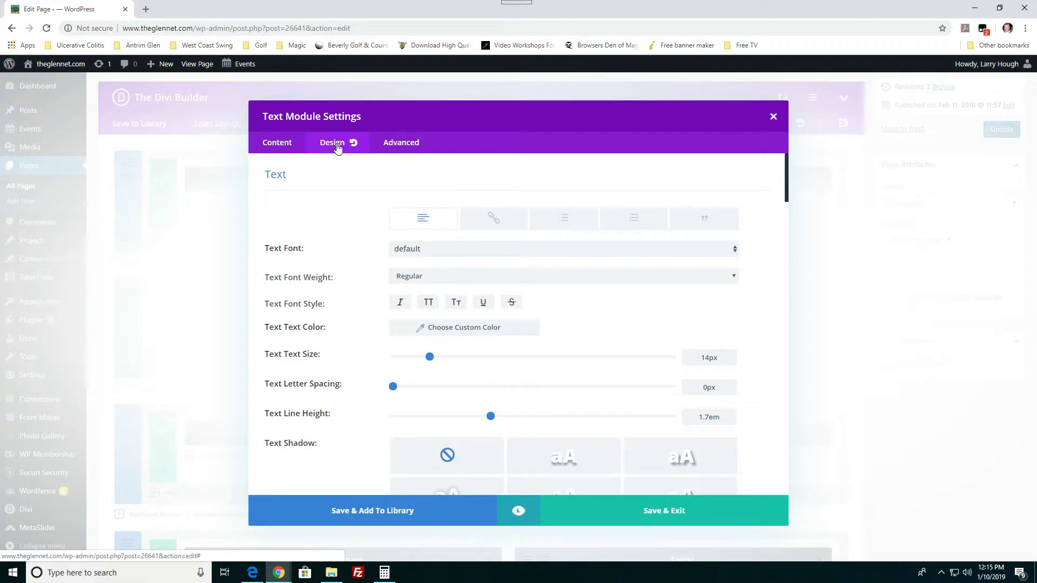
{"action": "mouse_move", "coordinate": [363, 285]}
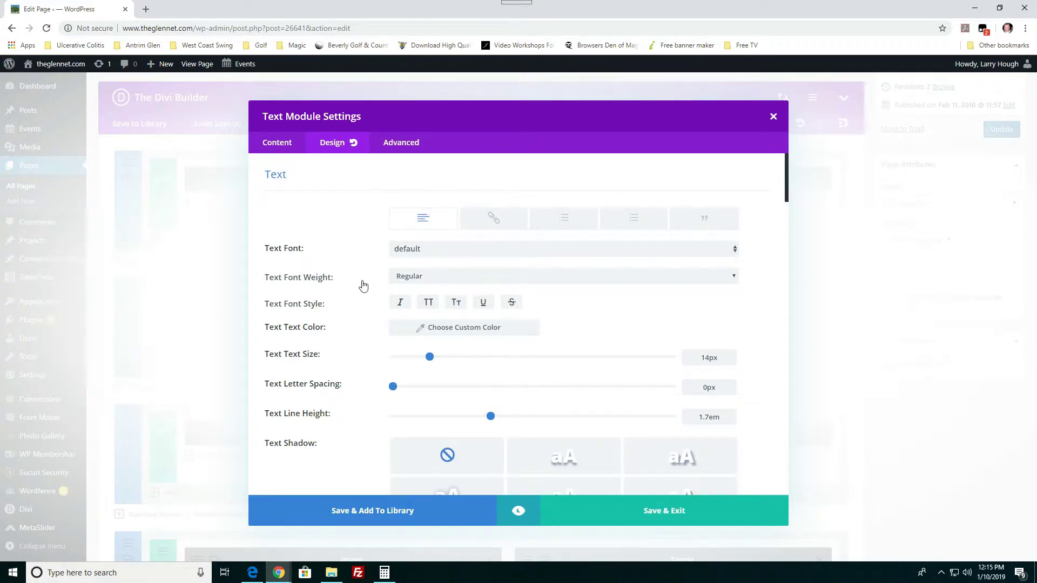
{"action": "scroll", "scroll_direction": "down", "scroll_amount": 3}
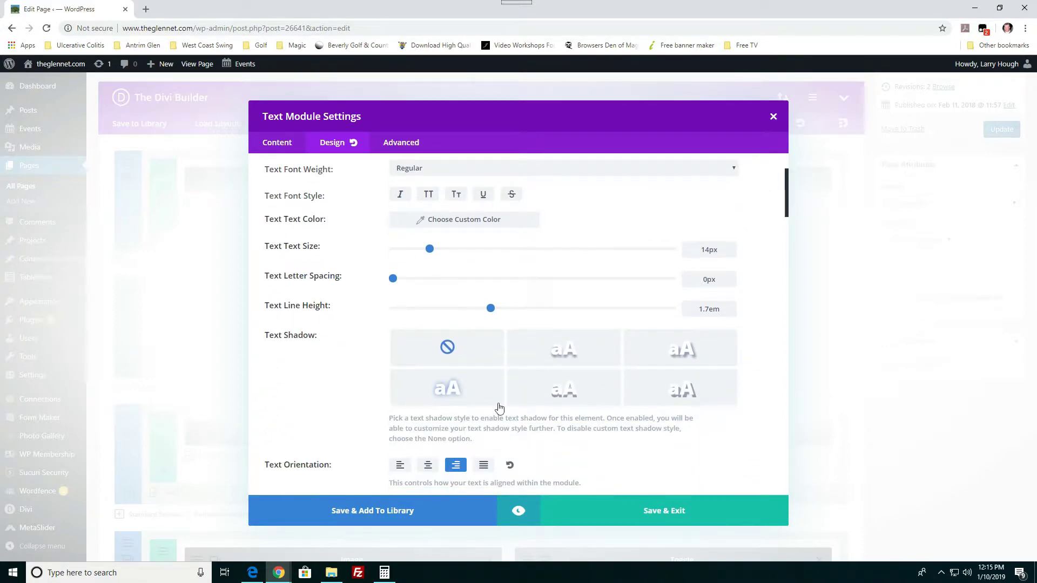
{"action": "scroll", "scroll_direction": "down", "scroll_amount": 3}
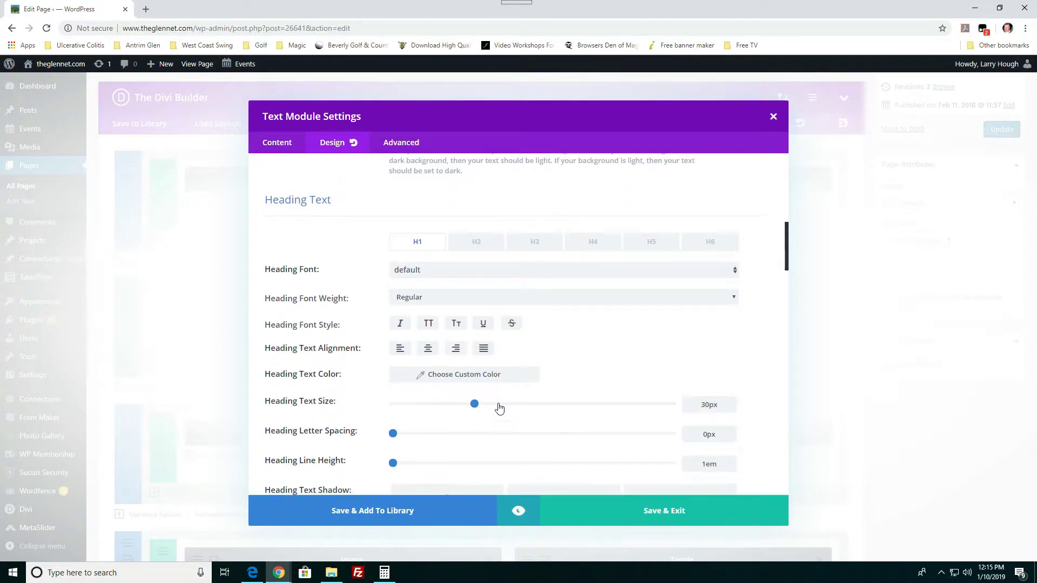
{"action": "scroll", "scroll_direction": "down", "scroll_amount": 3}
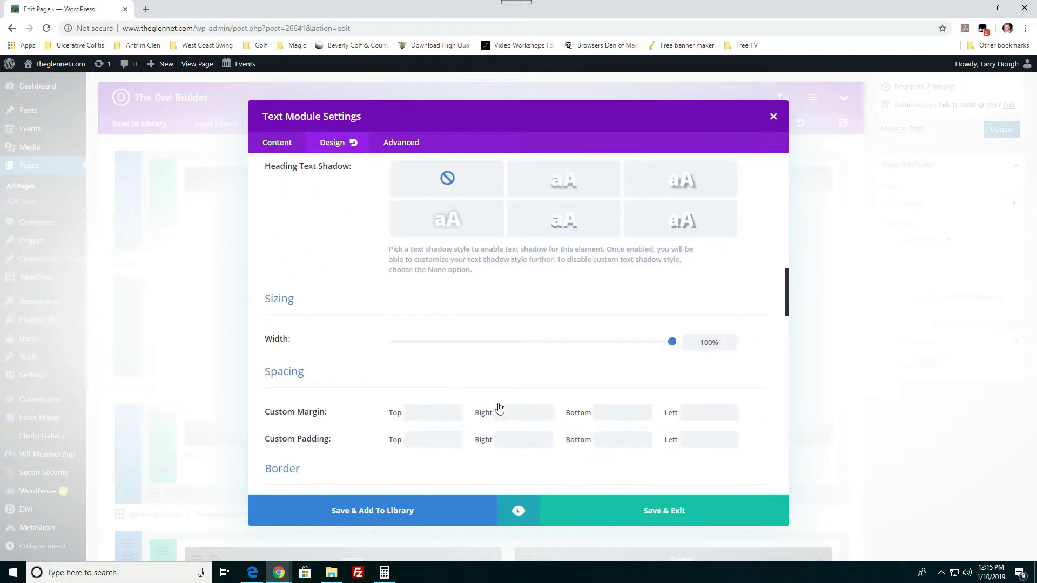
{"action": "scroll", "scroll_direction": "down", "scroll_amount": 3}
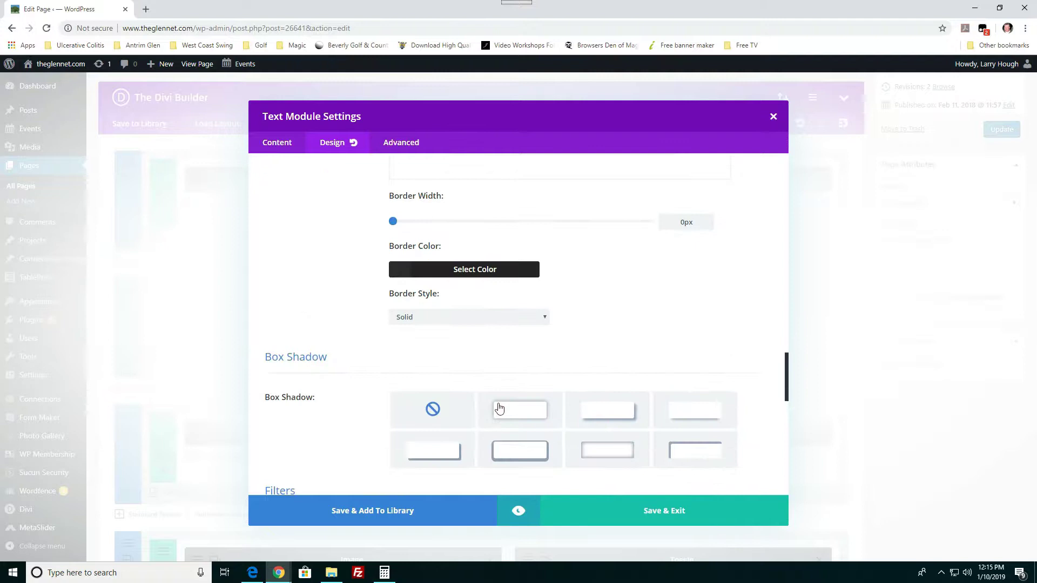
{"action": "scroll", "scroll_direction": "down", "scroll_amount": 3}
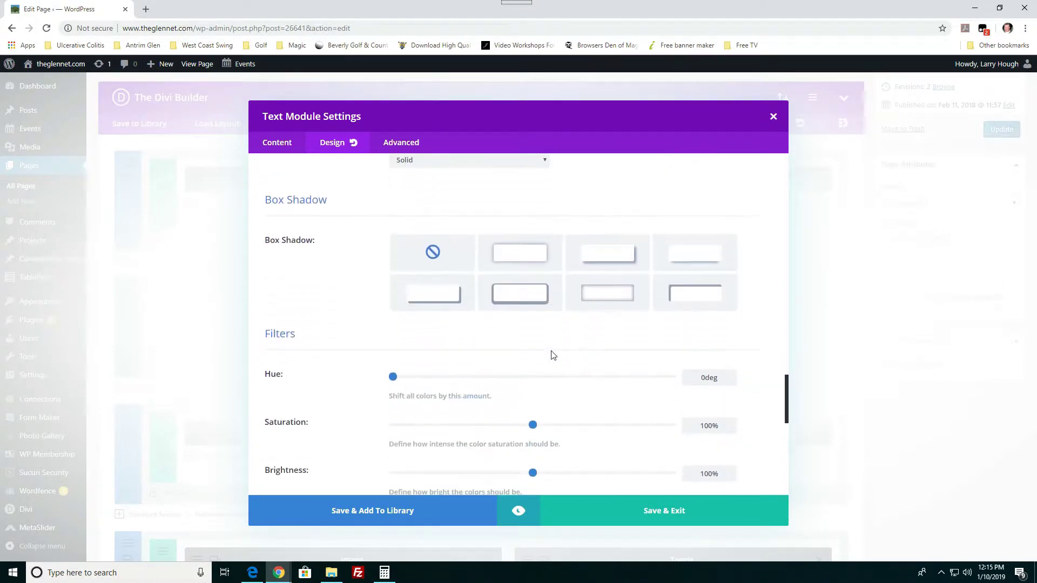
{"action": "scroll", "scroll_direction": "up", "scroll_amount": 3}
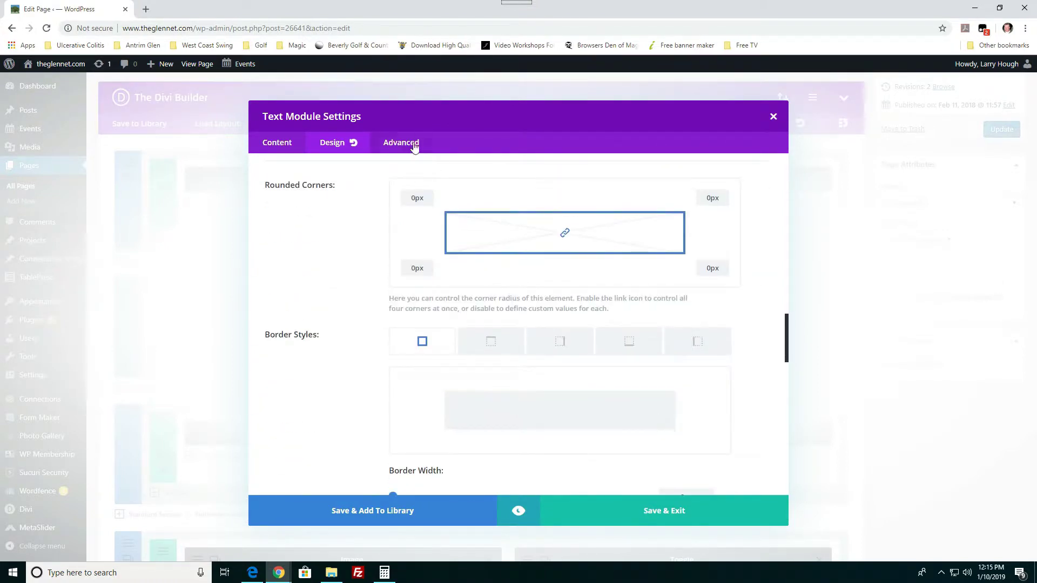
{"action": "left_click", "coordinate": [390, 143]}
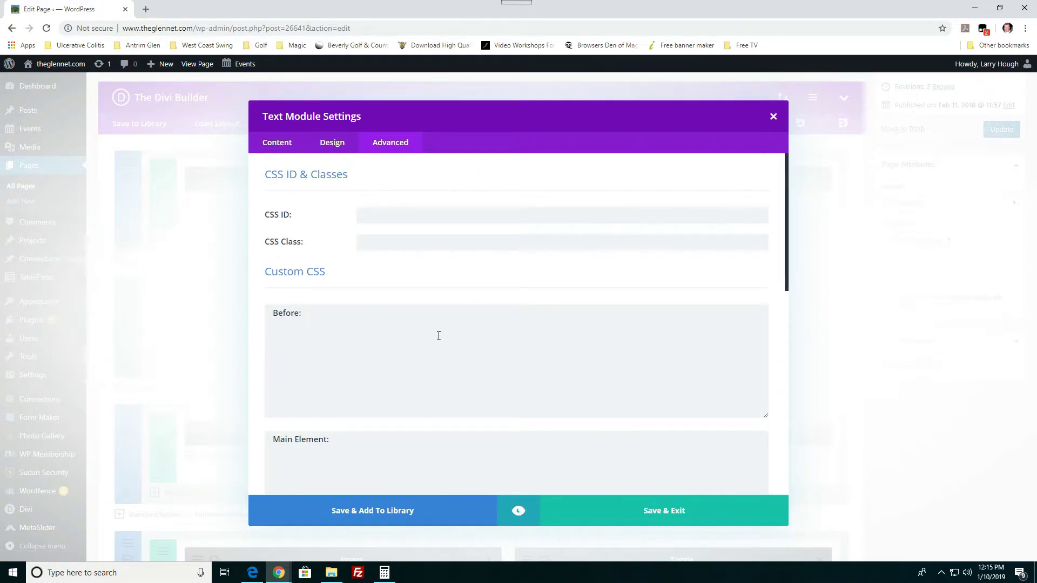
{"action": "scroll", "scroll_direction": "down", "scroll_amount": 3}
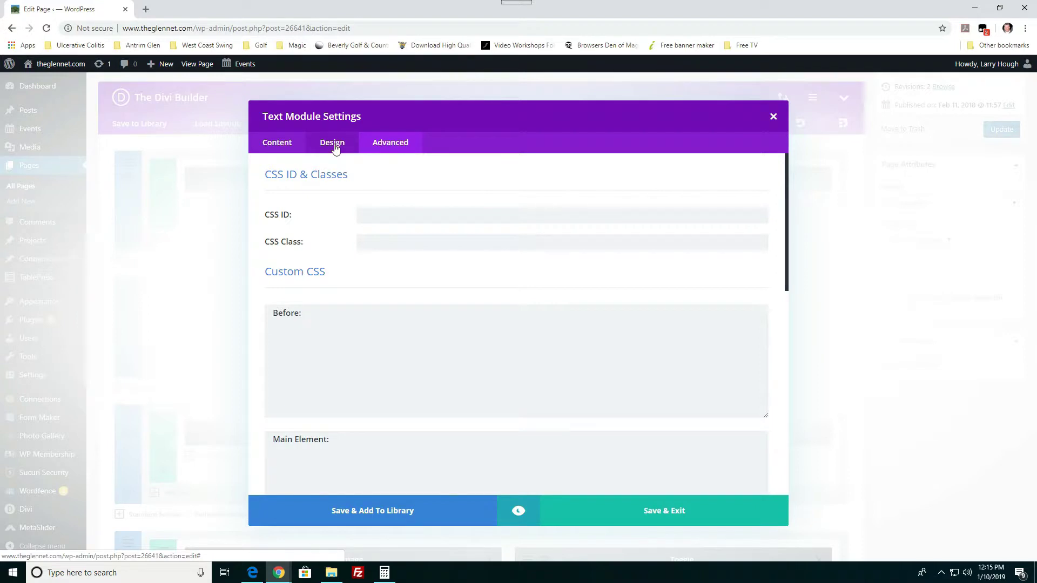
{"action": "left_click", "coordinate": [331, 143]}
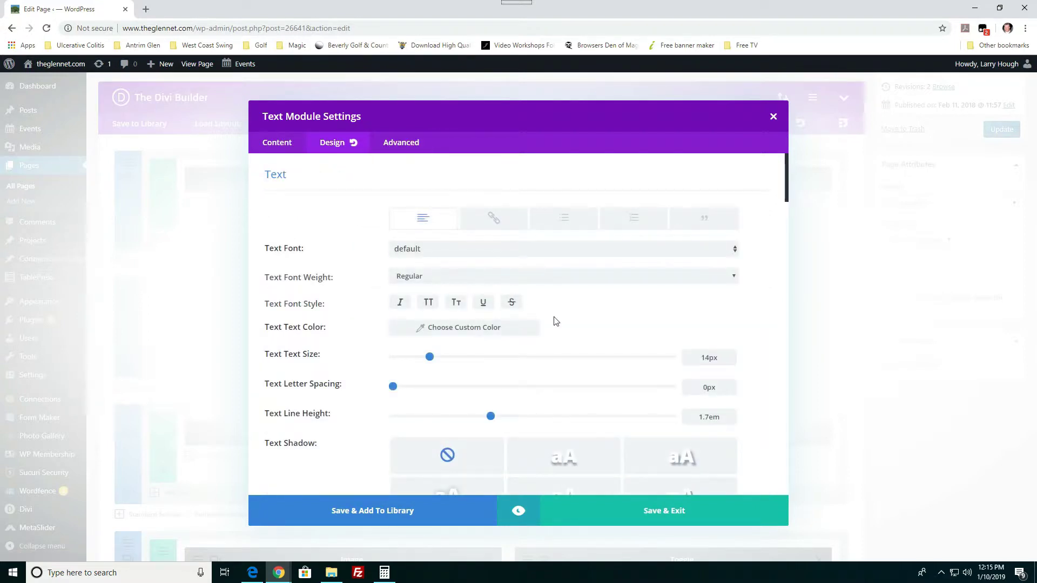
{"action": "mouse_move", "coordinate": [342, 427]}
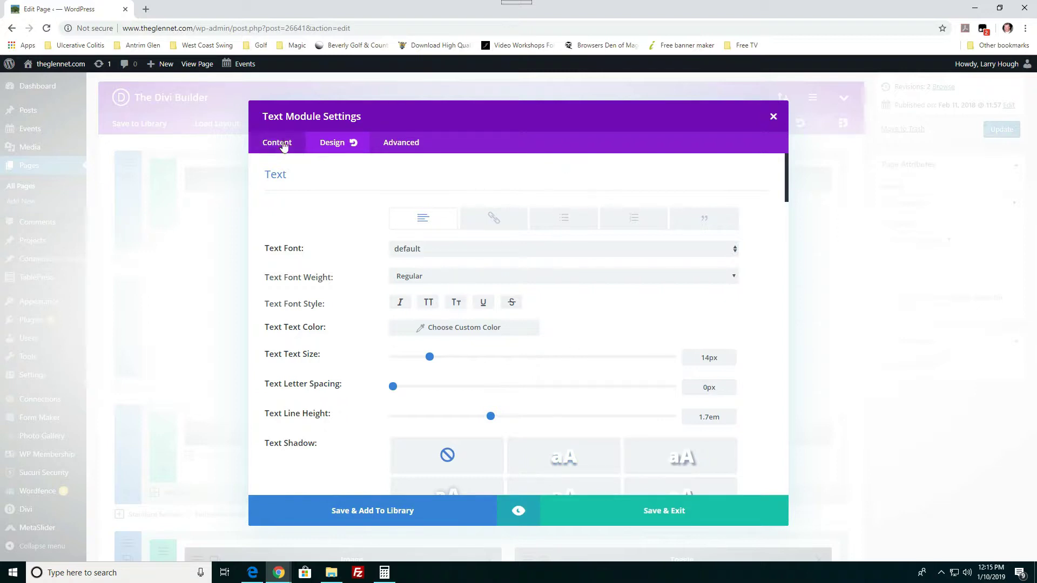
Step: Return to the heading content and Save & Exit the header Text module unchanged
{"action": "left_click", "coordinate": [276, 143]}
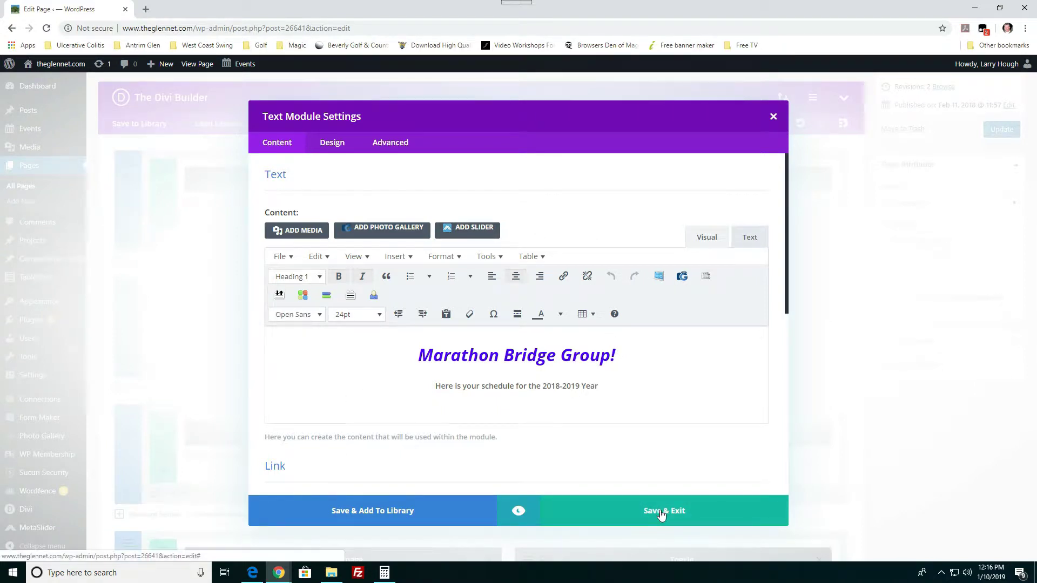
{"action": "left_click", "coordinate": [663, 511]}
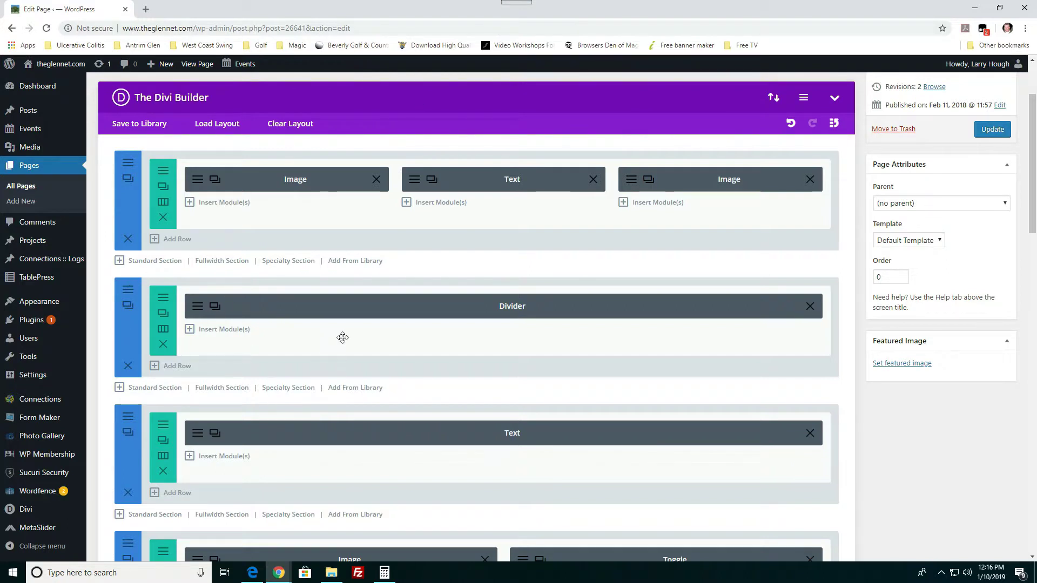
{"action": "mouse_move", "coordinate": [518, 102]}
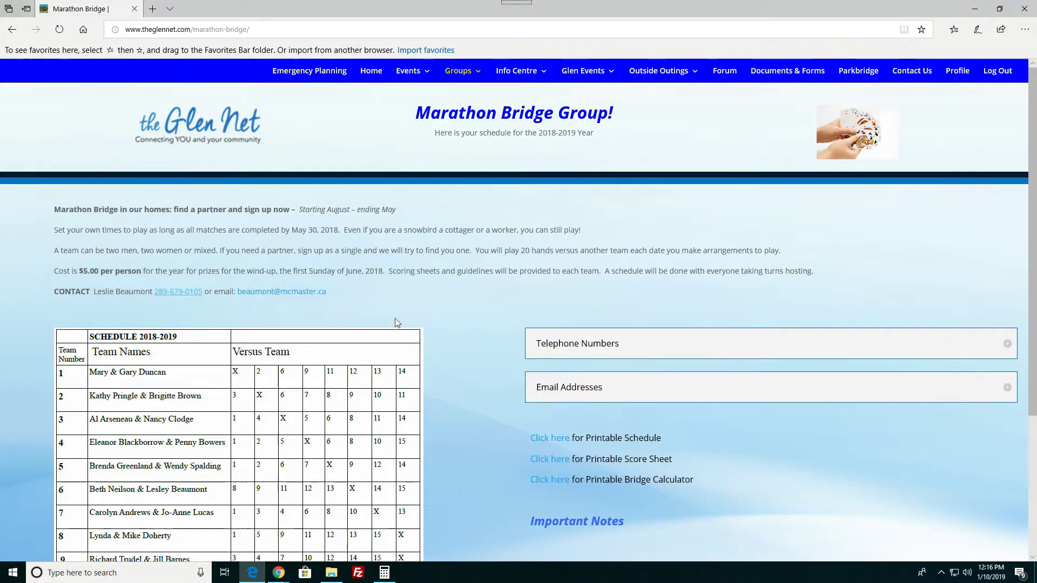
{"action": "mouse_move", "coordinate": [661, 129]}
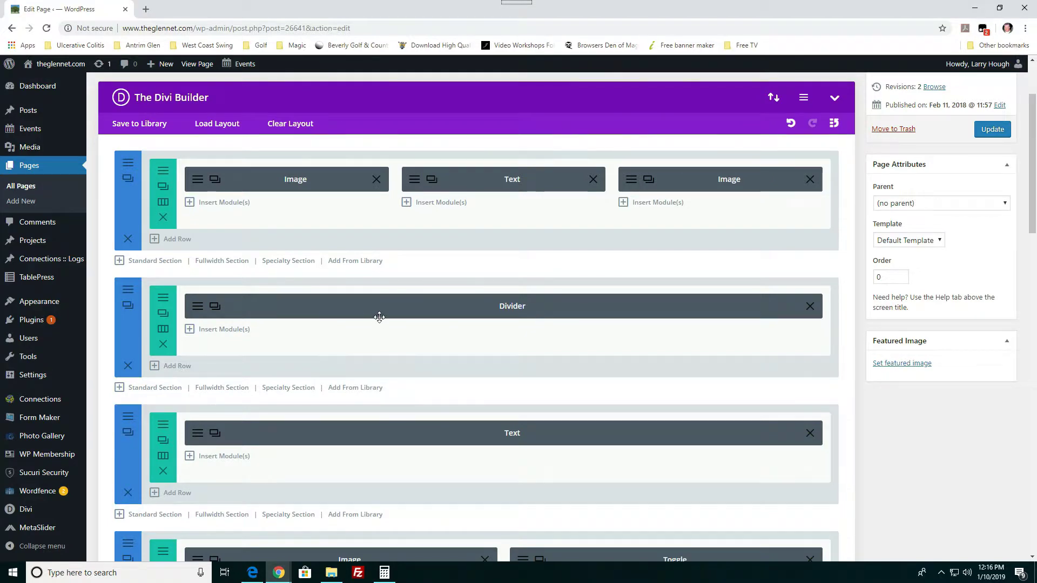
{"action": "scroll", "scroll_direction": "down", "scroll_amount": 3}
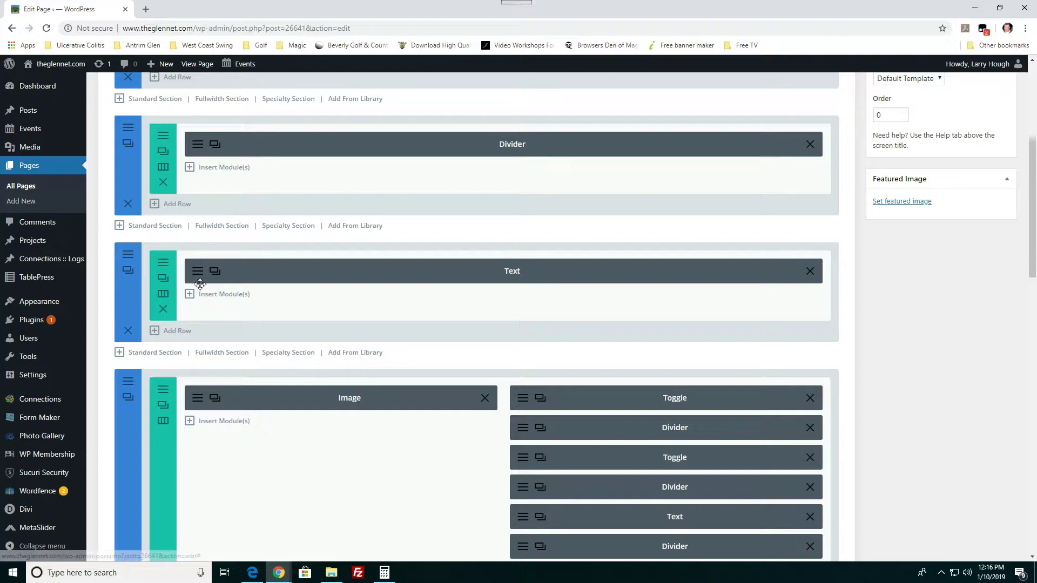
{"action": "mouse_move", "coordinate": [197, 271]}
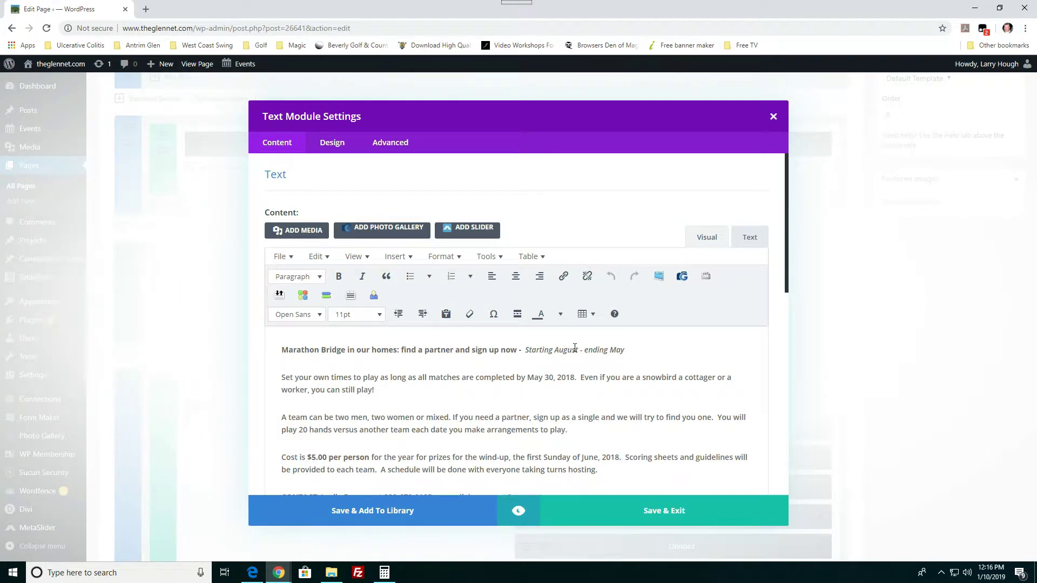
Step: Review the sign-up Text module's paragraphs and scroll through its Design options unchanged
{"action": "scroll", "scroll_direction": "down", "scroll_amount": 3}
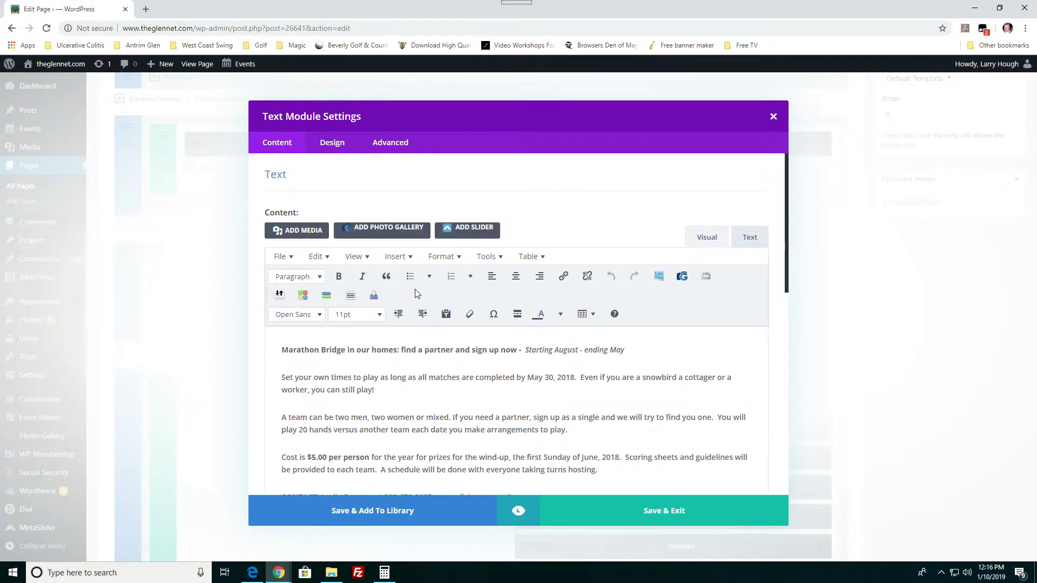
{"action": "left_click", "coordinate": [331, 143]}
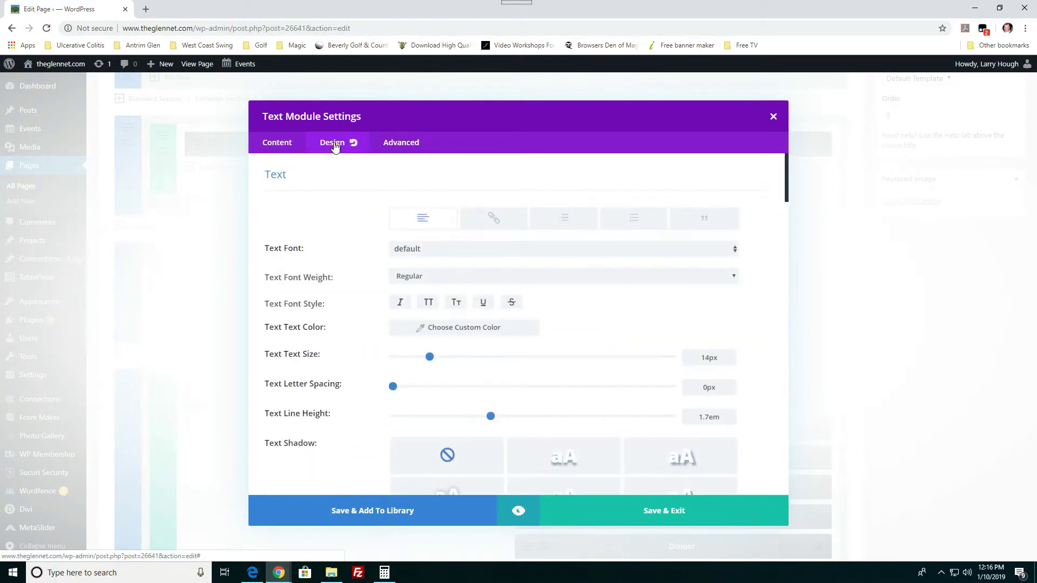
{"action": "scroll", "scroll_direction": "down", "scroll_amount": 3}
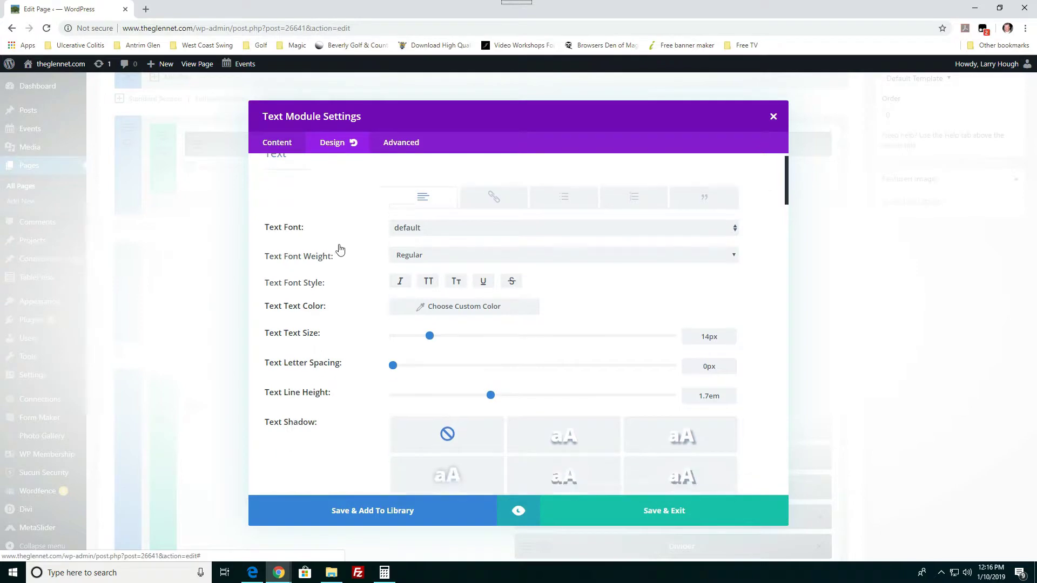
{"action": "scroll", "scroll_direction": "down", "scroll_amount": 3}
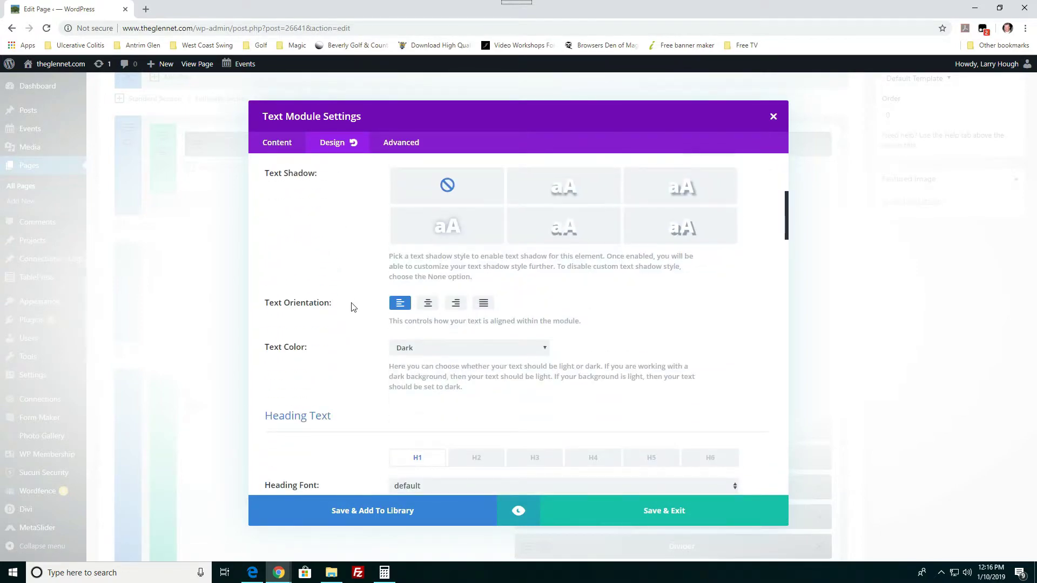
{"action": "scroll", "scroll_direction": "up", "scroll_amount": 3}
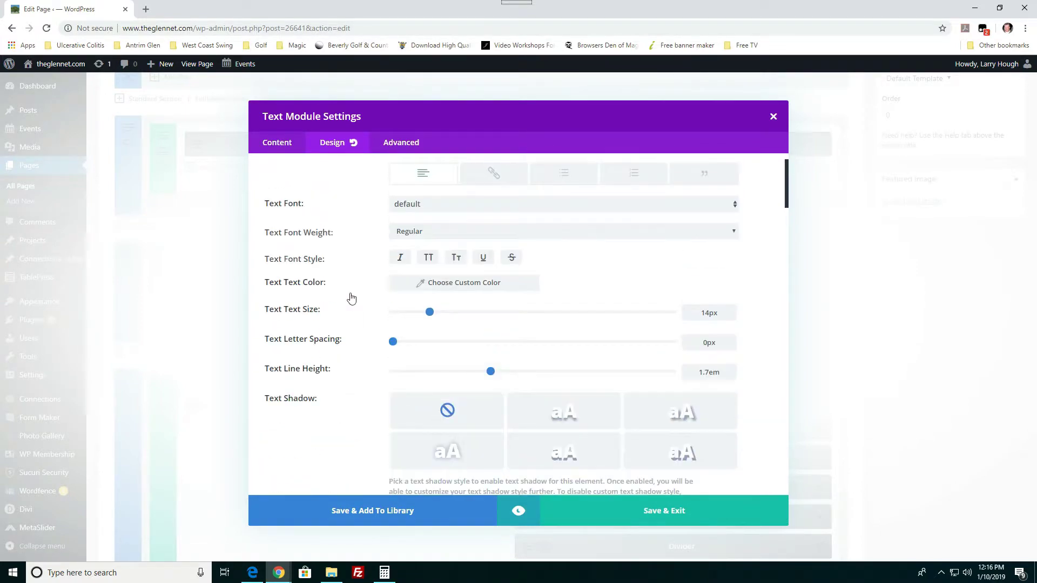
{"action": "scroll", "scroll_direction": "up", "scroll_amount": 3}
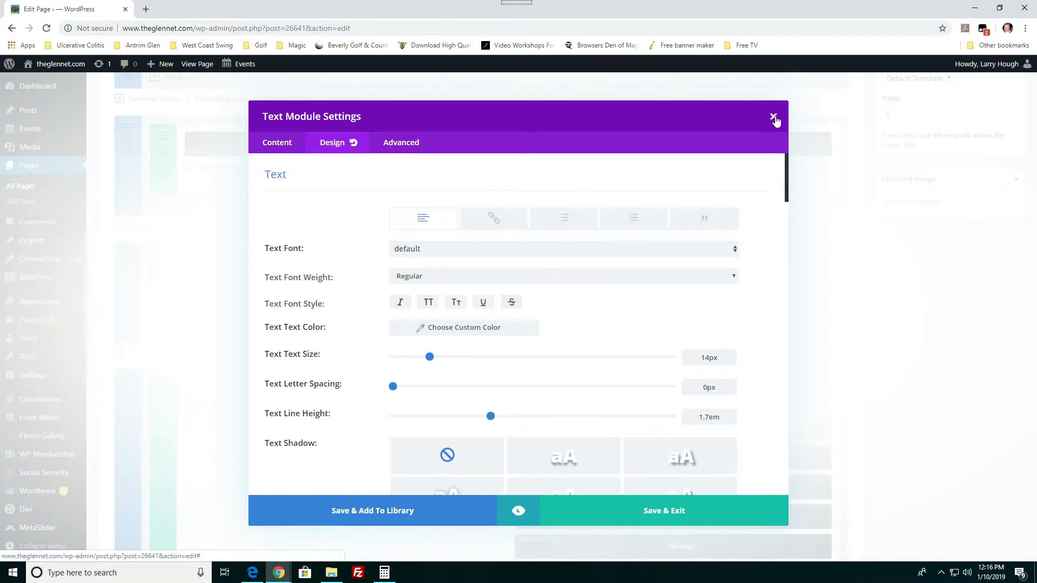
Step: Reopen the sign-up Text module, check its Link and Background settings, and Save & Exit
{"action": "left_click", "coordinate": [774, 118]}
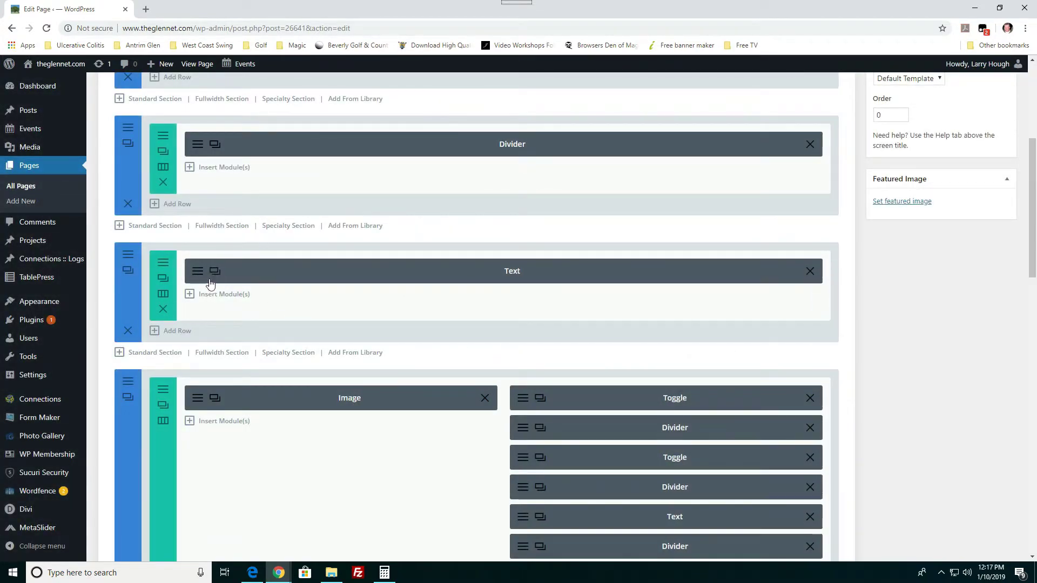
{"action": "left_click", "coordinate": [512, 270]}
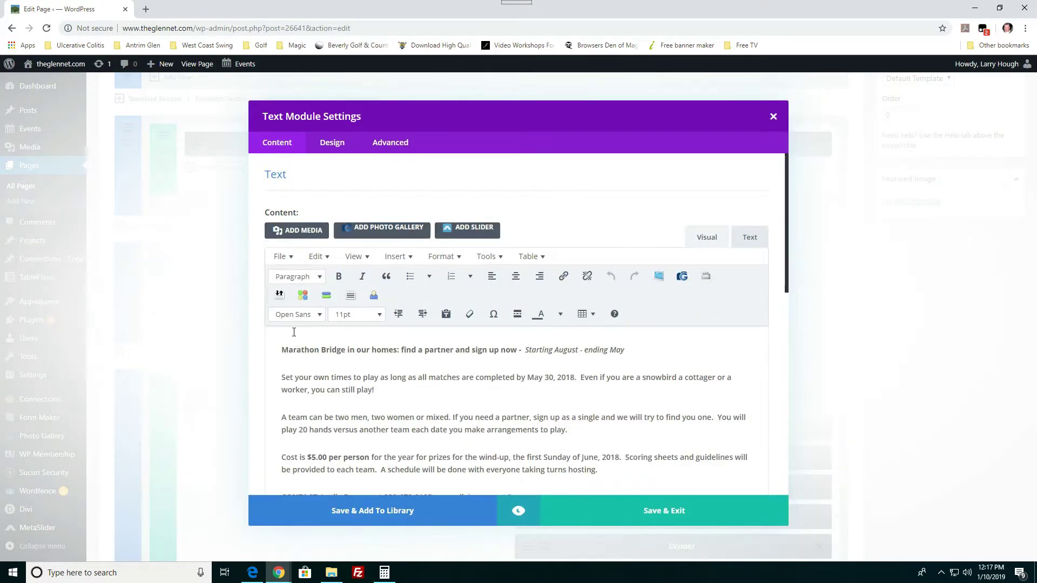
{"action": "scroll", "scroll_direction": "down", "scroll_amount": 3}
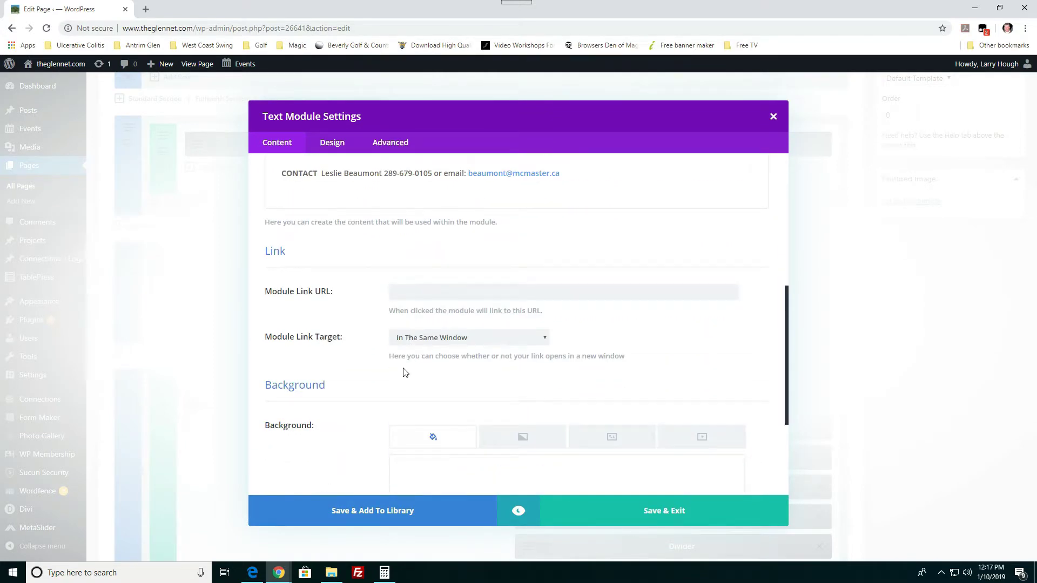
{"action": "mouse_move", "coordinate": [372, 391]}
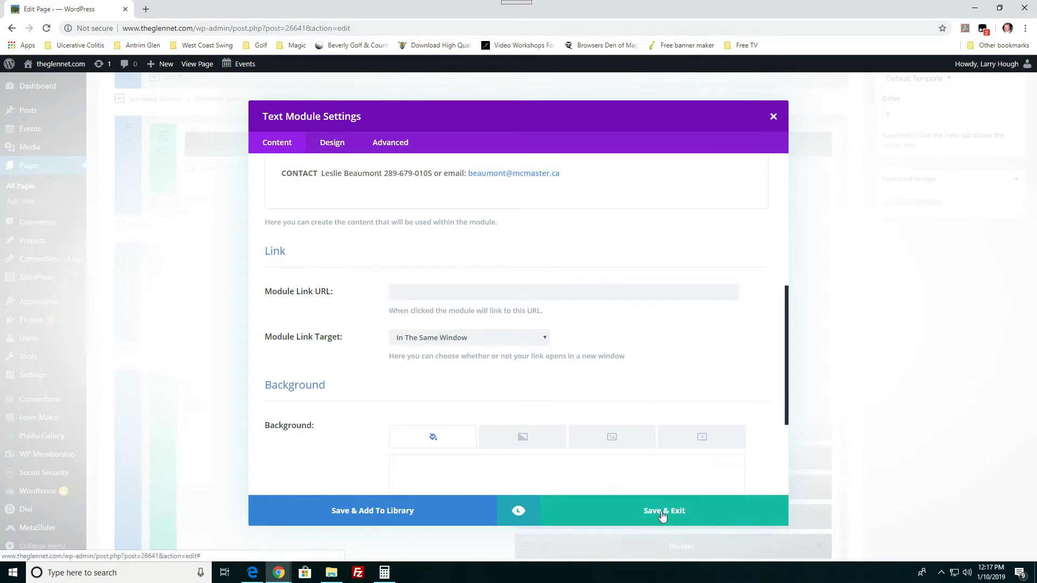
{"action": "left_click", "coordinate": [663, 510]}
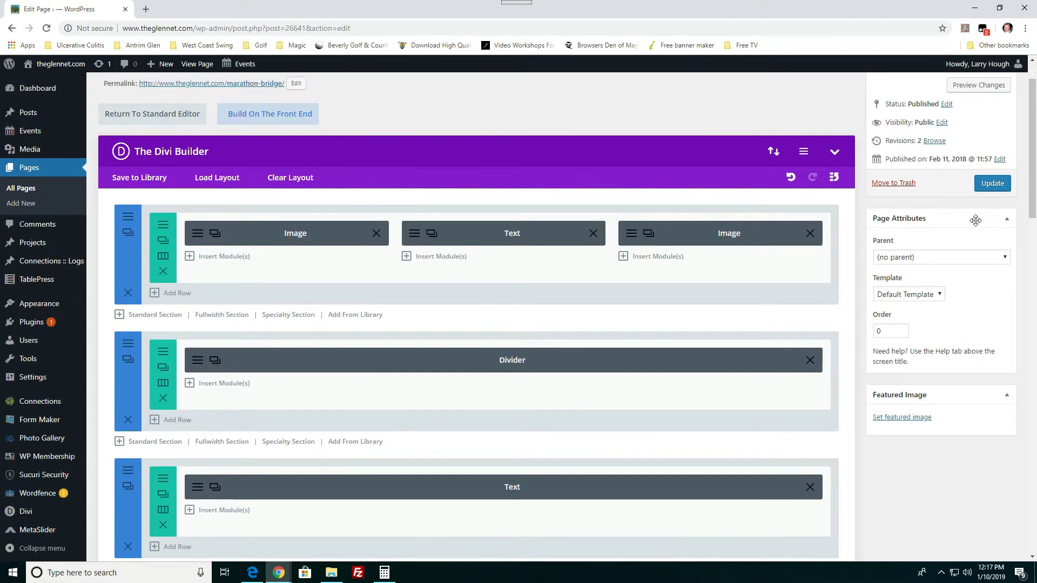
{"action": "scroll", "scroll_direction": "down", "scroll_amount": 3}
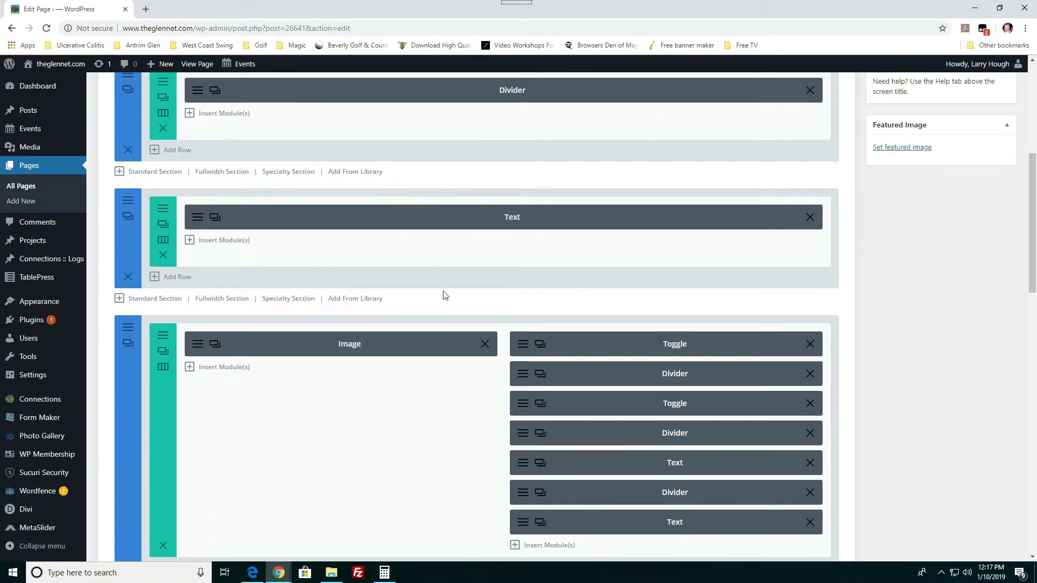
{"action": "mouse_move", "coordinate": [369, 382]}
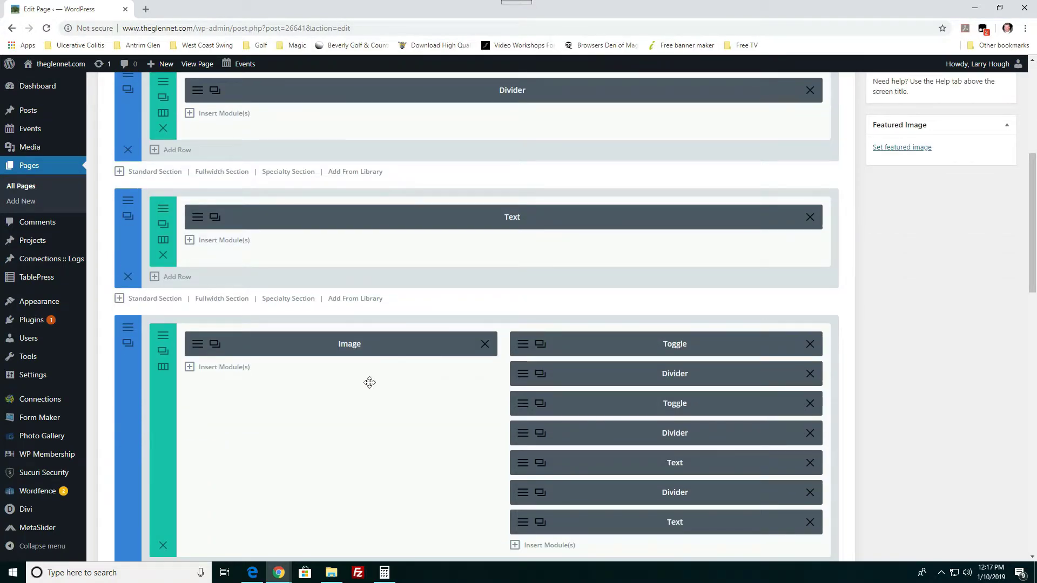
{"action": "scroll", "scroll_direction": "down", "scroll_amount": 3}
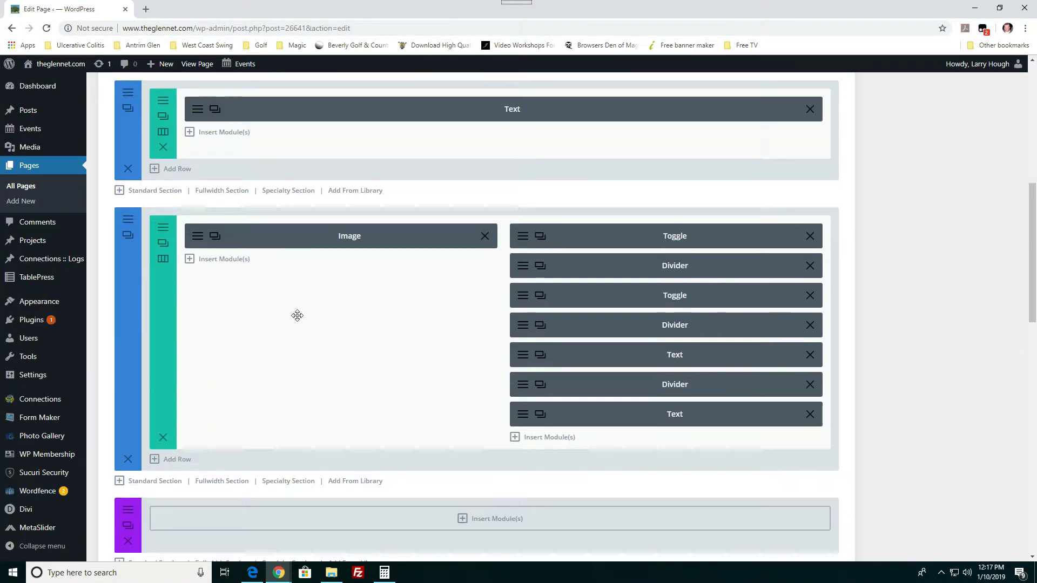
{"action": "mouse_move", "coordinate": [509, 381]}
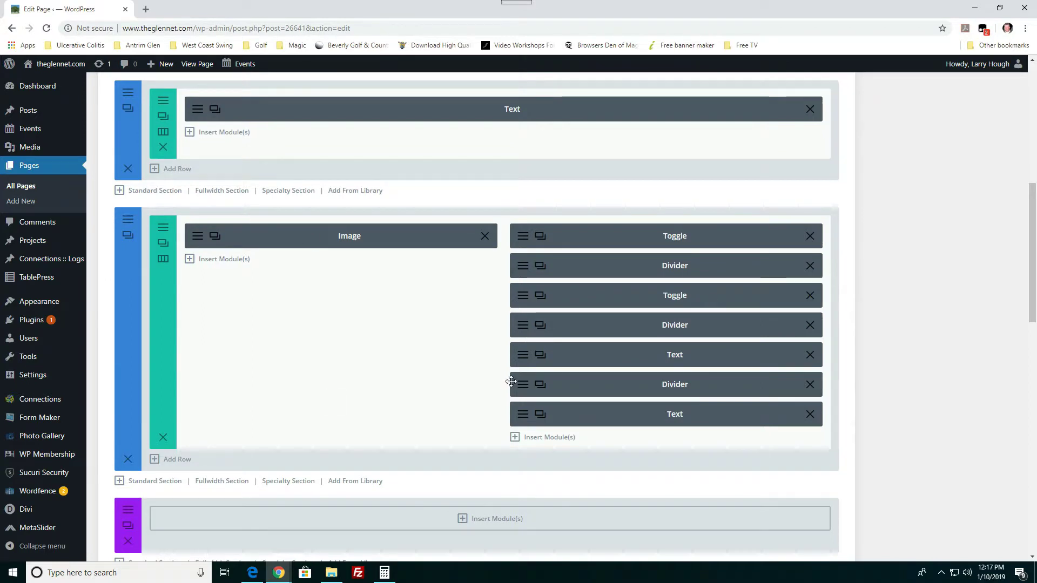
{"action": "mouse_move", "coordinate": [377, 483]}
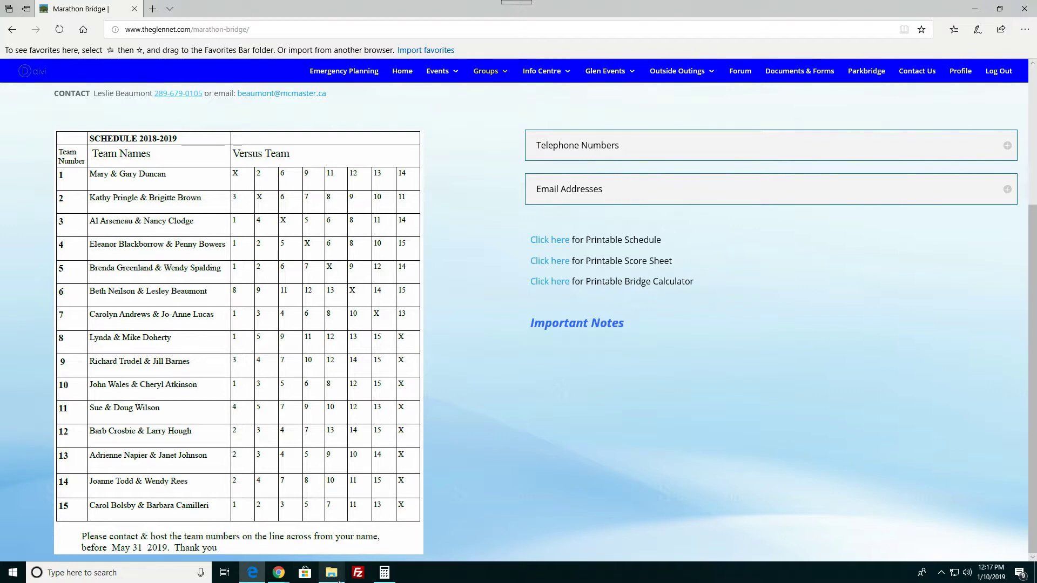
{"action": "mouse_move", "coordinate": [253, 572]}
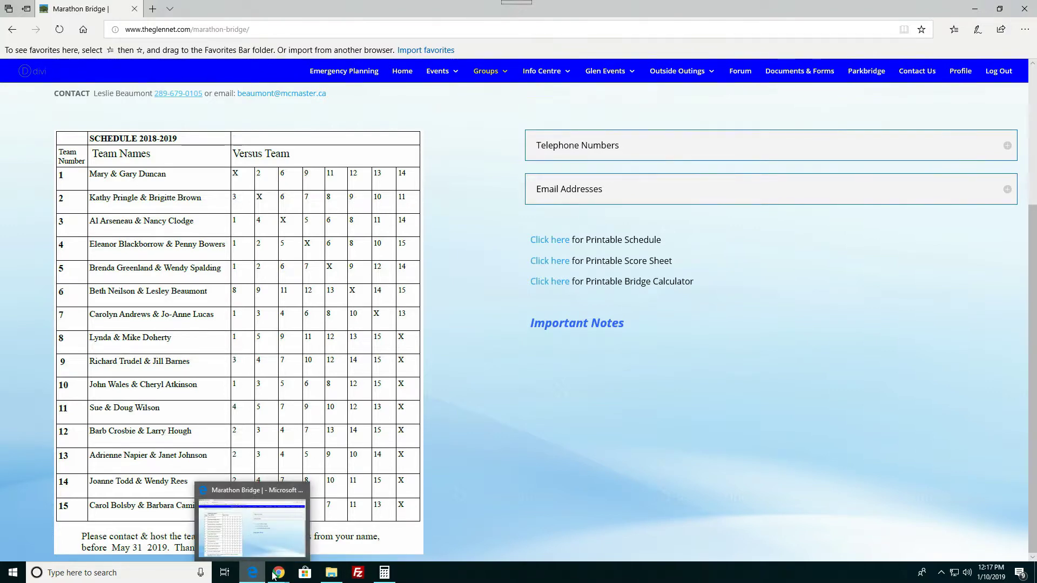
{"action": "mouse_move", "coordinate": [277, 573]}
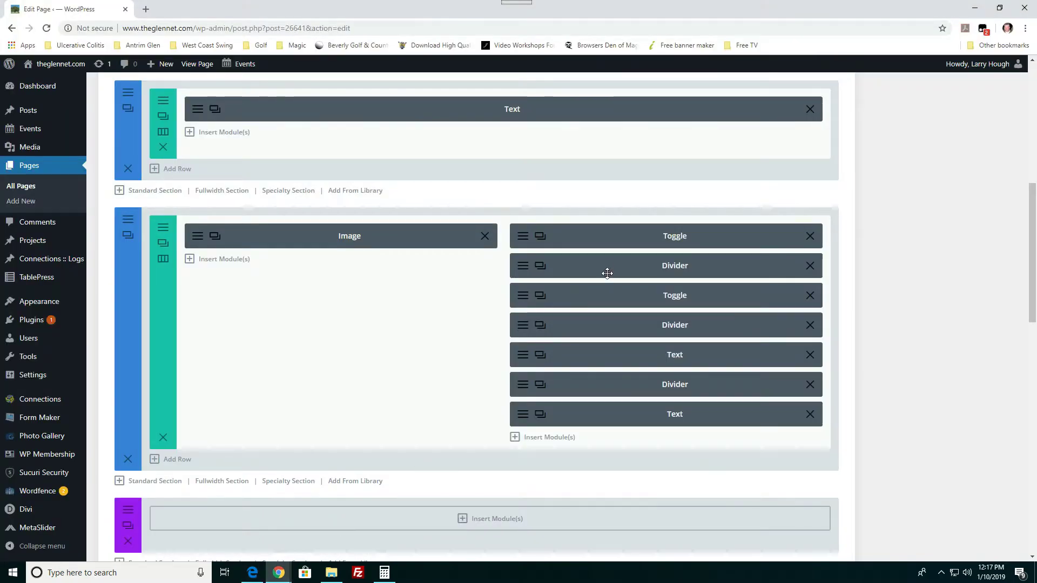
{"action": "mouse_move", "coordinate": [562, 240]}
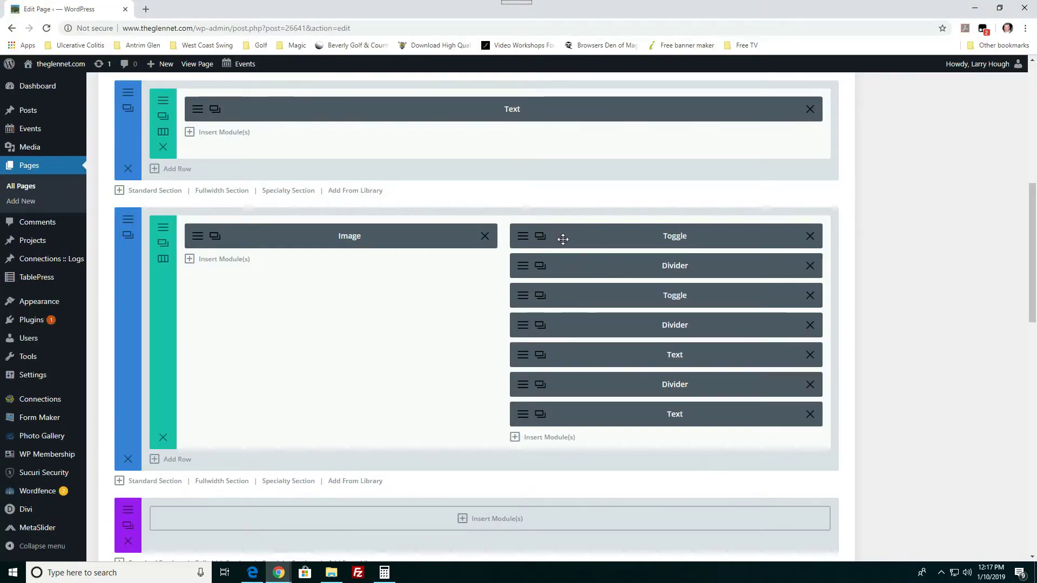
{"action": "mouse_move", "coordinate": [552, 269]}
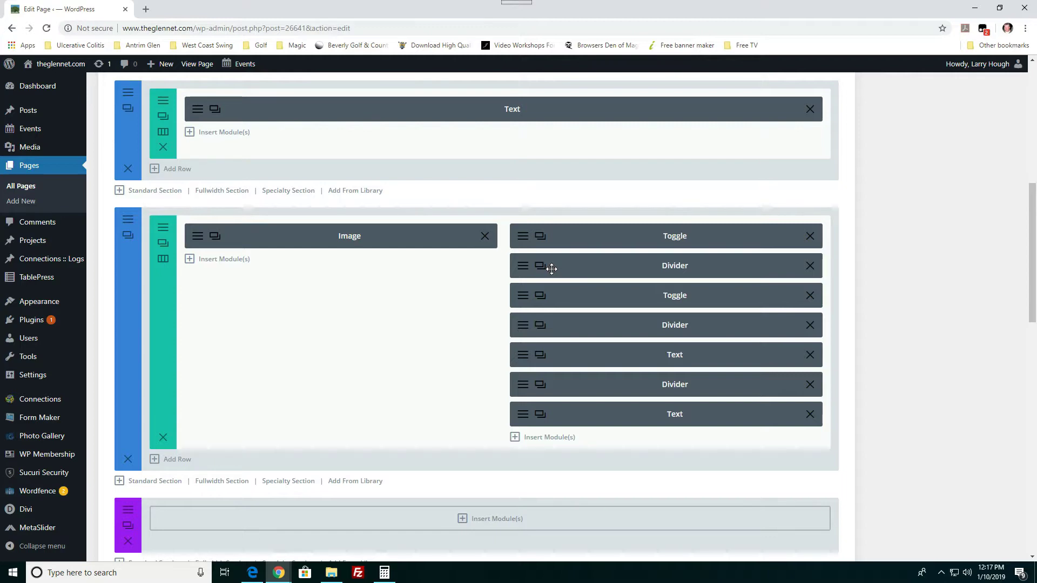
{"action": "mouse_move", "coordinate": [535, 445]}
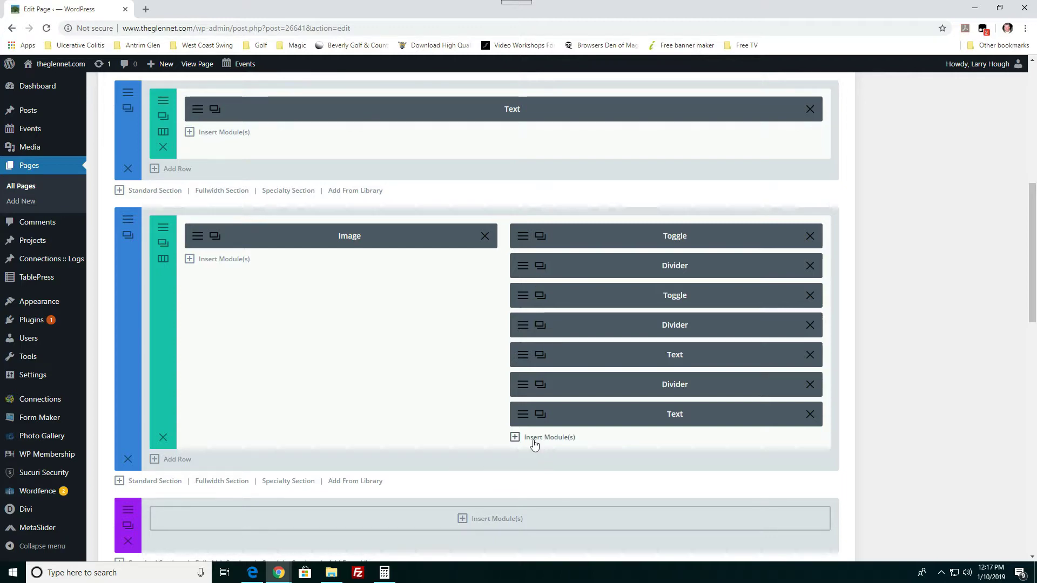
Step: Browse the Insert Module list of available module types and dismiss it without adding any
{"action": "left_click", "coordinate": [542, 437]}
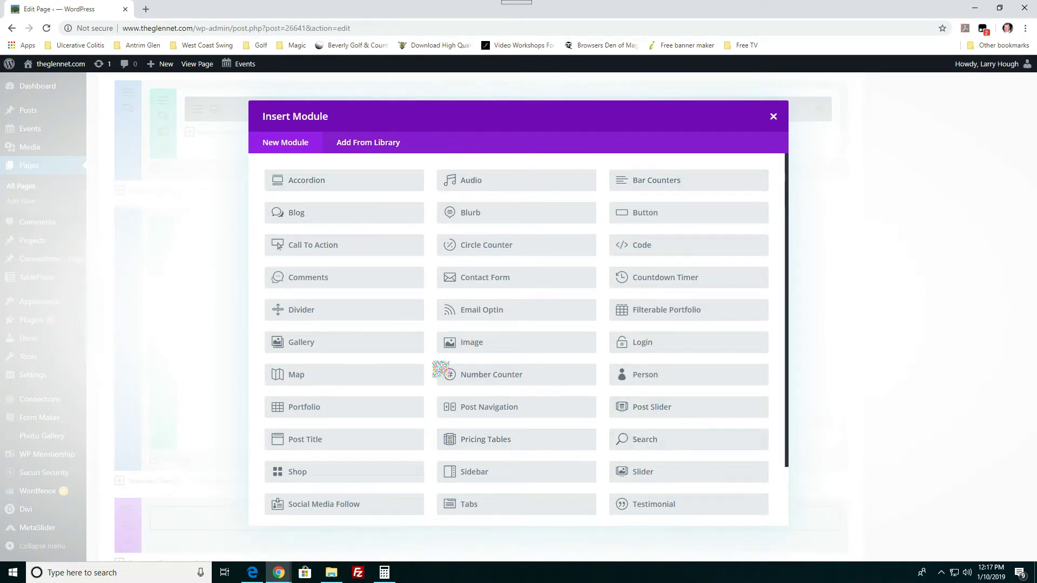
{"action": "scroll", "scroll_direction": "down", "scroll_amount": 3}
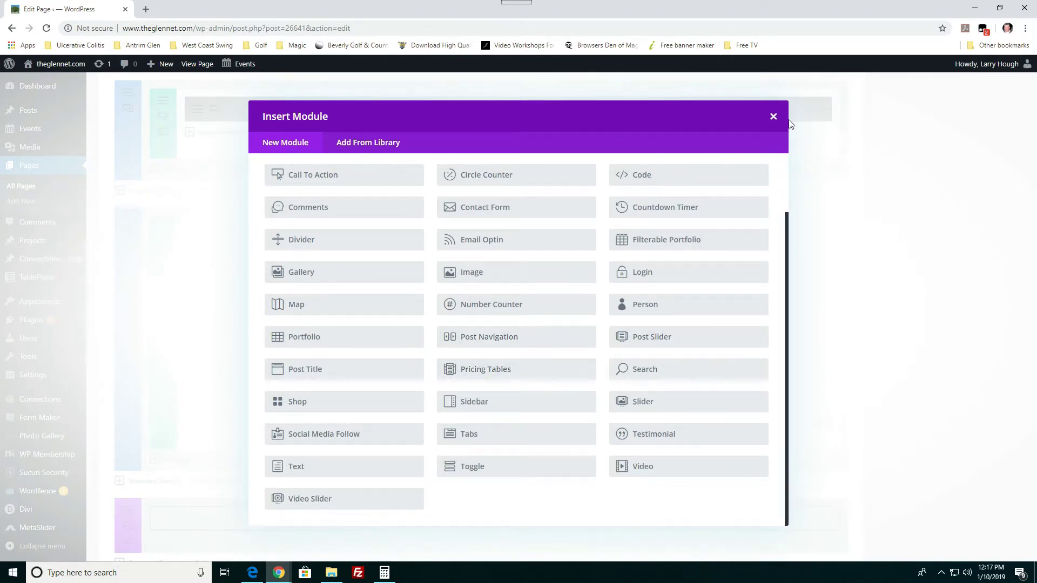
{"action": "left_click", "coordinate": [773, 116]}
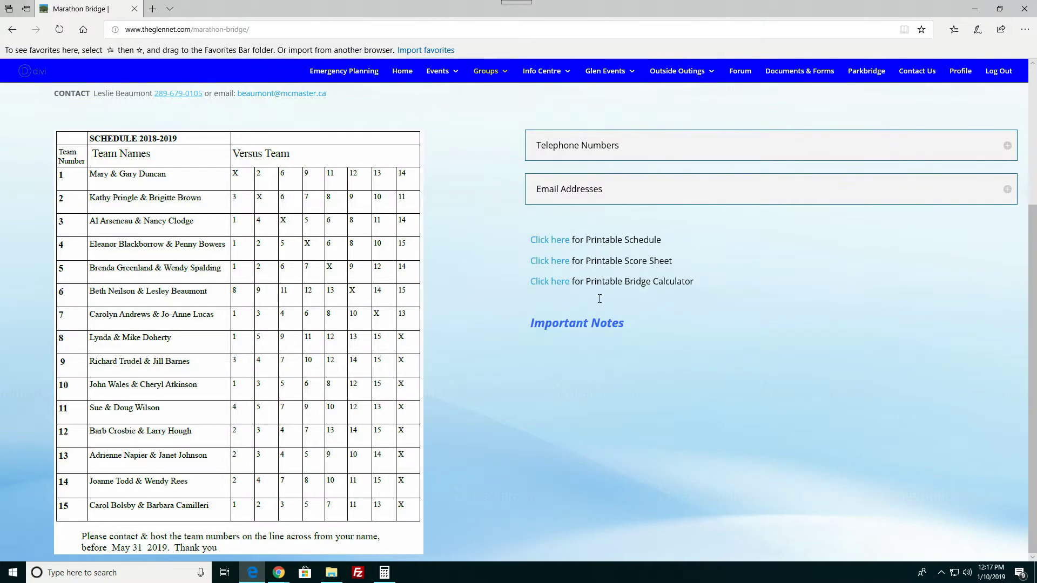
{"action": "mouse_move", "coordinate": [998, 149]}
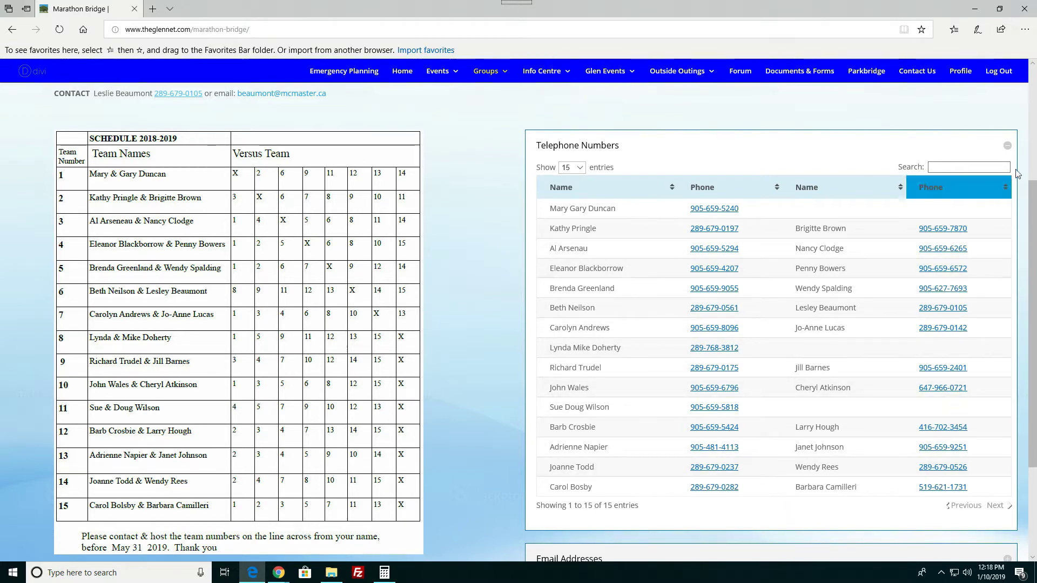
Step: Return to the Divi Builder tab to reach the Telephone Numbers toggle's settings
{"action": "left_click", "coordinate": [1005, 145]}
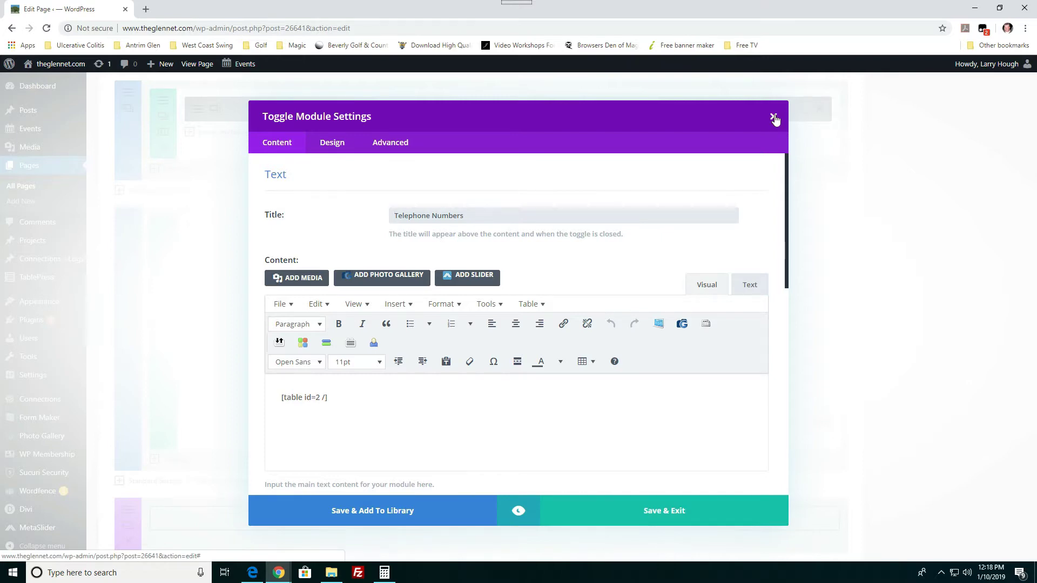
Step: Close the Telephone Numbers toggle settings, leaving its [table id=2 /] content unchanged
{"action": "left_click", "coordinate": [776, 120]}
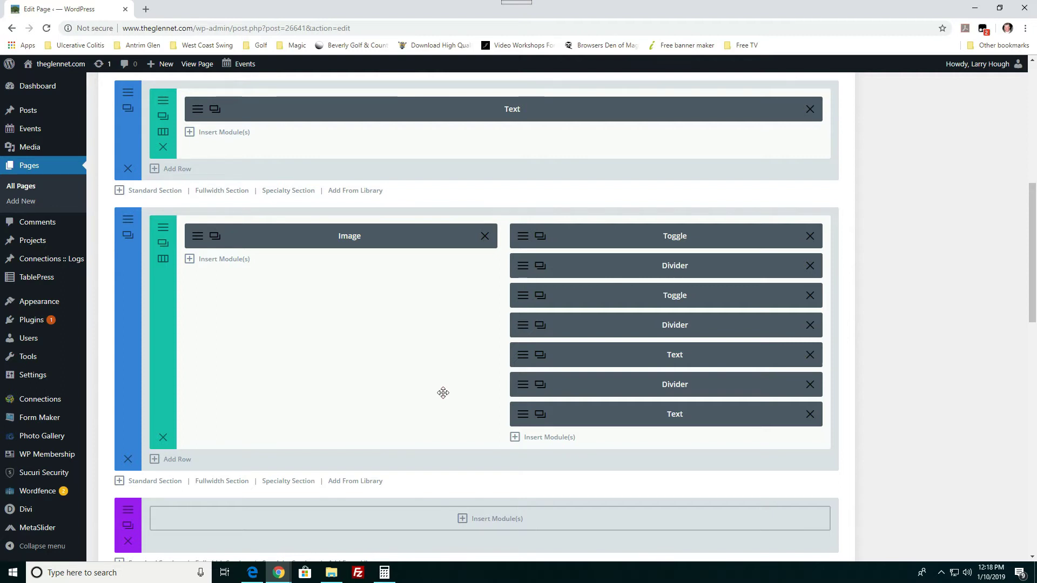
{"action": "mouse_move", "coordinate": [543, 276]}
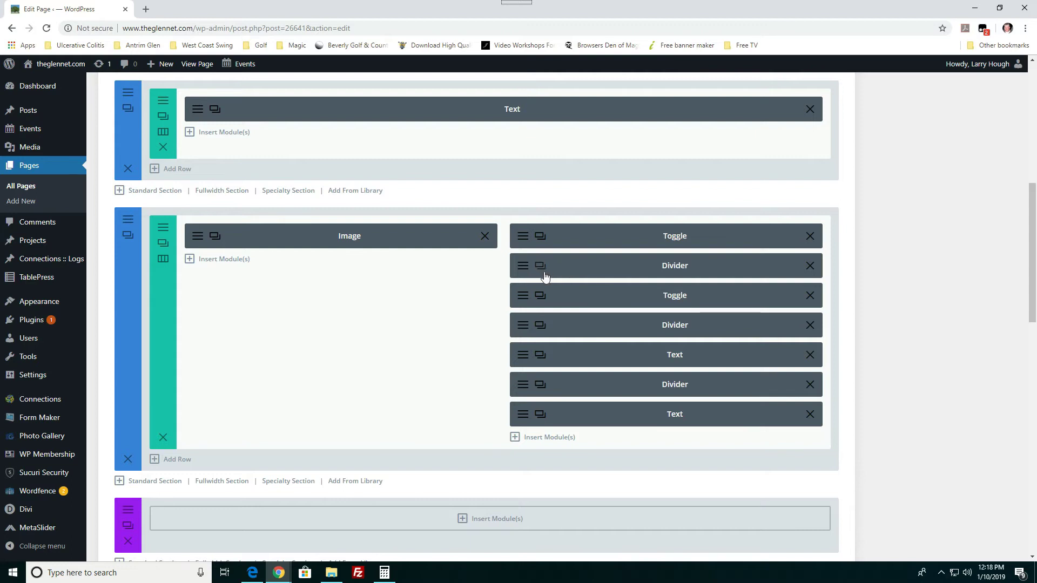
{"action": "mouse_move", "coordinate": [693, 269]}
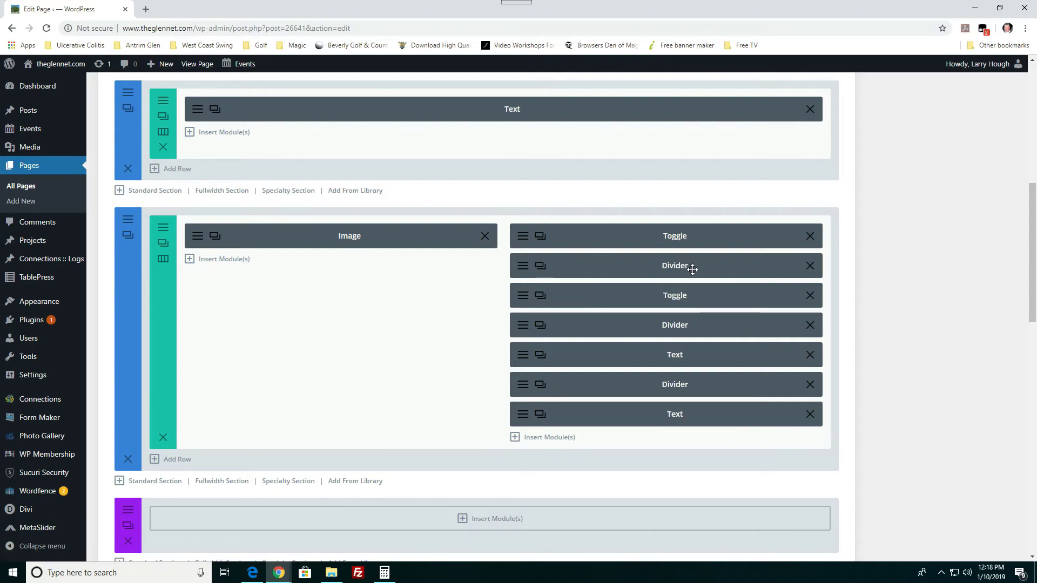
{"action": "mouse_move", "coordinate": [682, 423]}
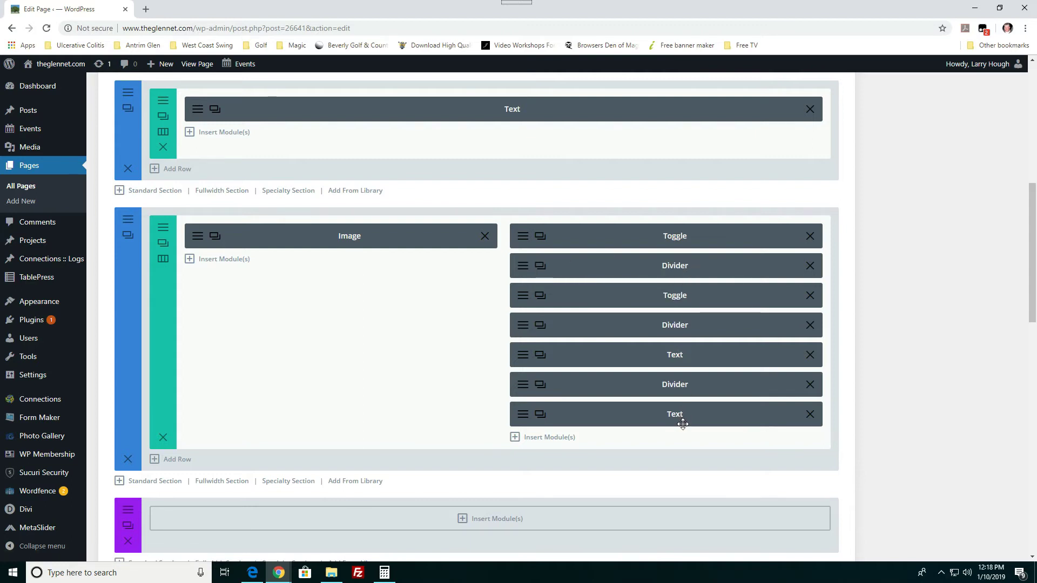
{"action": "mouse_move", "coordinate": [296, 390]}
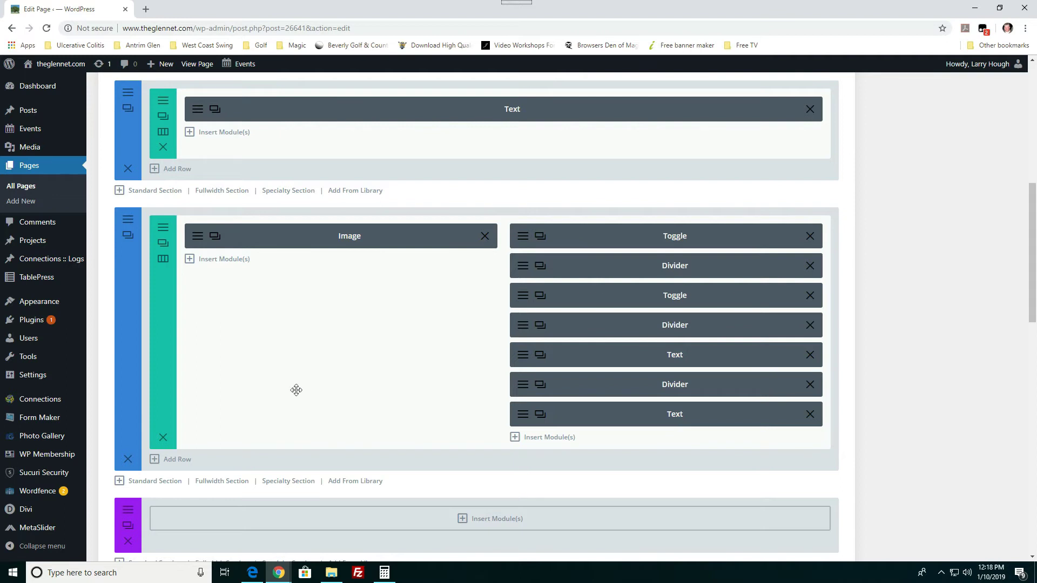
{"action": "mouse_move", "coordinate": [399, 346]}
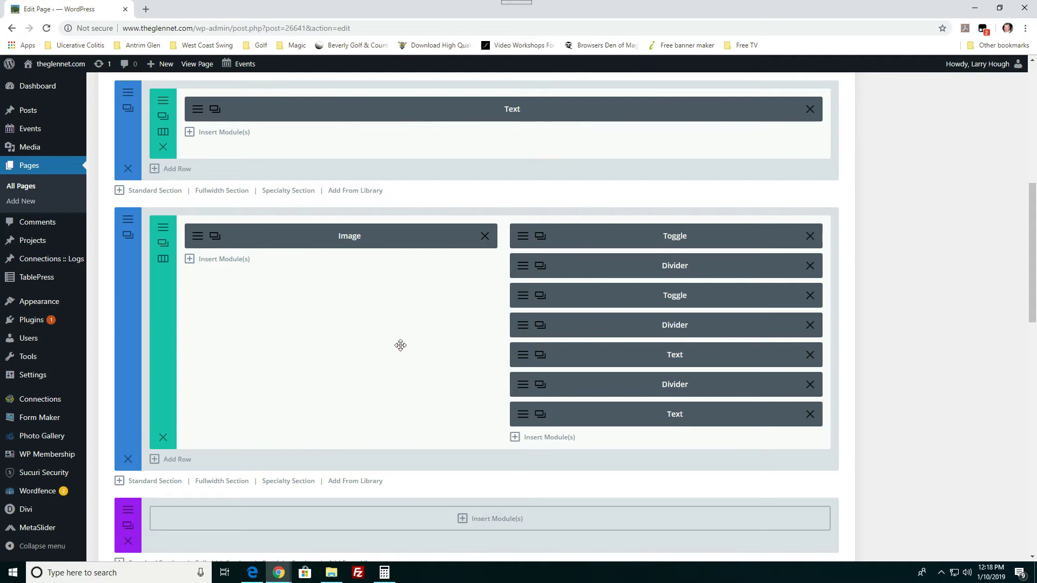
{"action": "scroll", "scroll_direction": "down", "scroll_amount": 3}
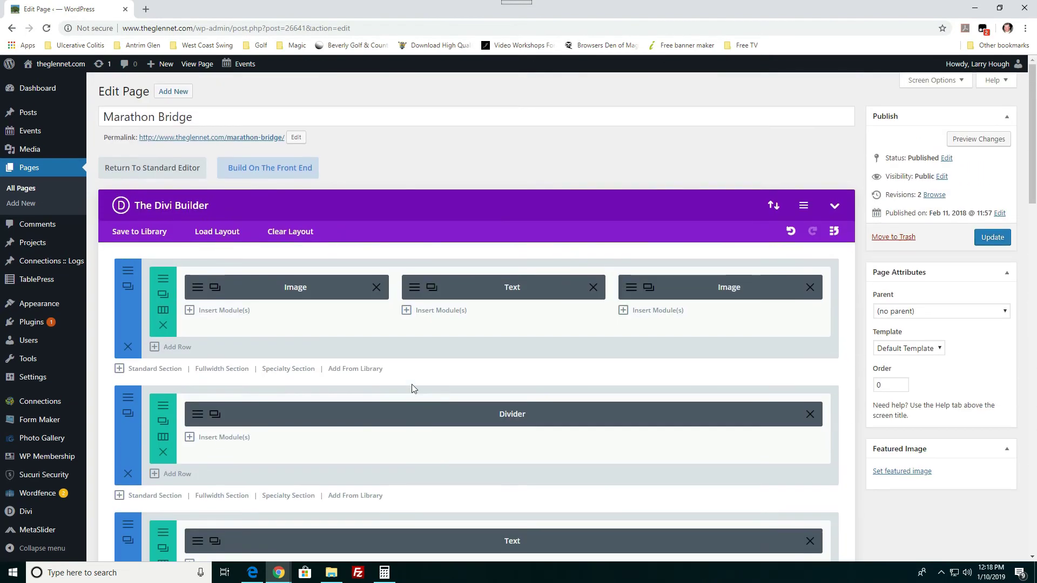
{"action": "mouse_move", "coordinate": [413, 371]}
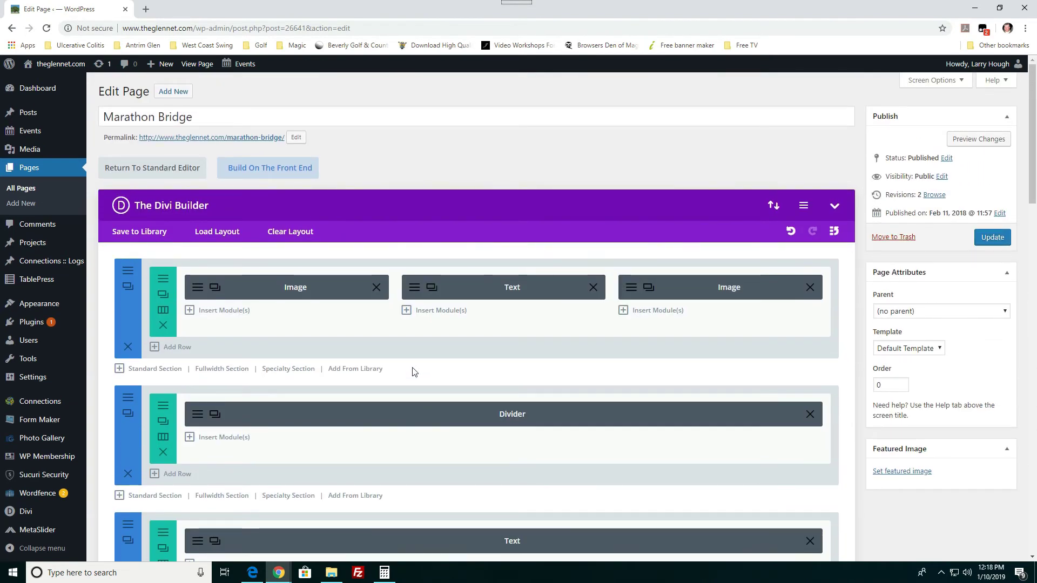
{"action": "scroll", "scroll_direction": "down", "scroll_amount": 3}
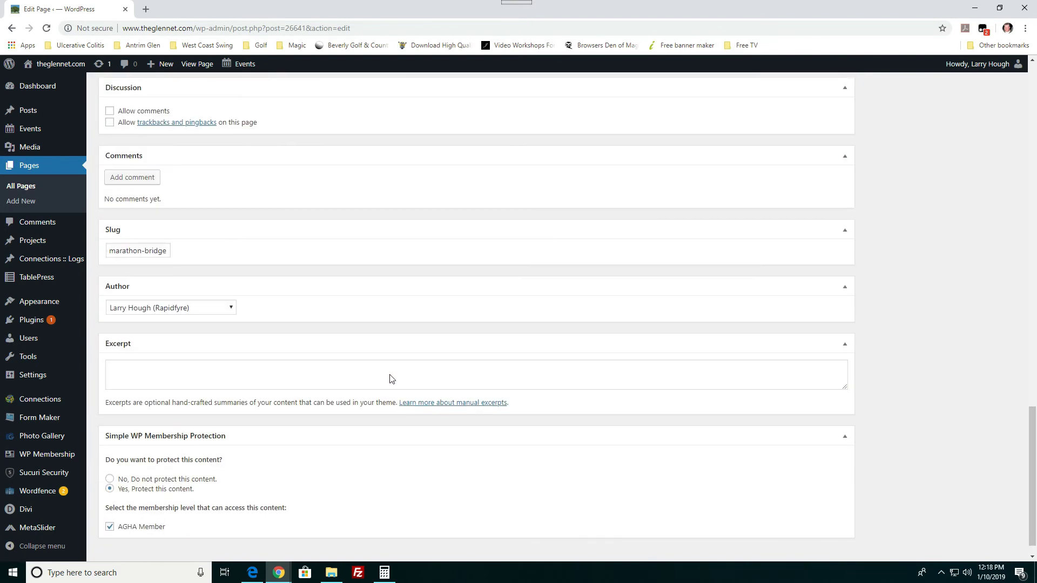
{"action": "scroll", "scroll_direction": "down", "scroll_amount": 3}
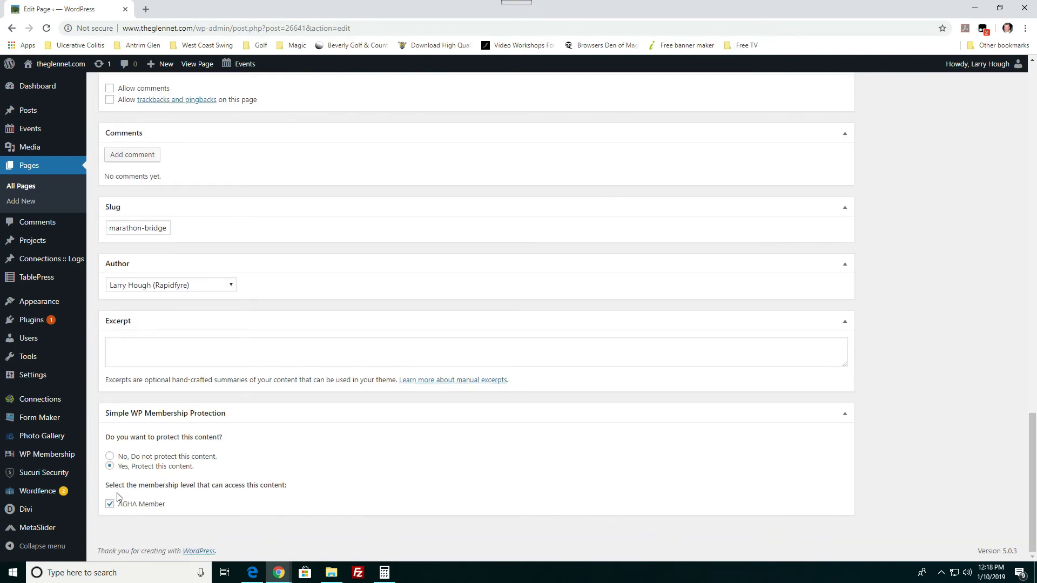
{"action": "mouse_move", "coordinate": [86, 497]}
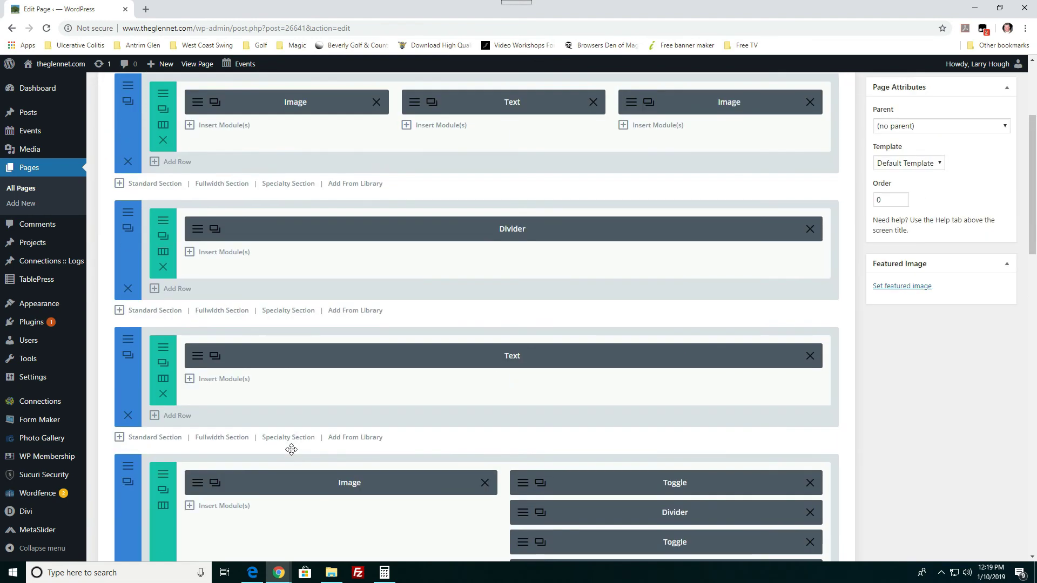
{"action": "scroll", "scroll_direction": "up", "scroll_amount": 3}
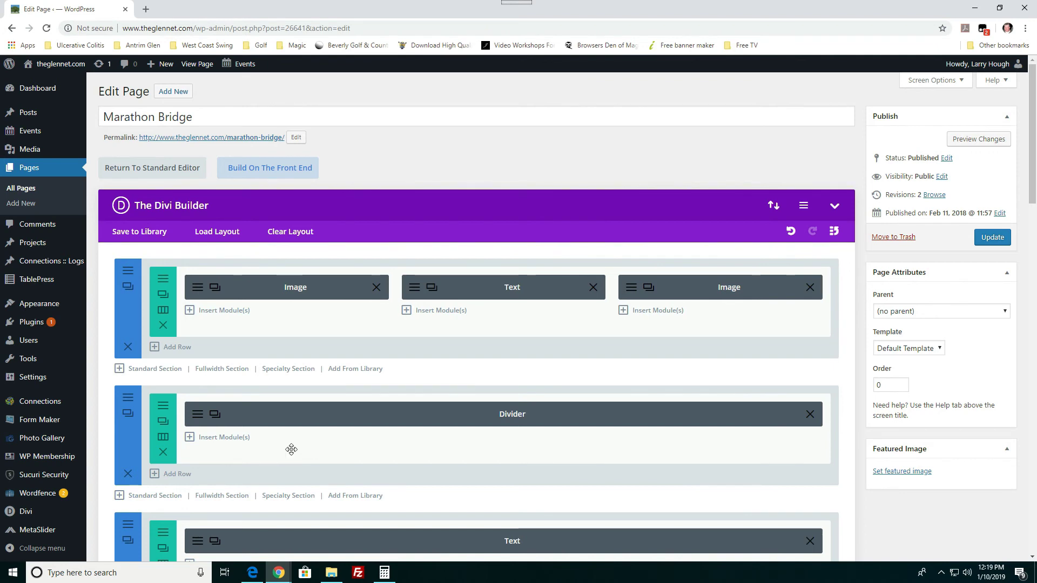
{"action": "mouse_move", "coordinate": [433, 290]}
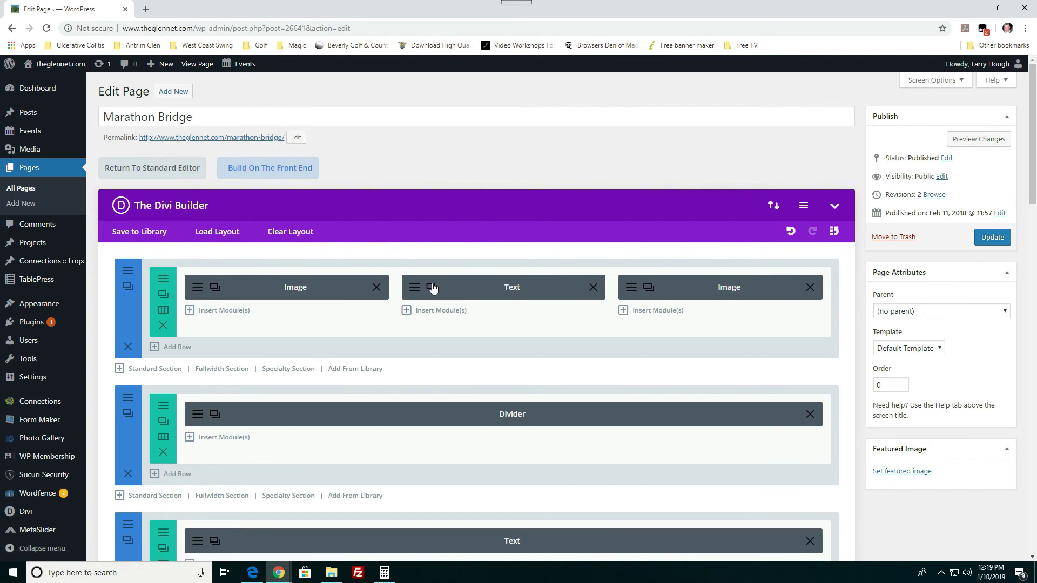
{"action": "scroll", "scroll_direction": "down", "scroll_amount": 3}
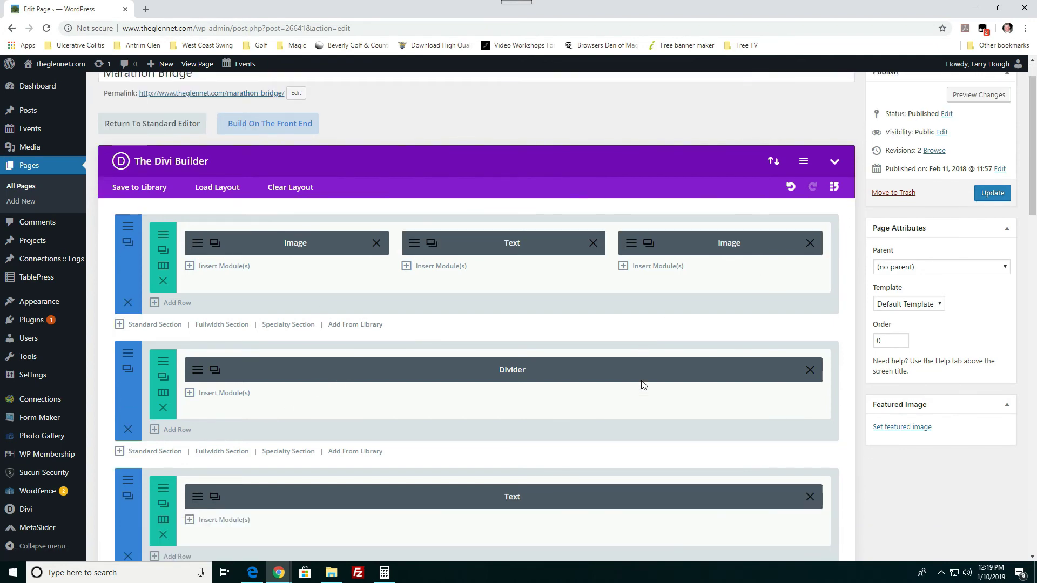
{"action": "scroll", "scroll_direction": "down", "scroll_amount": 3}
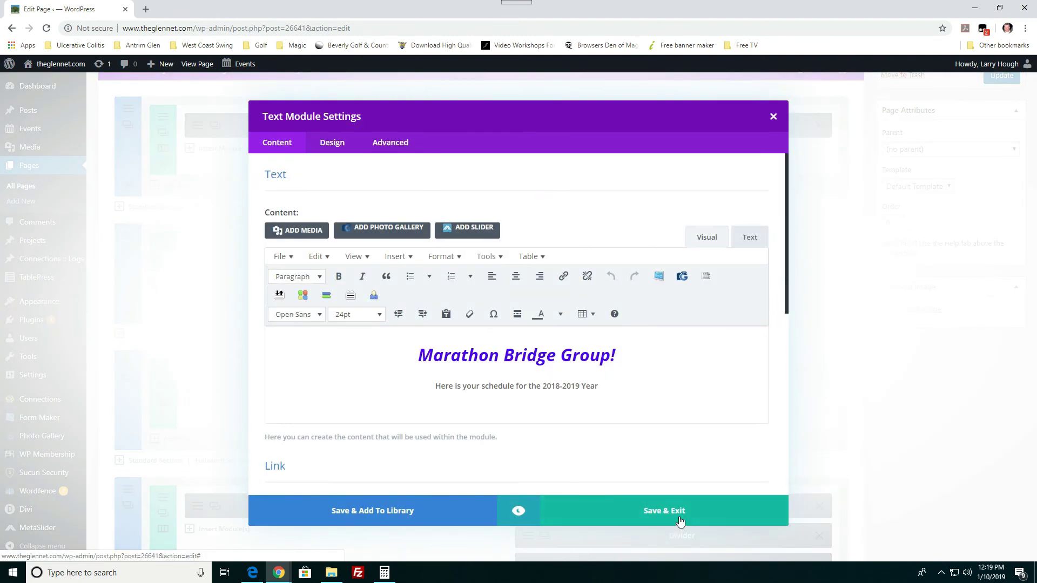
{"action": "left_click", "coordinate": [663, 510]}
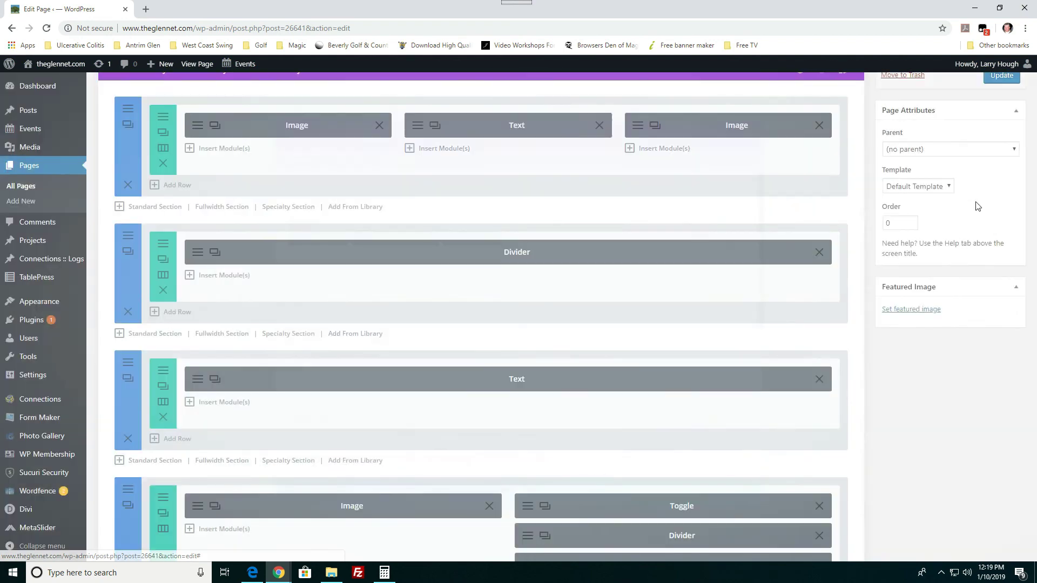
{"action": "scroll", "scroll_direction": "up", "scroll_amount": 3}
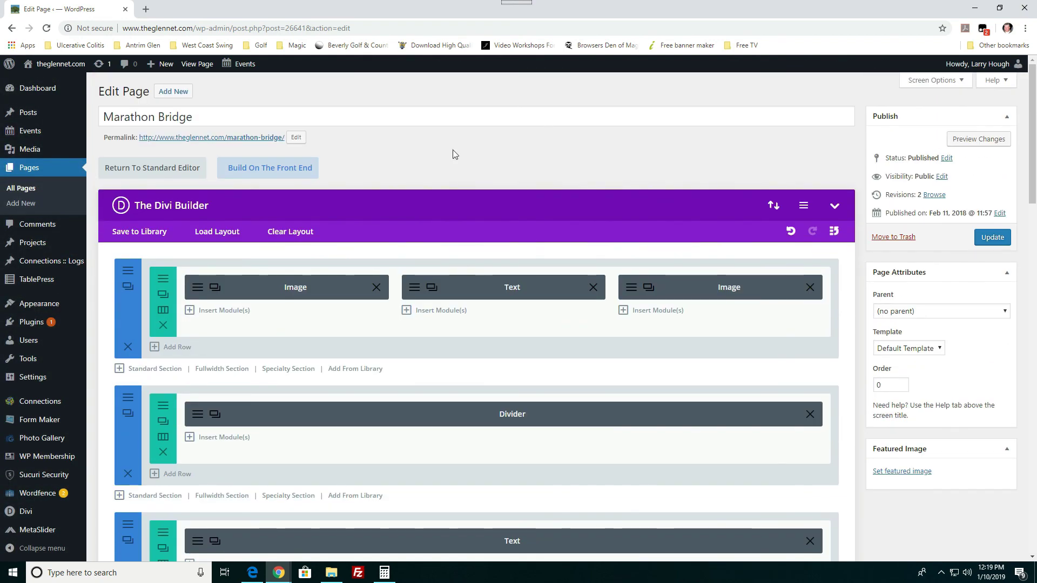